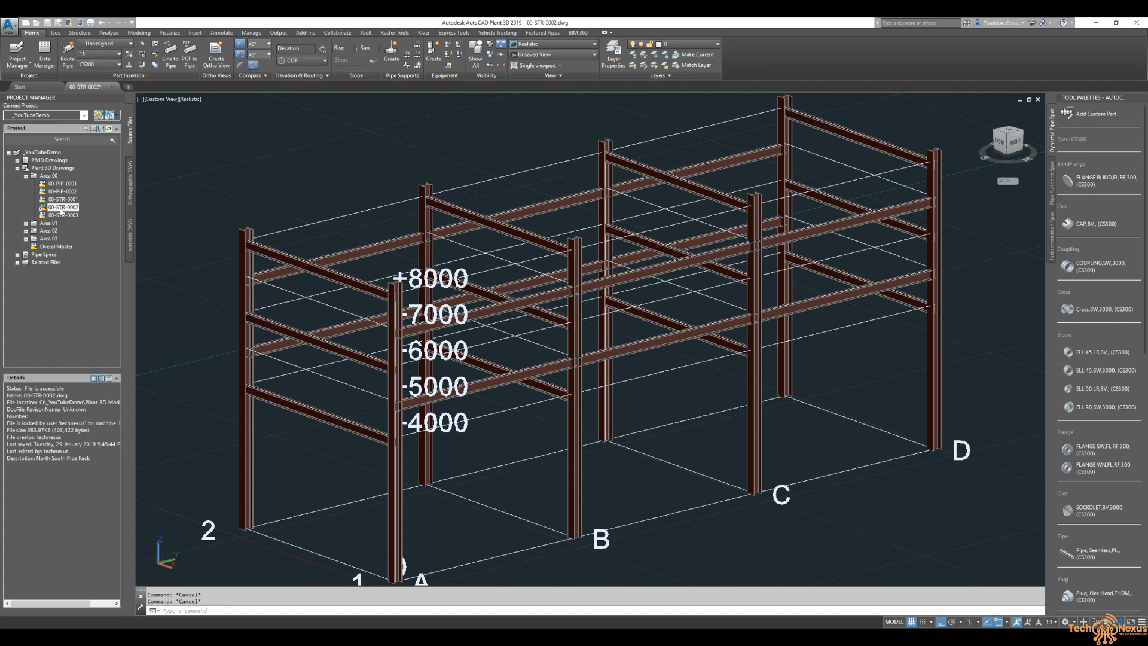
mouse_move(246, 188)
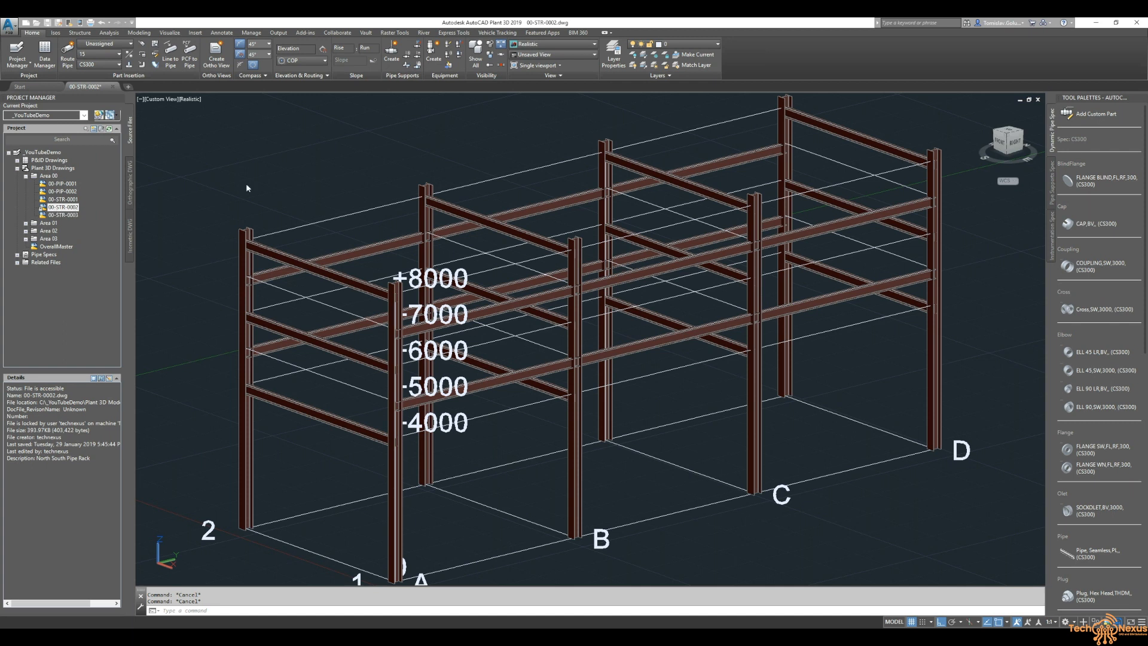
mouse_move(440, 132)
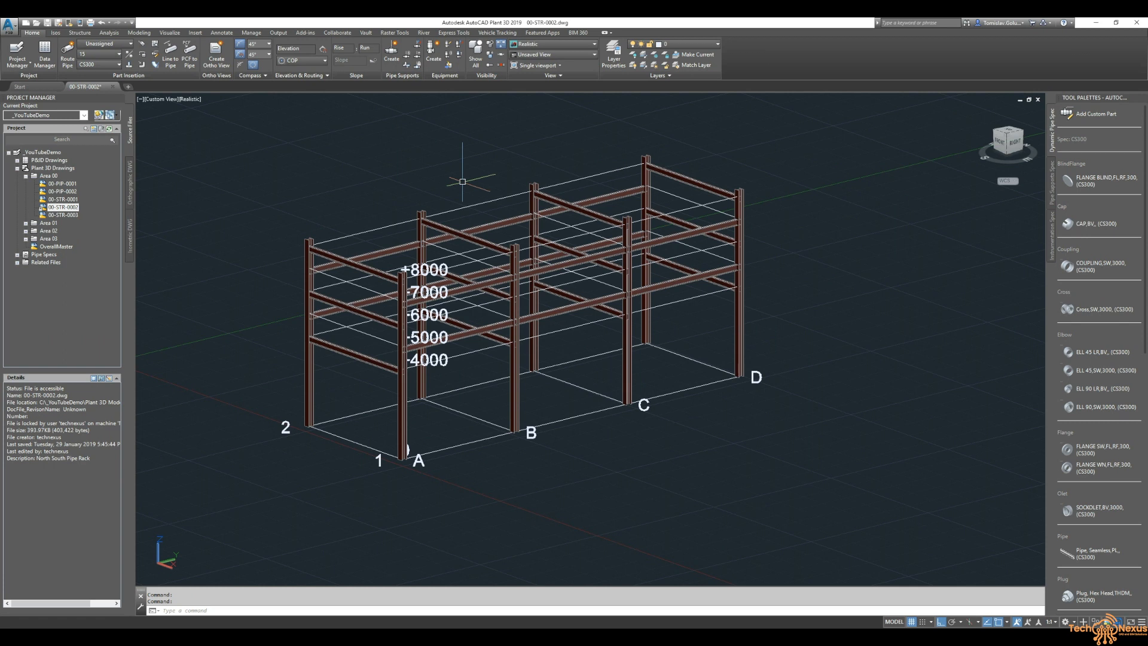
mouse_move(401, 181)
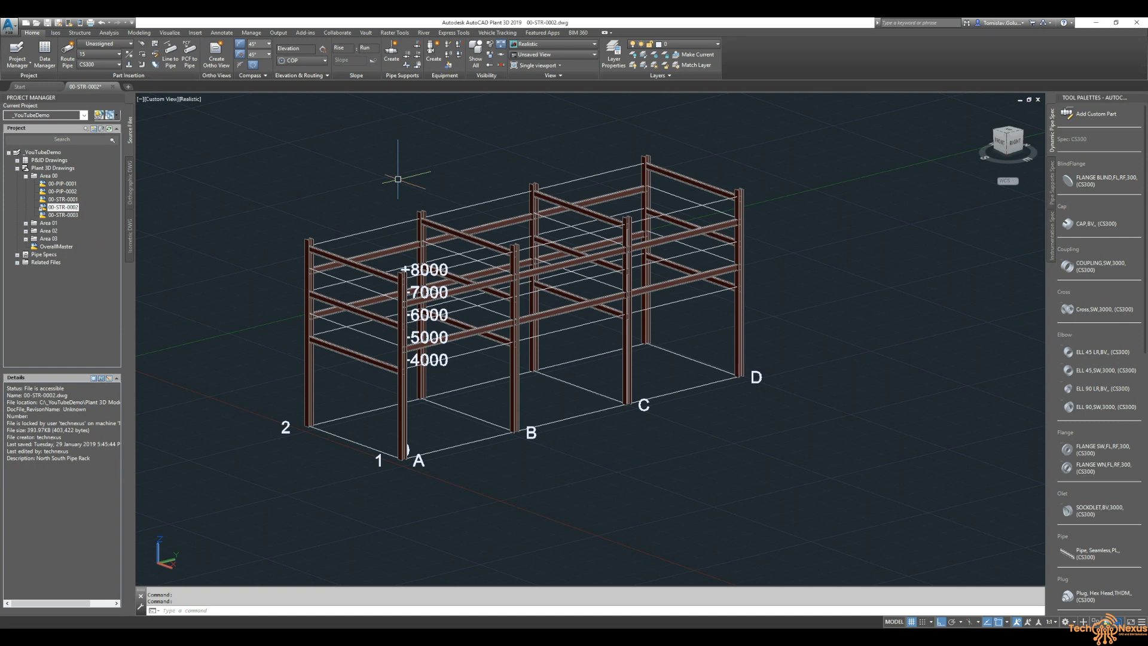
mouse_move(396, 171)
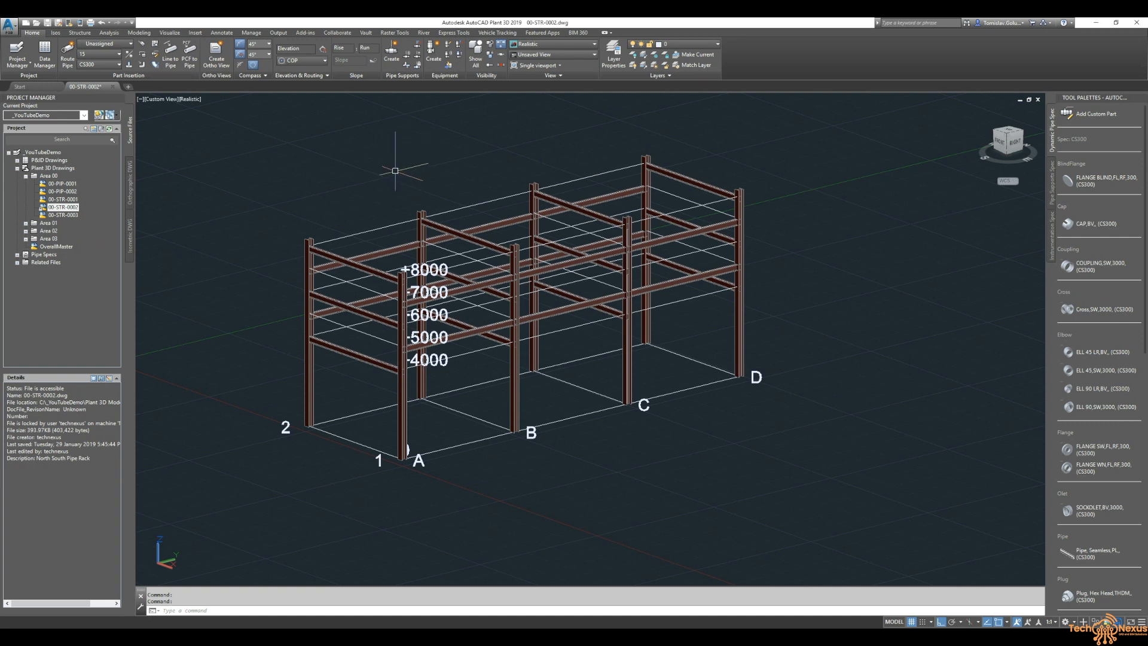
mouse_move(377, 170)
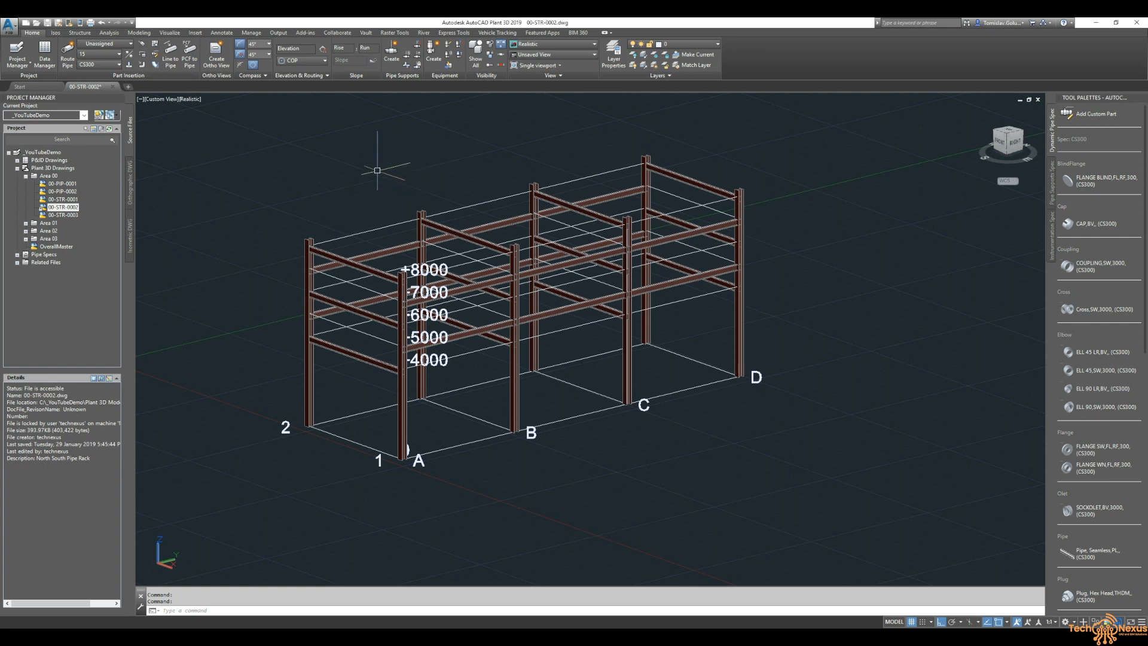
mouse_move(375, 169)
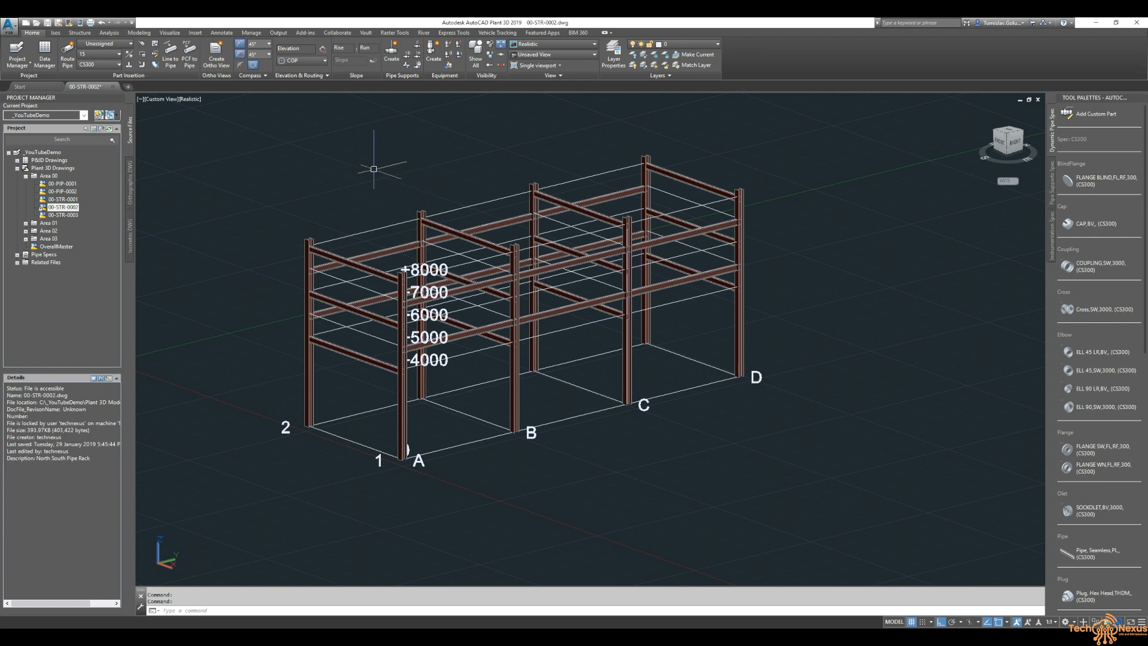
mouse_move(405, 203)
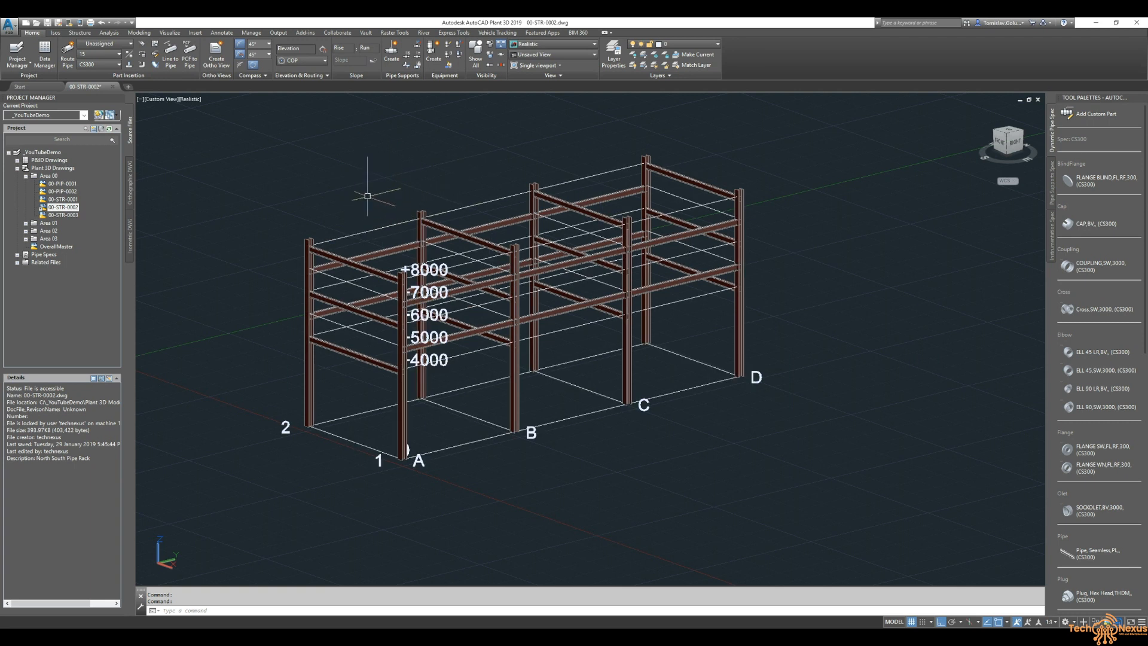
mouse_move(348, 181)
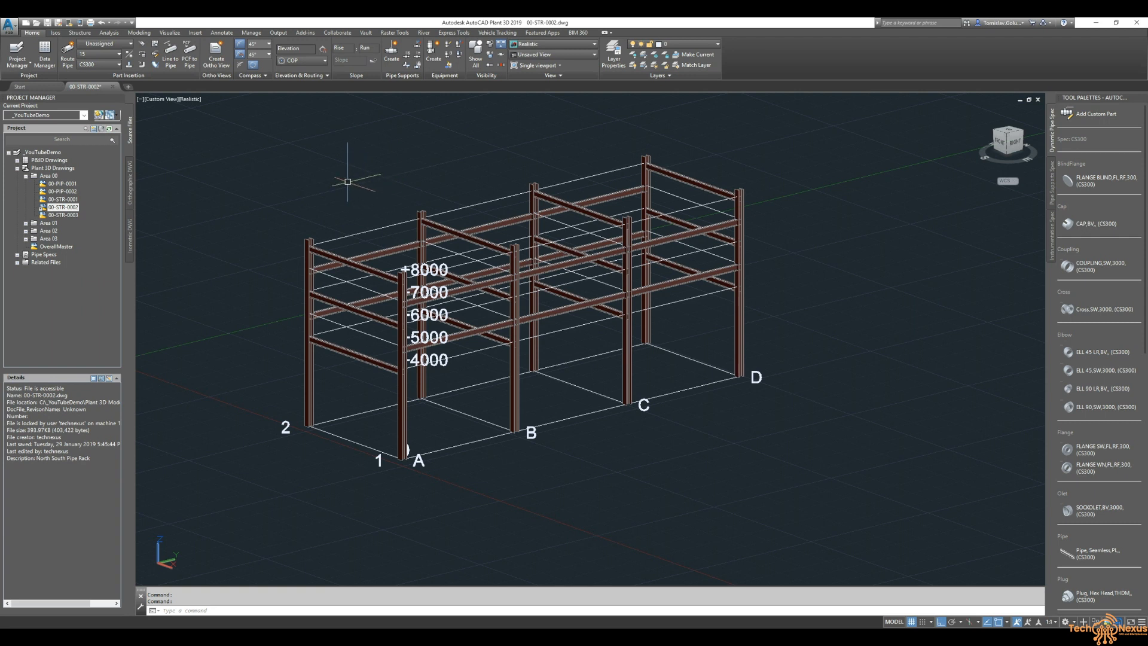
mouse_move(221, 100)
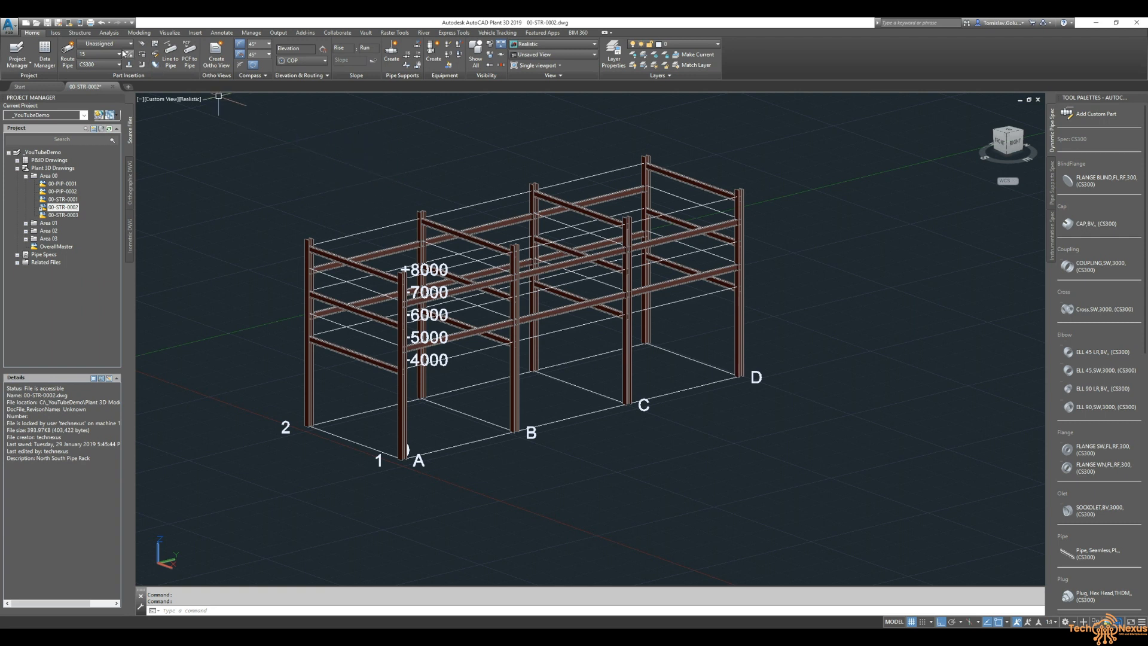
Step: Launch the Advance Steel XML Export for the steel rack from the Structure tab
left_click(79, 32)
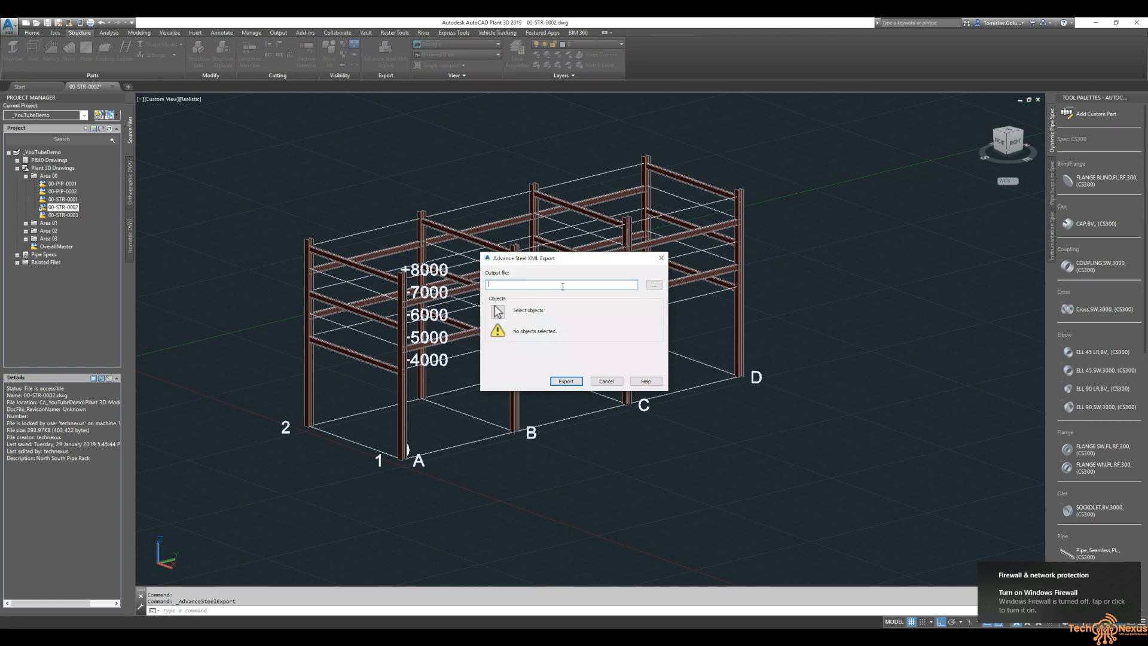
Step: Save the export file to the Desktop and export the 33 selected structural objects
left_click(652, 284)
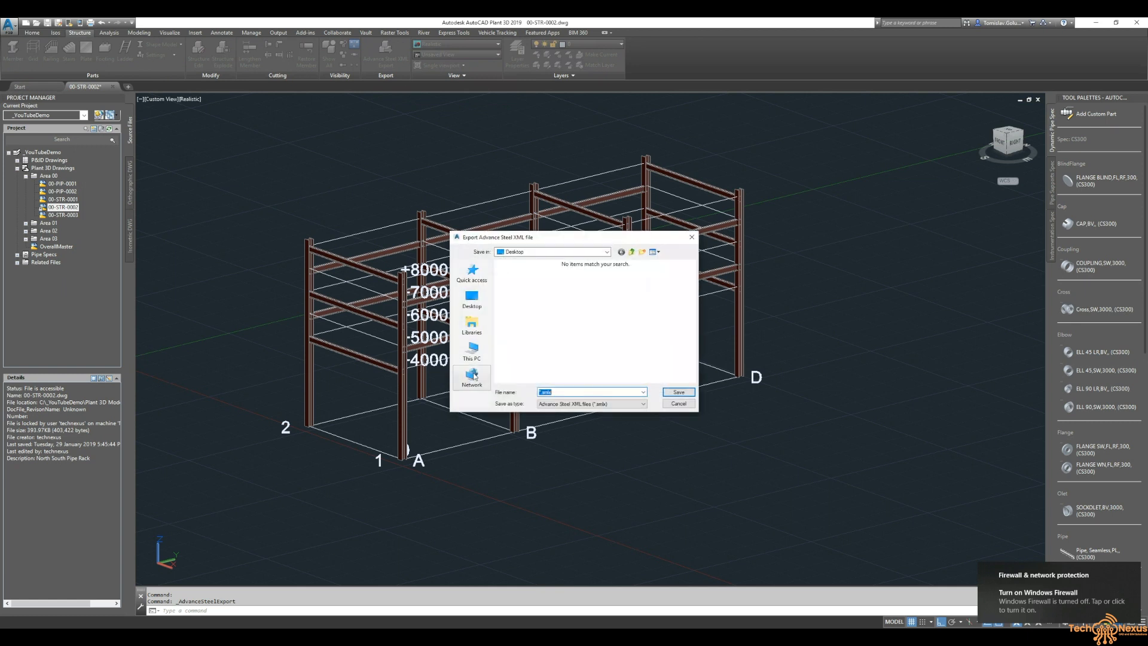
left_click(472, 298)
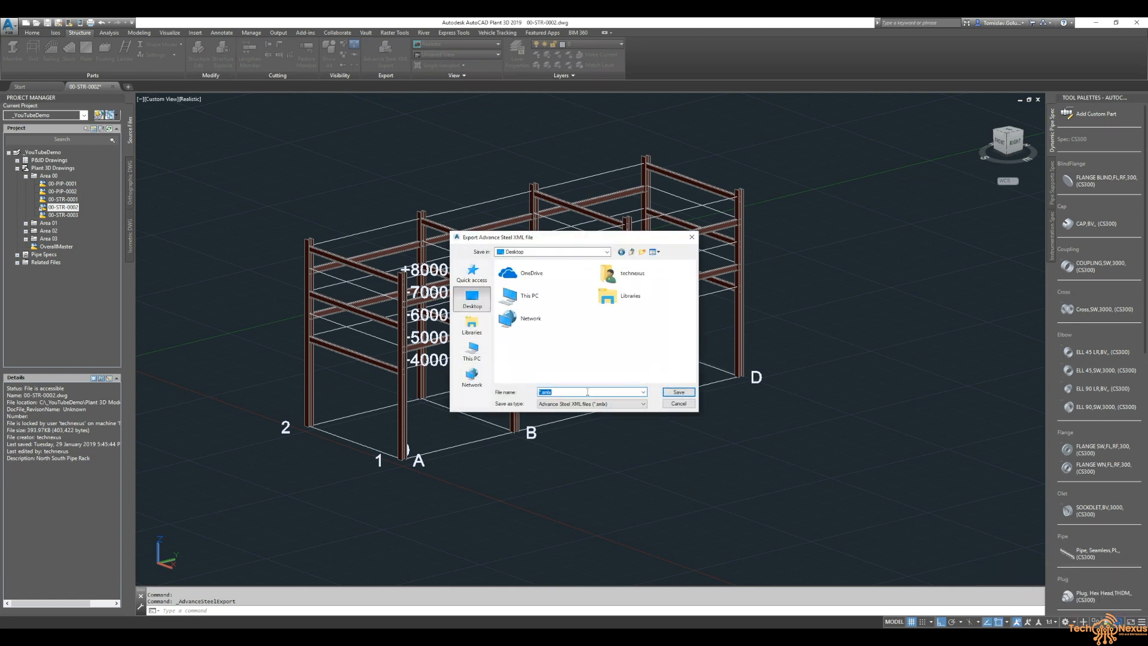
left_click(677, 392)
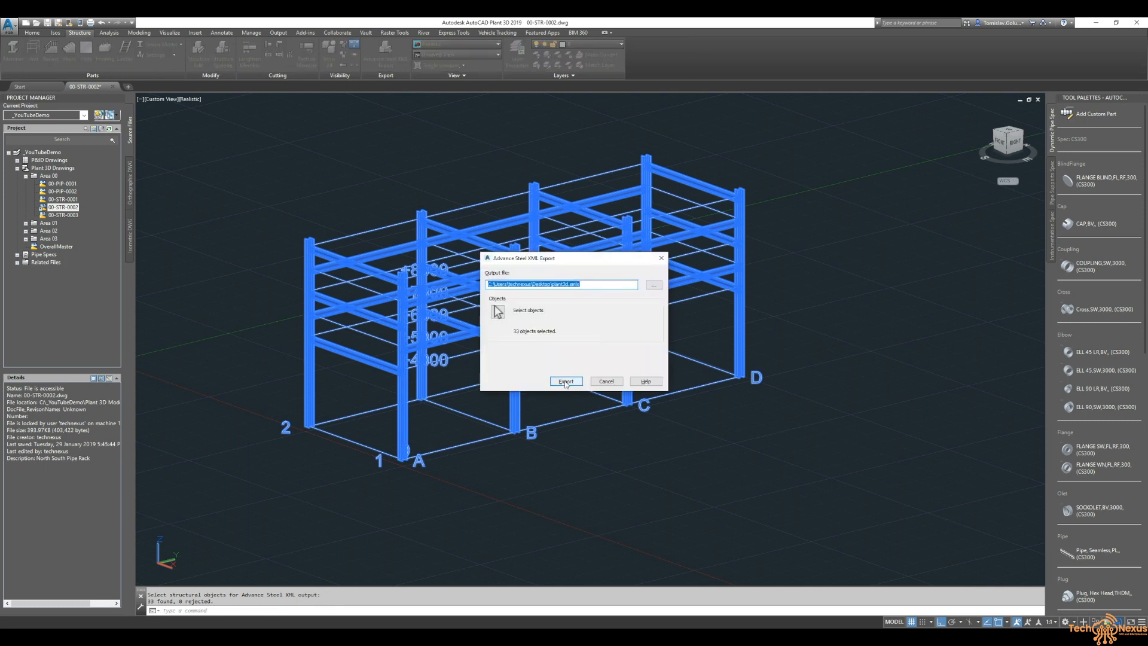
left_click(566, 381)
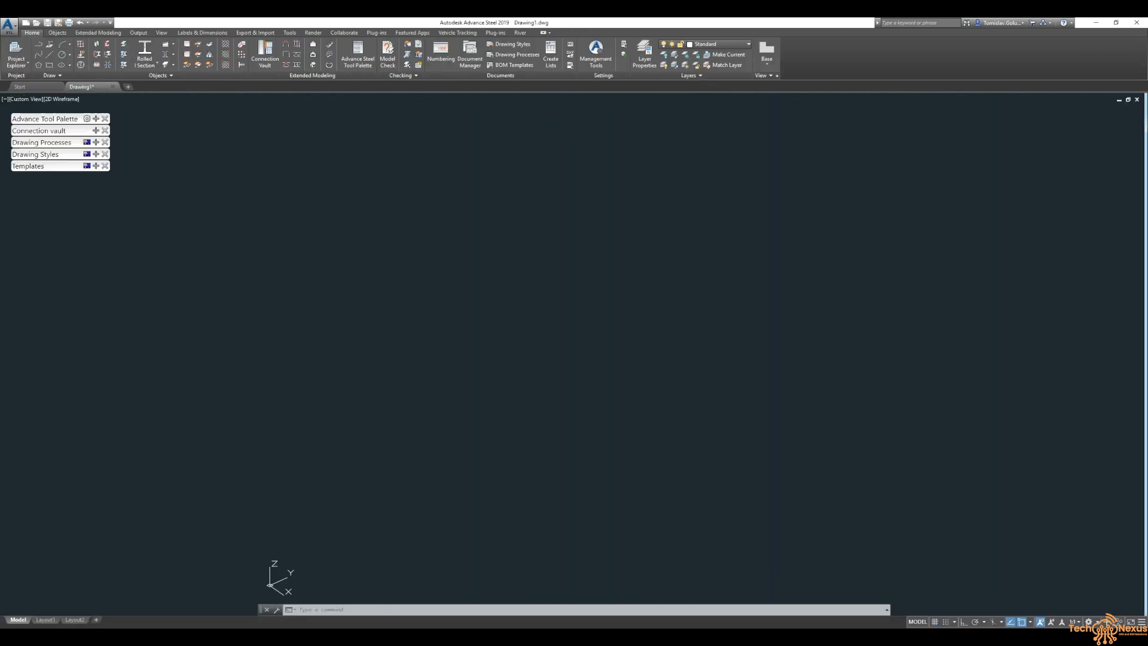
mouse_move(321, 118)
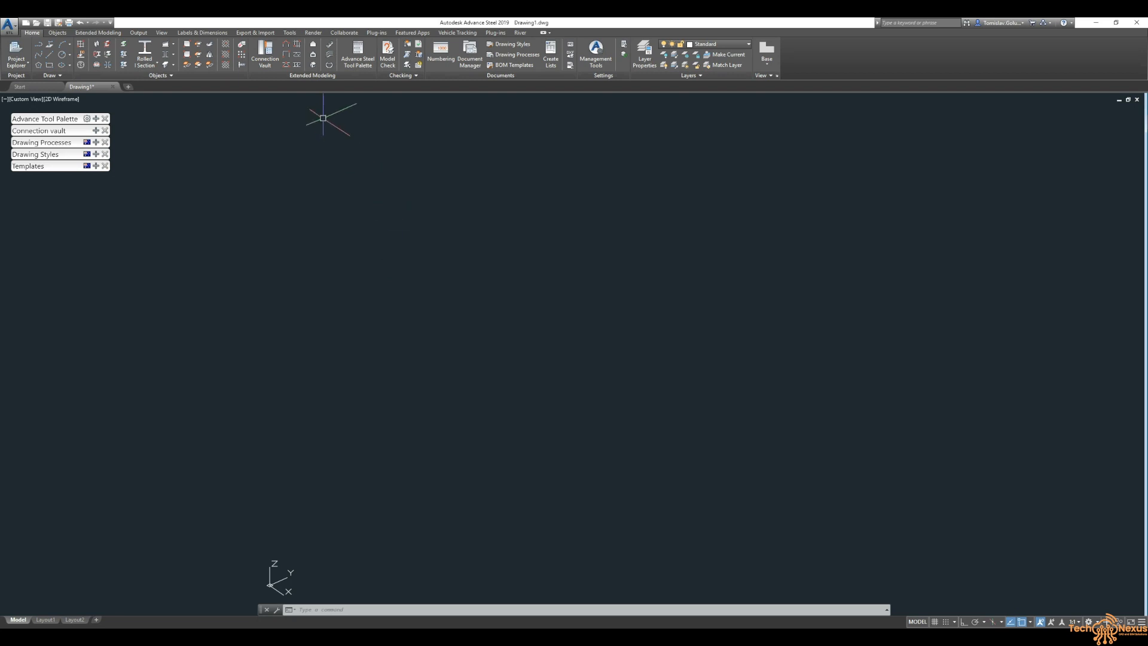
Step: Run Advance Import and choose plant3d.smlx from the Desktop
left_click(253, 32)
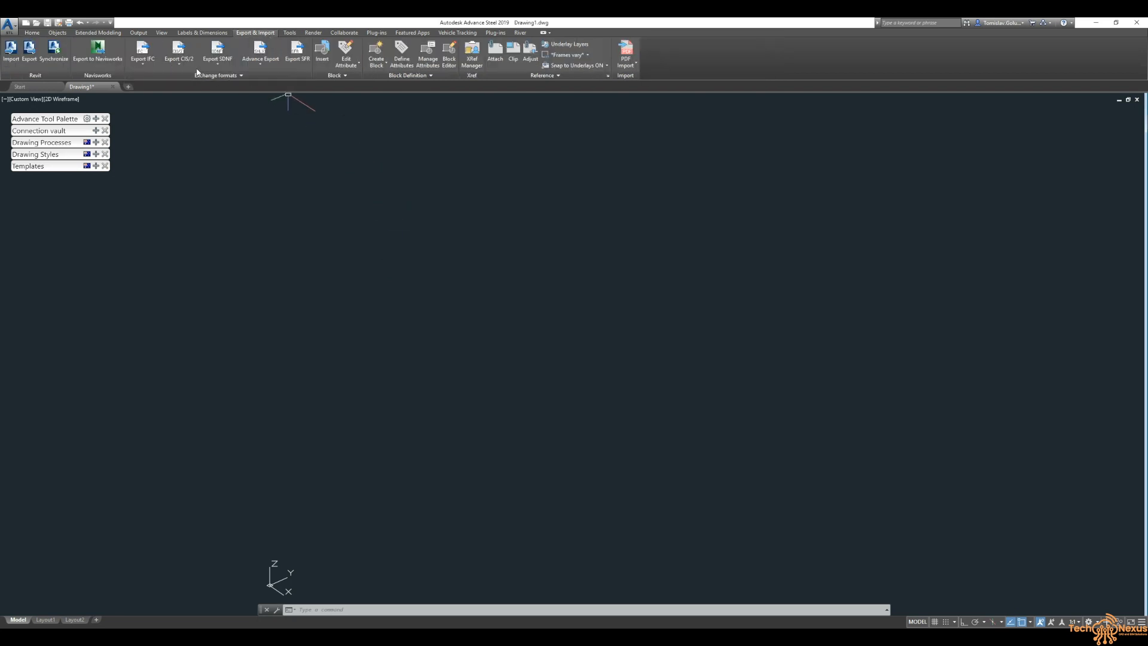
left_click(260, 54)
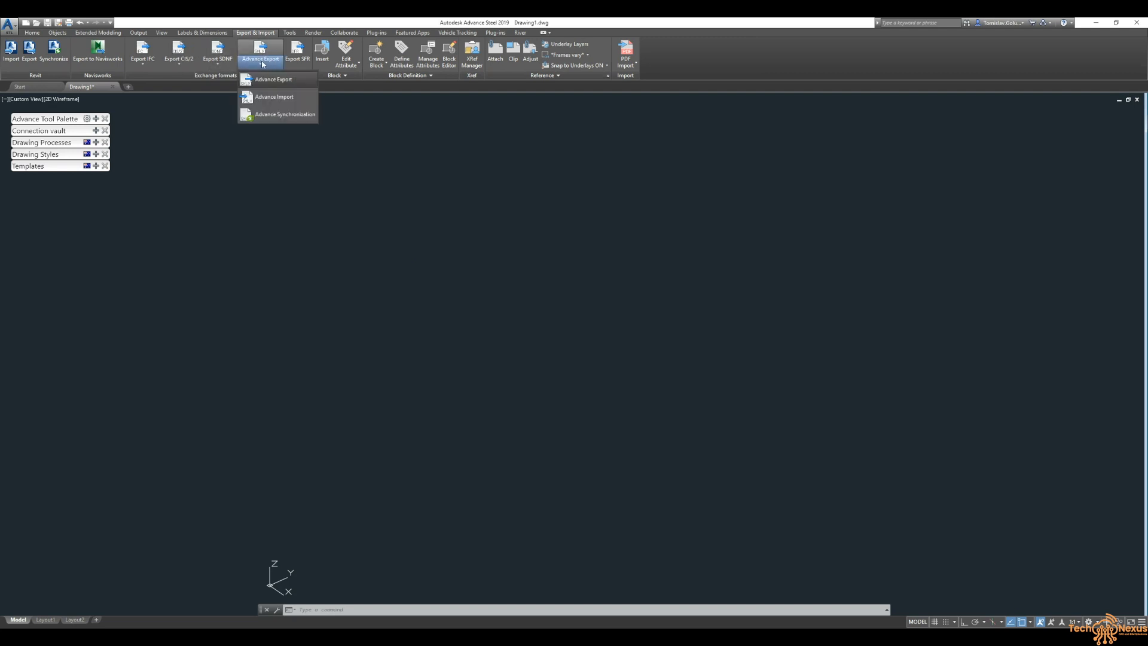
mouse_move(273, 96)
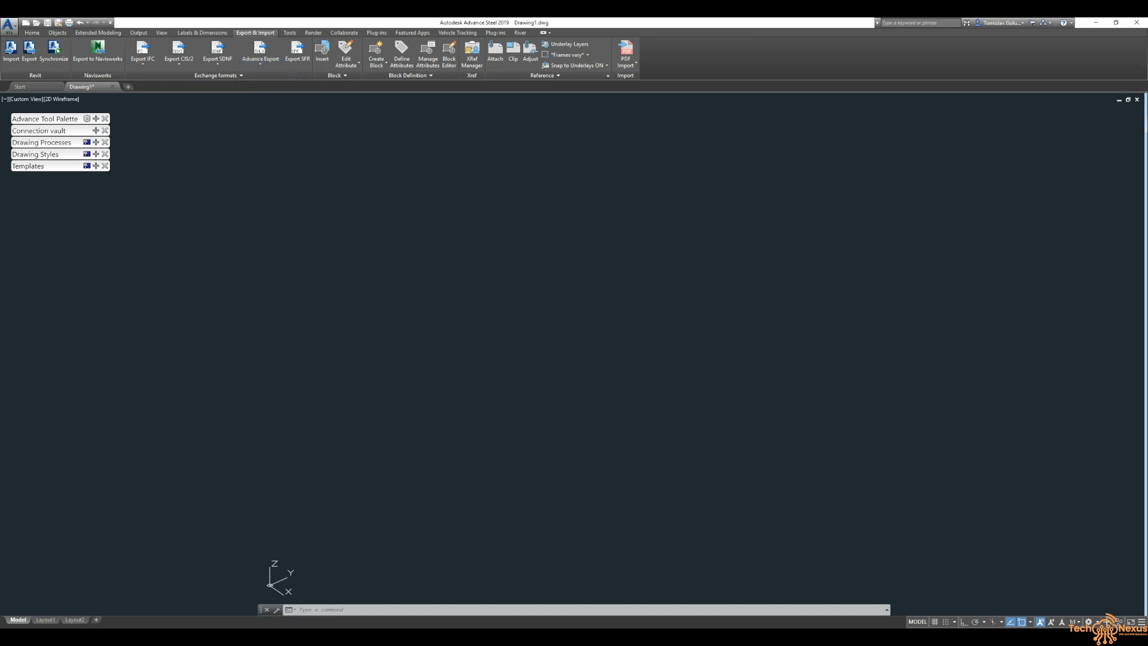
left_click(11, 53)
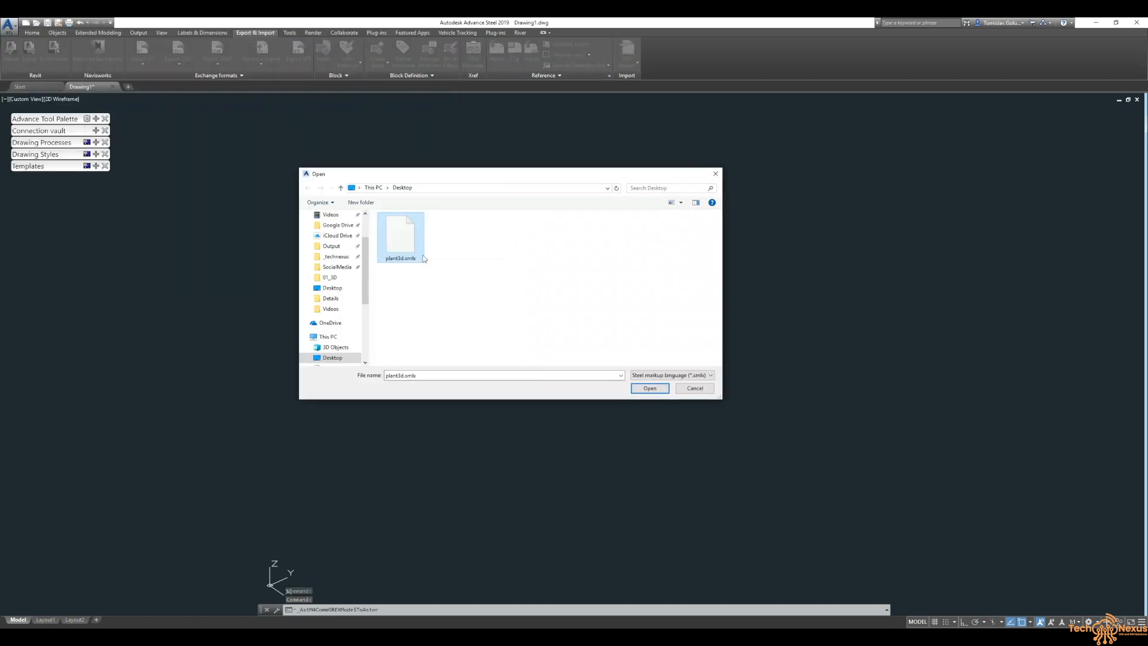
left_click(648, 388)
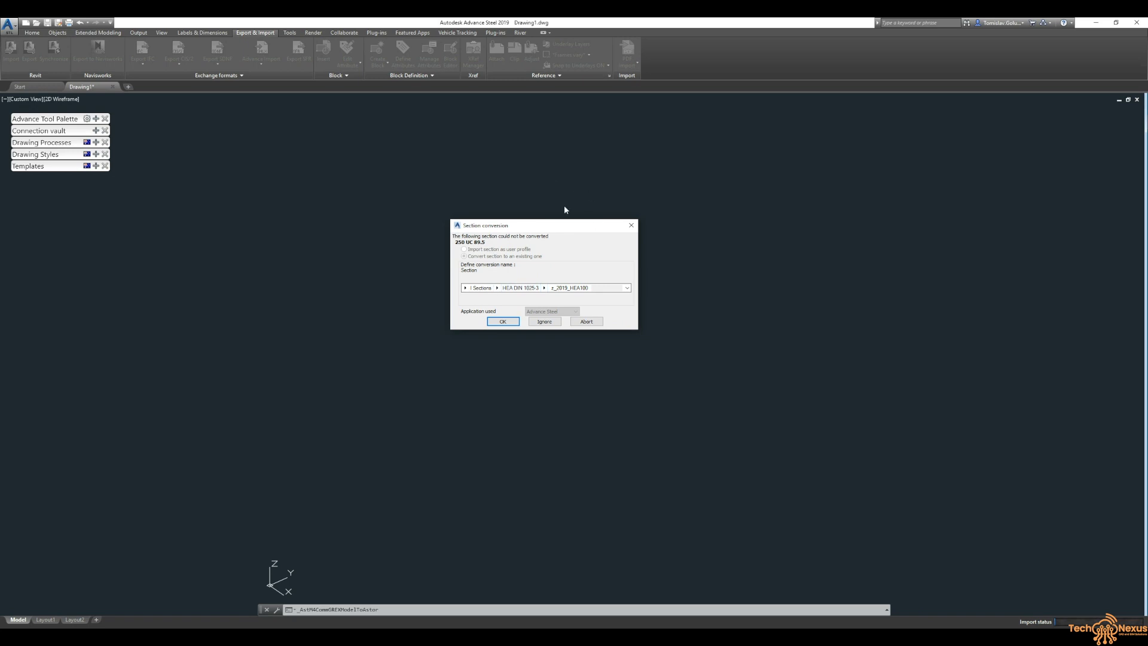
mouse_move(581, 222)
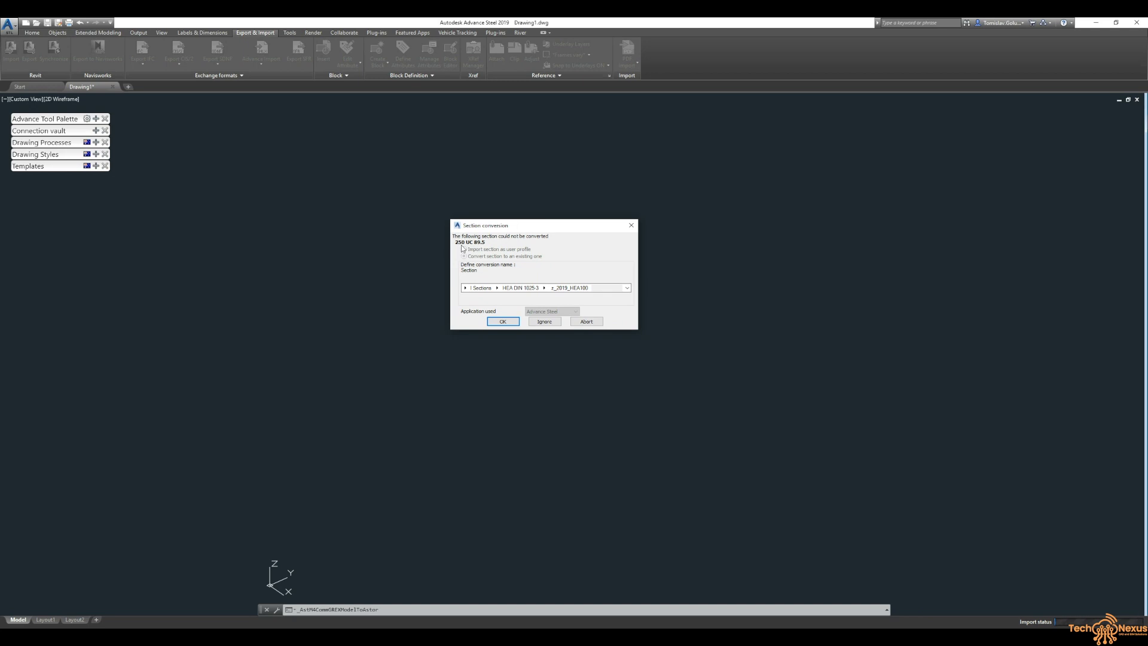
mouse_move(485, 250)
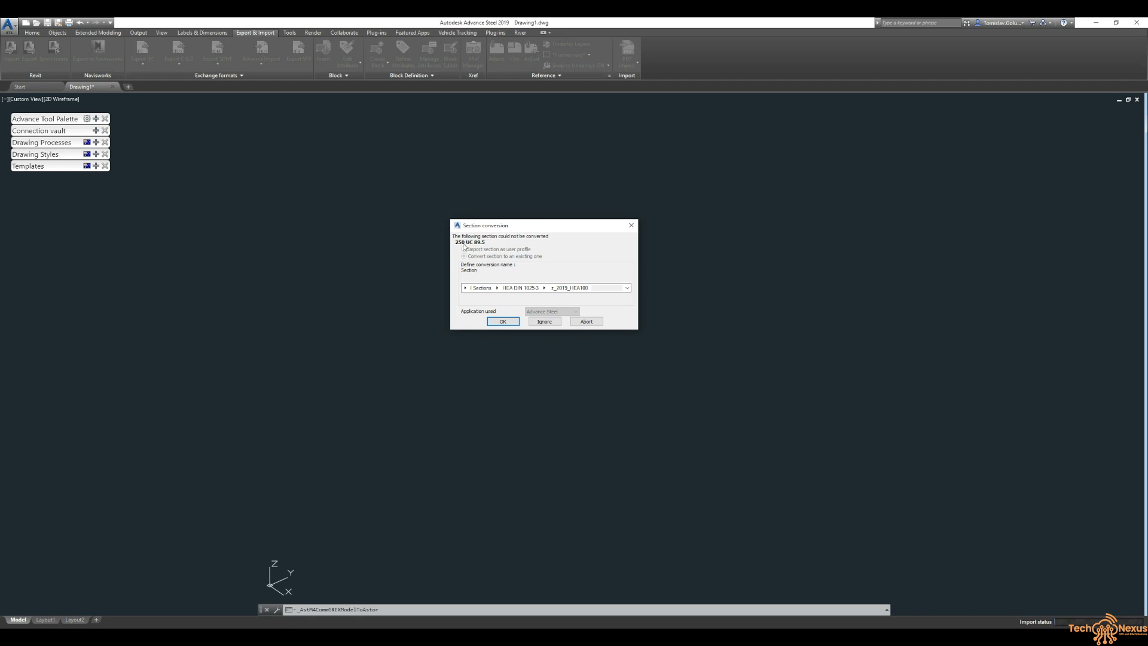
Step: Map the 250 UC 89.5 profile to the Australian Universal Column section
left_click(497, 287)
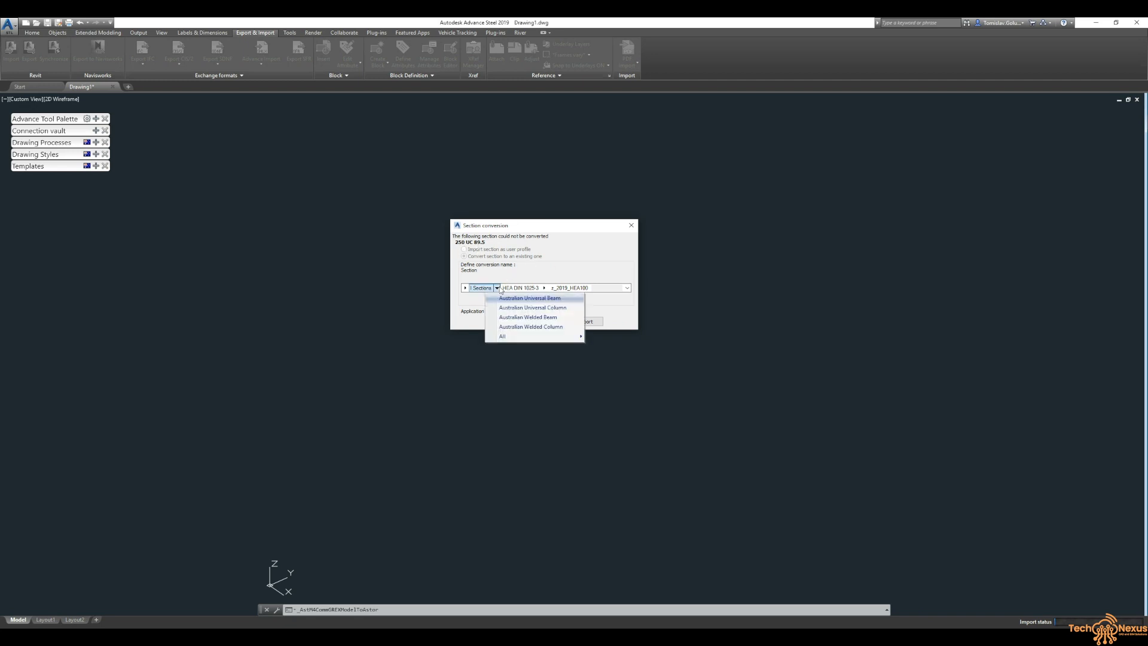
left_click(533, 307)
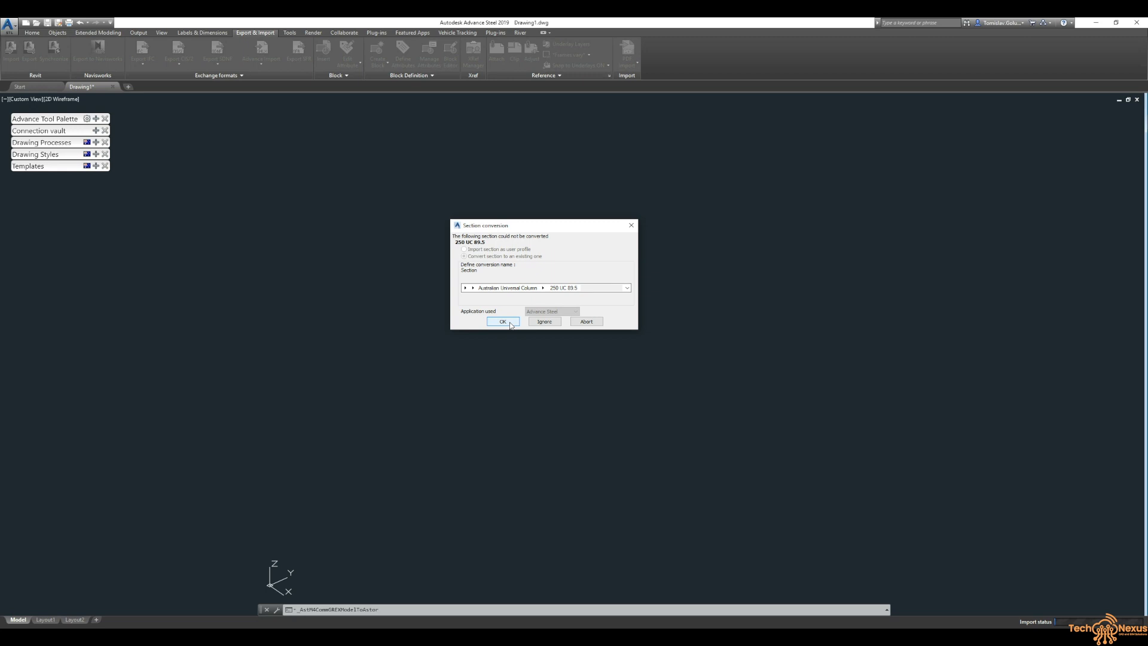
left_click(502, 321)
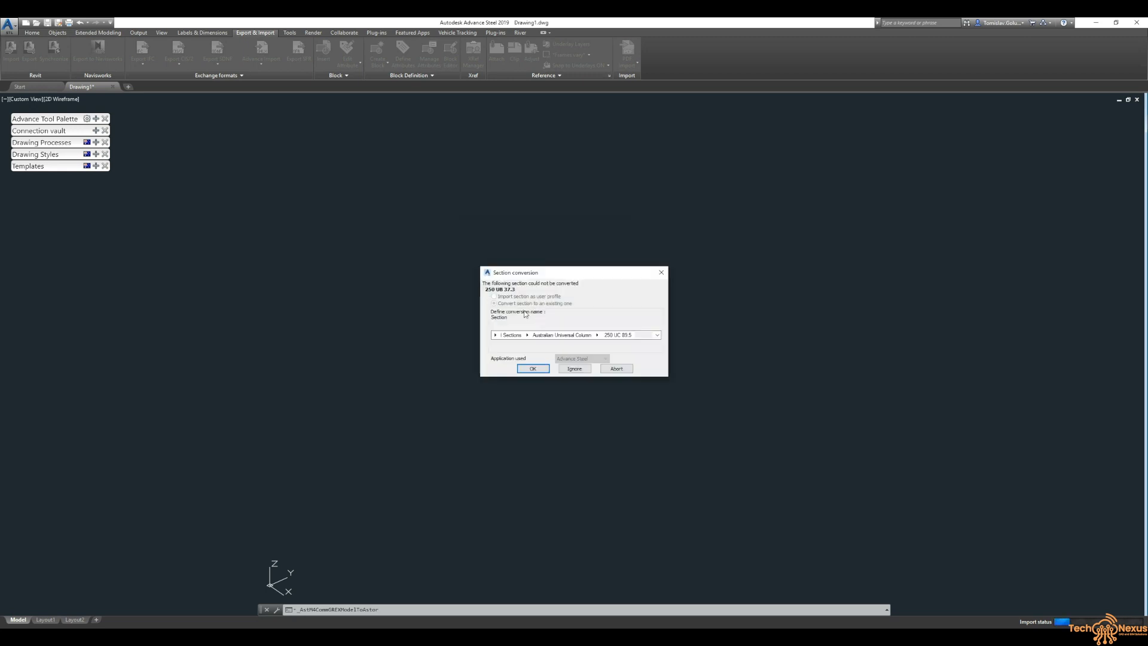
Step: Map the second profile to Australian Universal Beam 250 UB 37.3, finishing the import
left_click(526, 335)
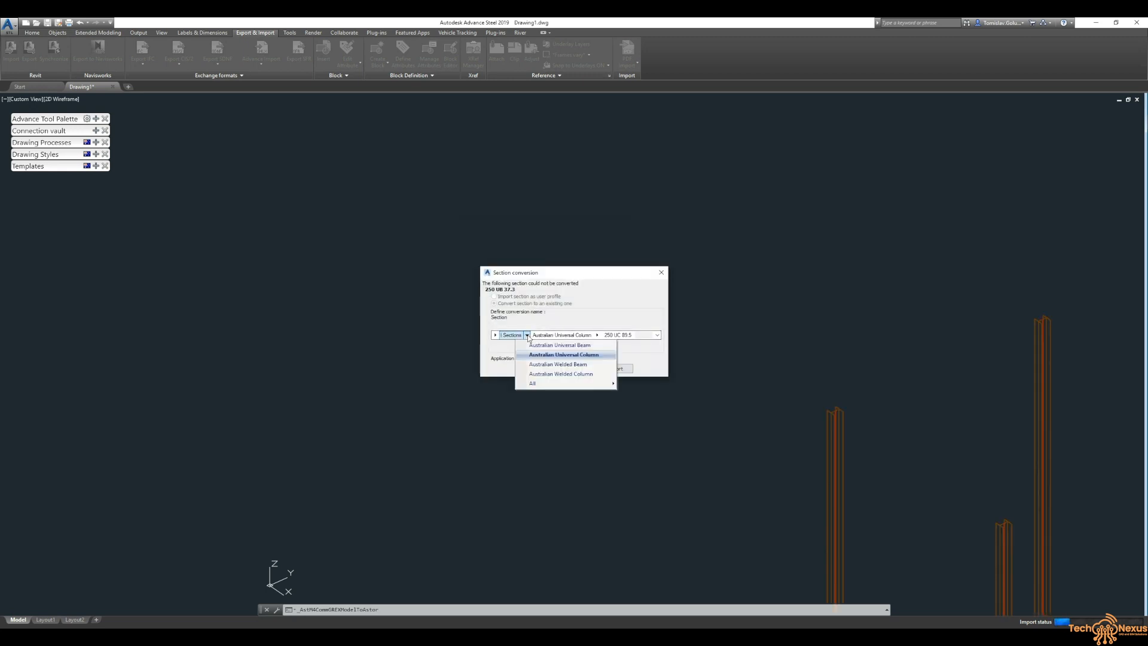
left_click(560, 344)
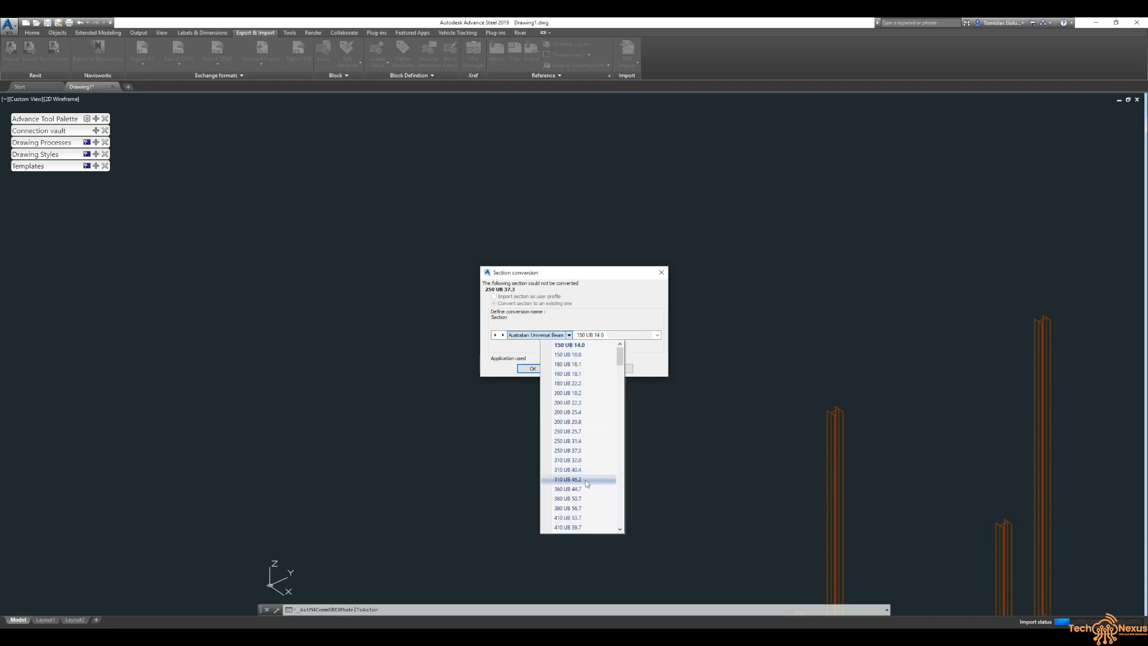
left_click(567, 441)
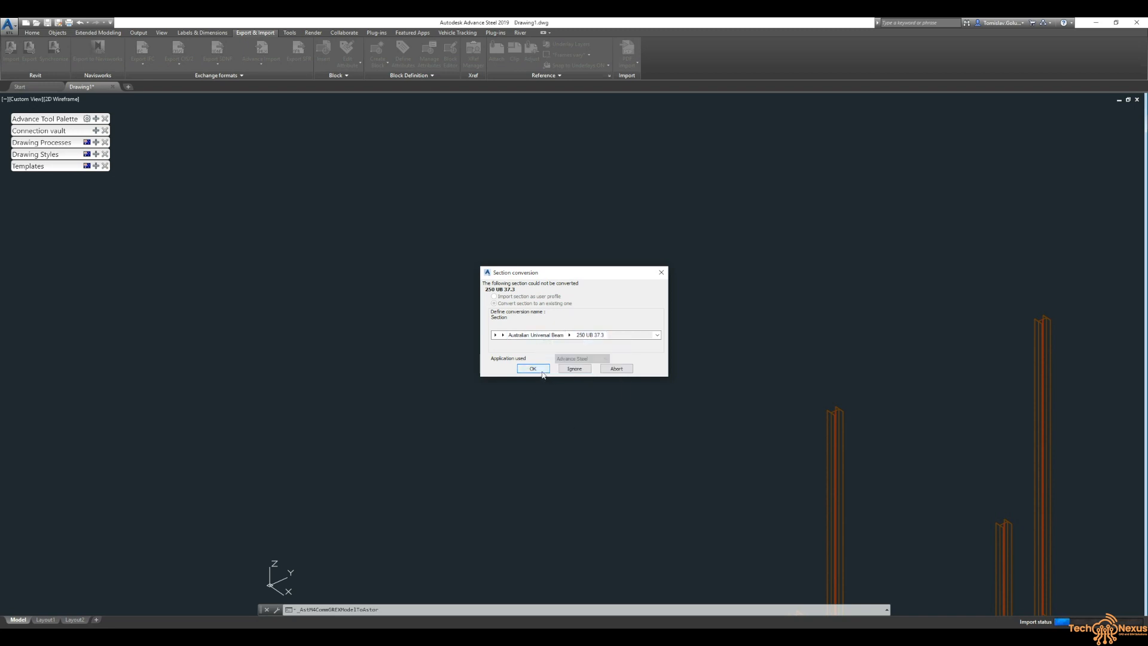
left_click(533, 369)
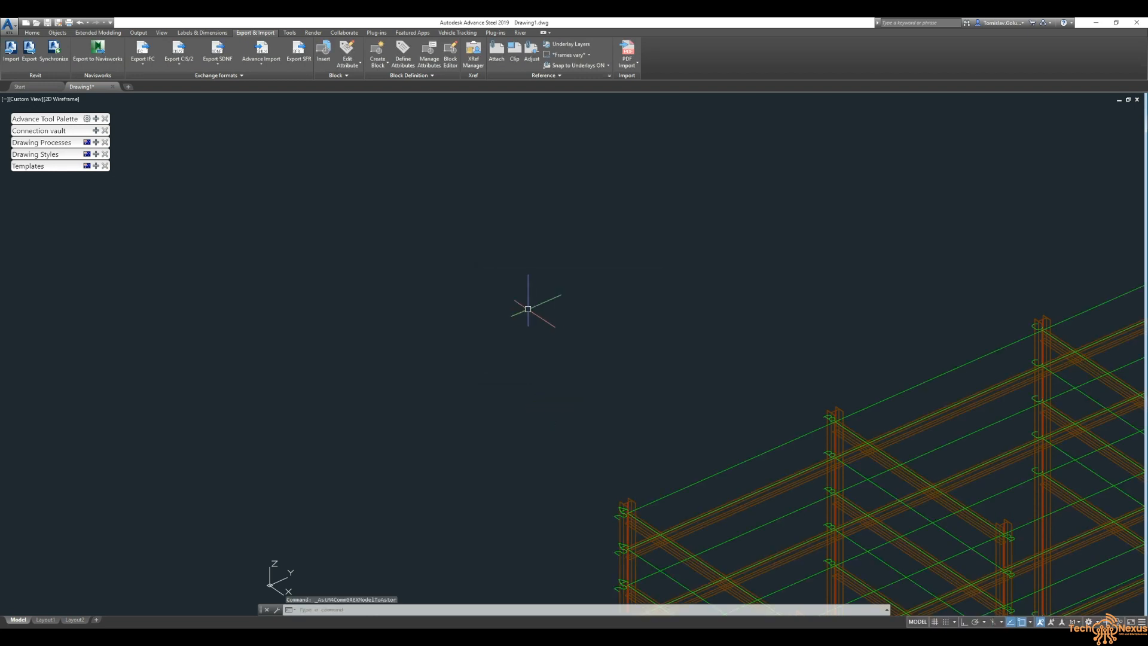
mouse_move(479, 272)
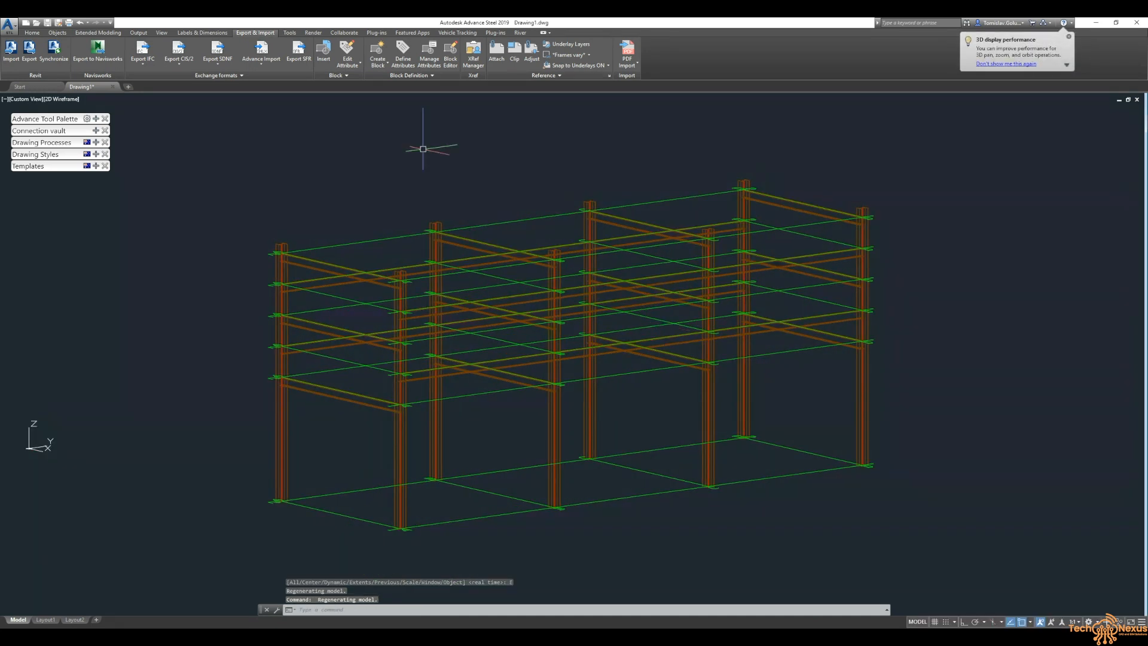
Step: Switch the viewport visual style to Conceptual shading
left_click(64, 99)
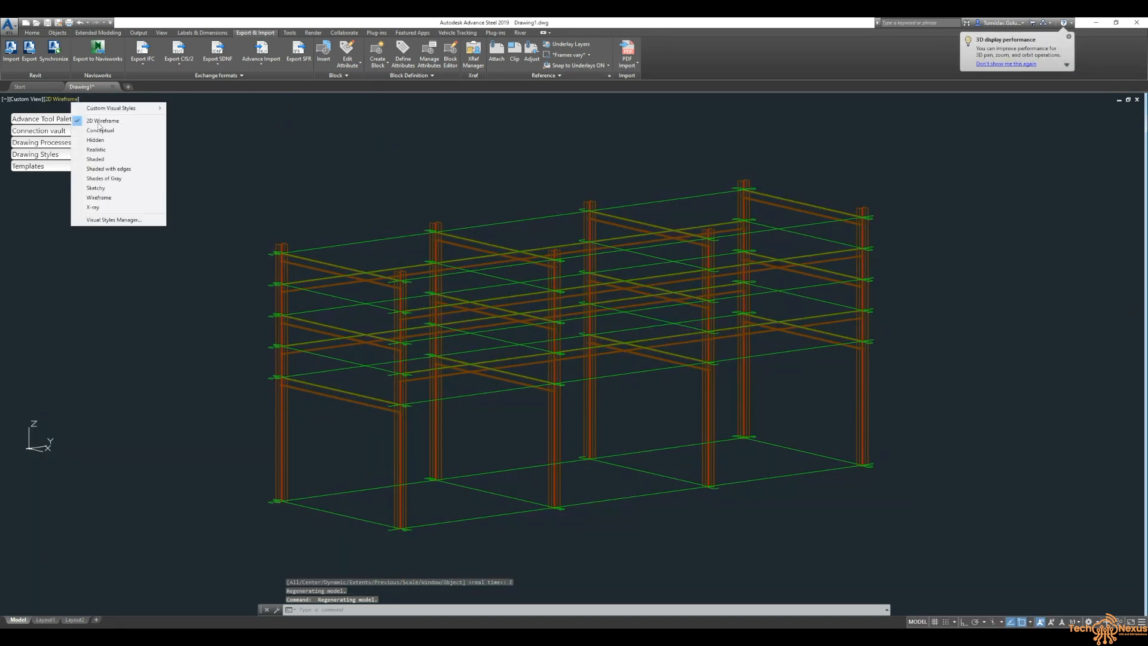
left_click(101, 130)
type("e")
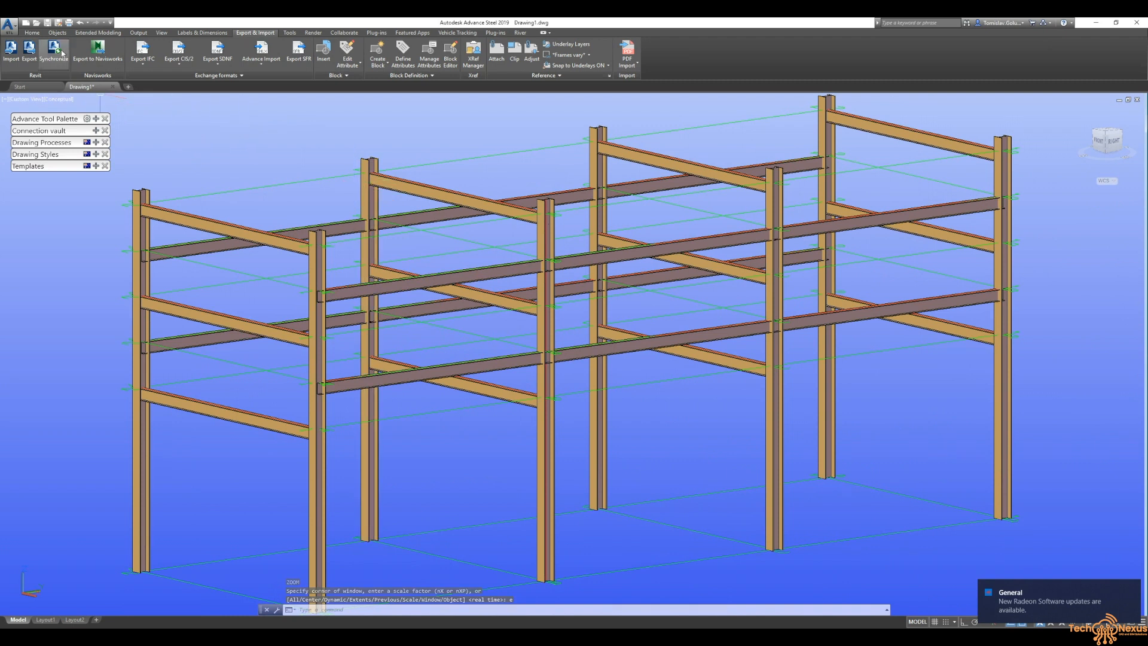
Step: Save the model to the Desktop as 00-STR-0002_AS via Save As
left_click(9, 23)
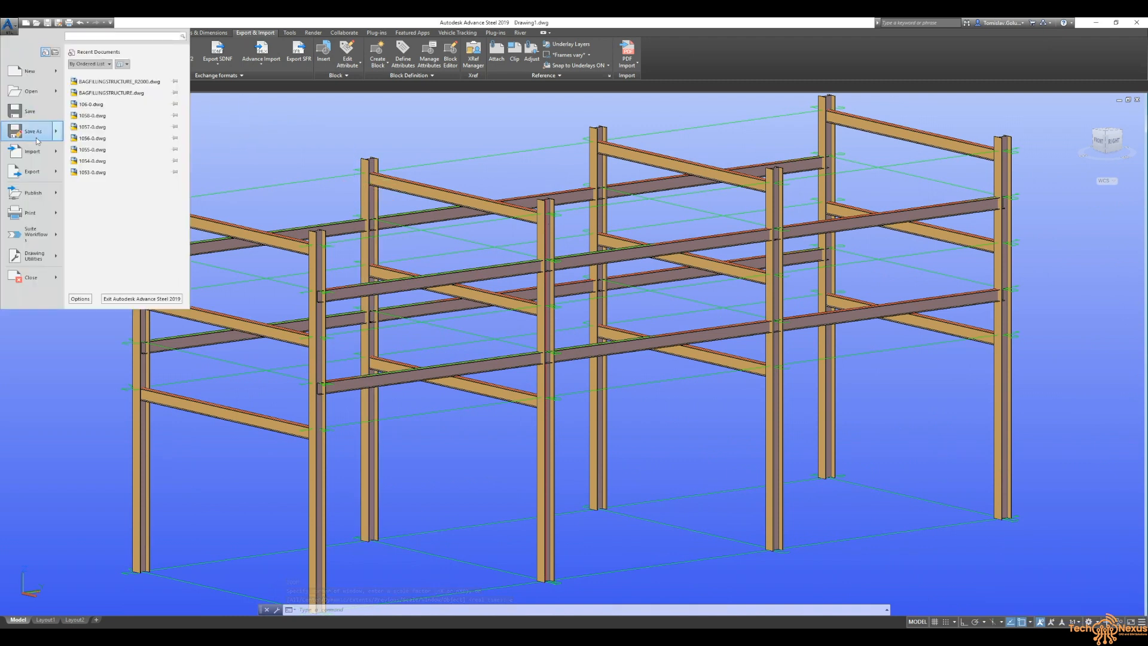
left_click(32, 131)
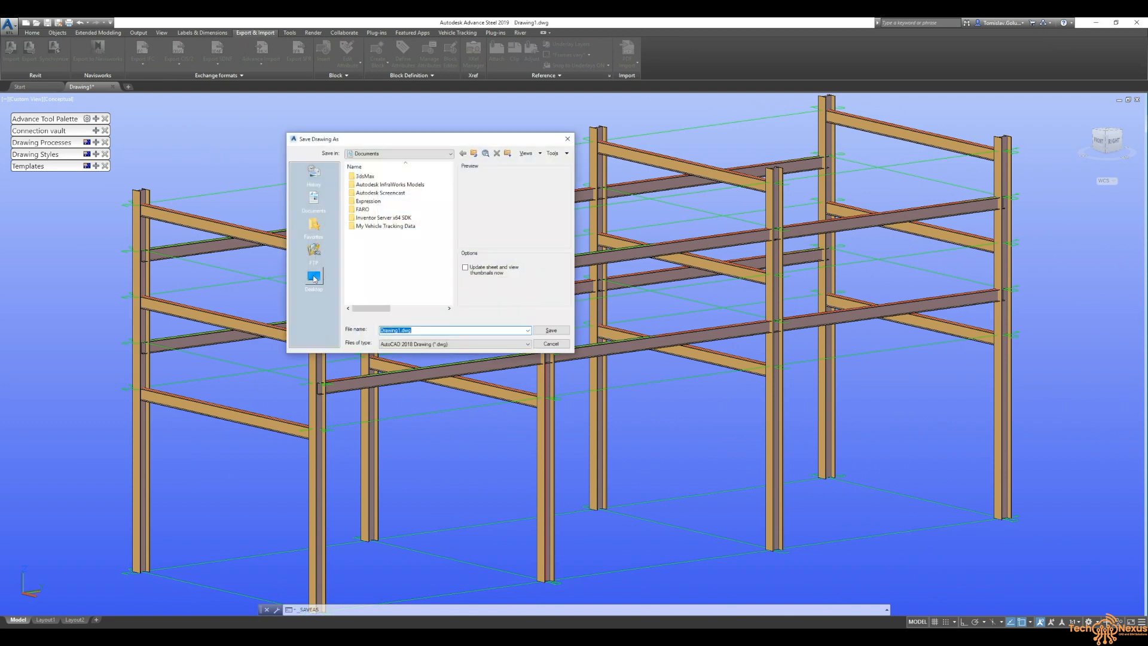
left_click(313, 276)
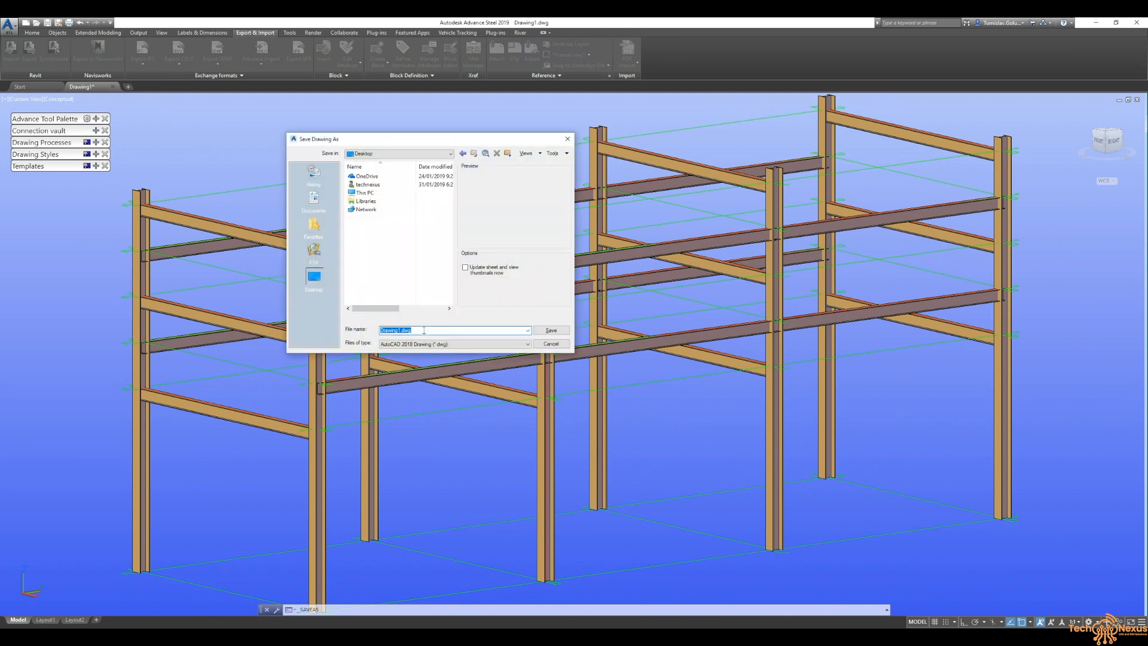
type("003")
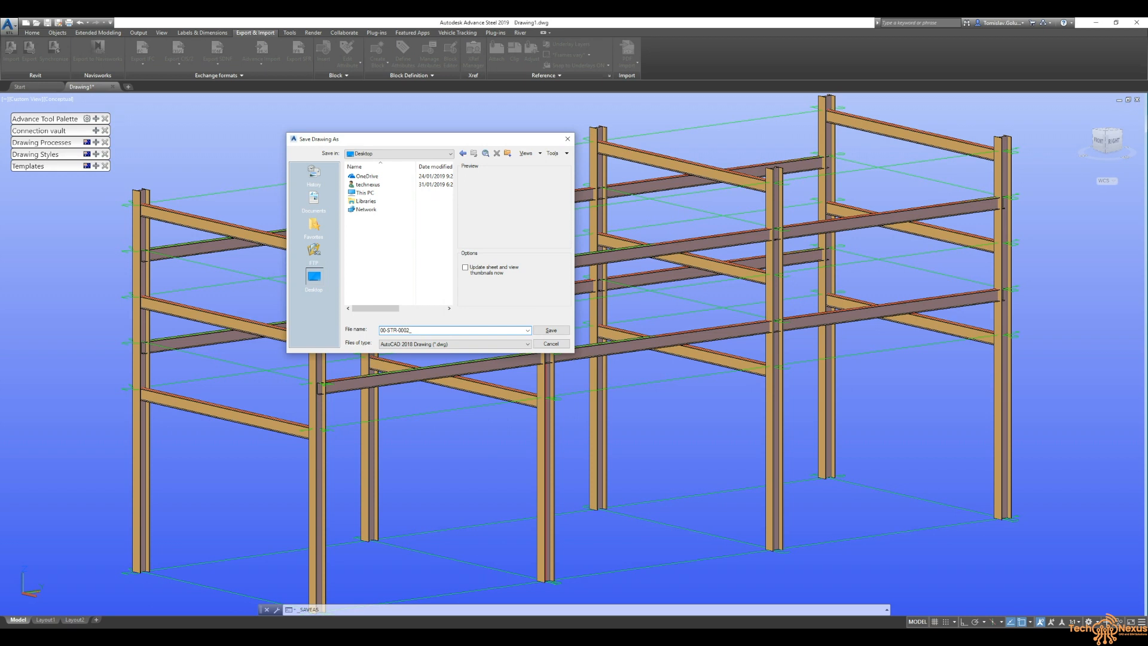
type("_AS")
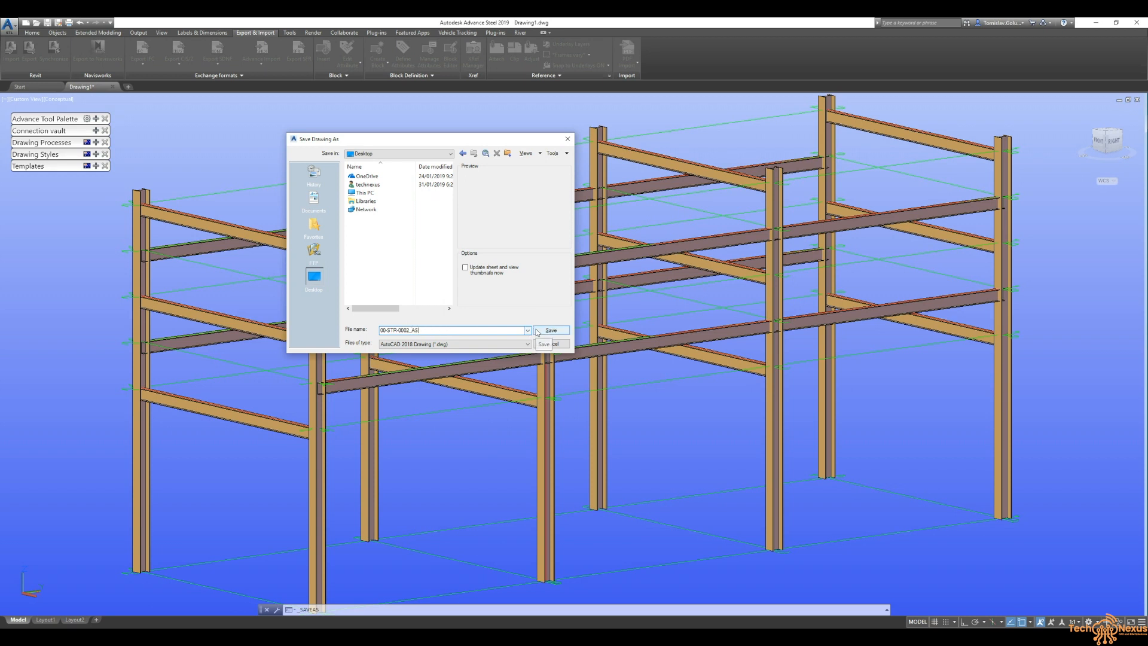
left_click(550, 330)
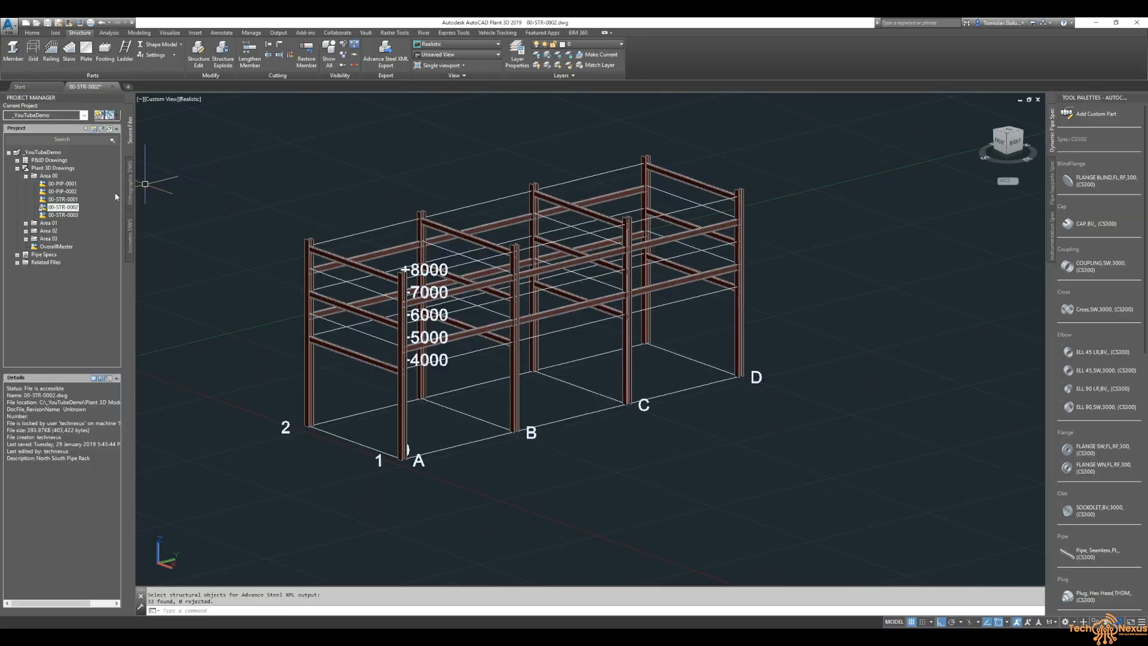
Step: Copy the Desktop 00-STR-0002_AS drawing into the Area 00 folder via Copy Drawing to Project
left_click(48, 176)
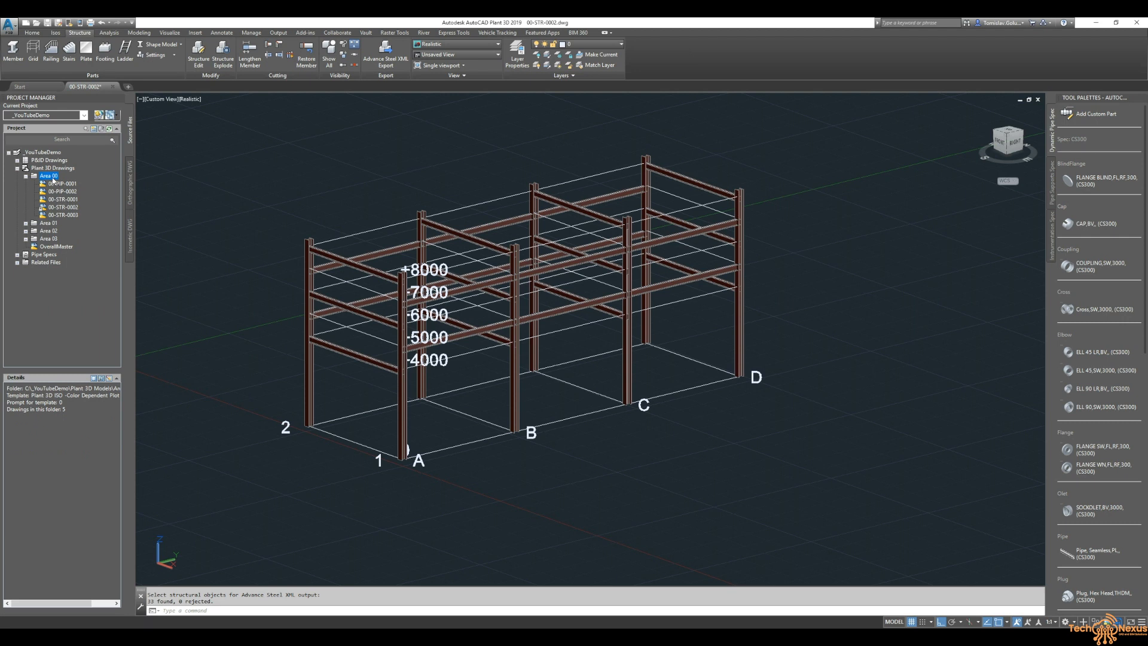
right_click(46, 176)
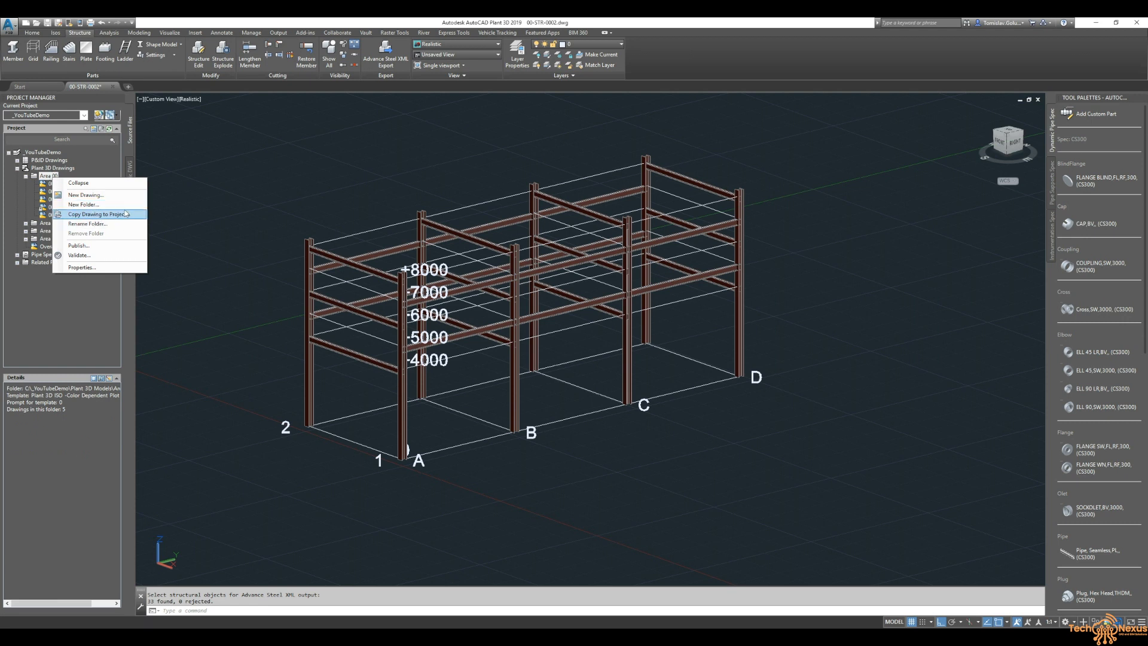
left_click(98, 214)
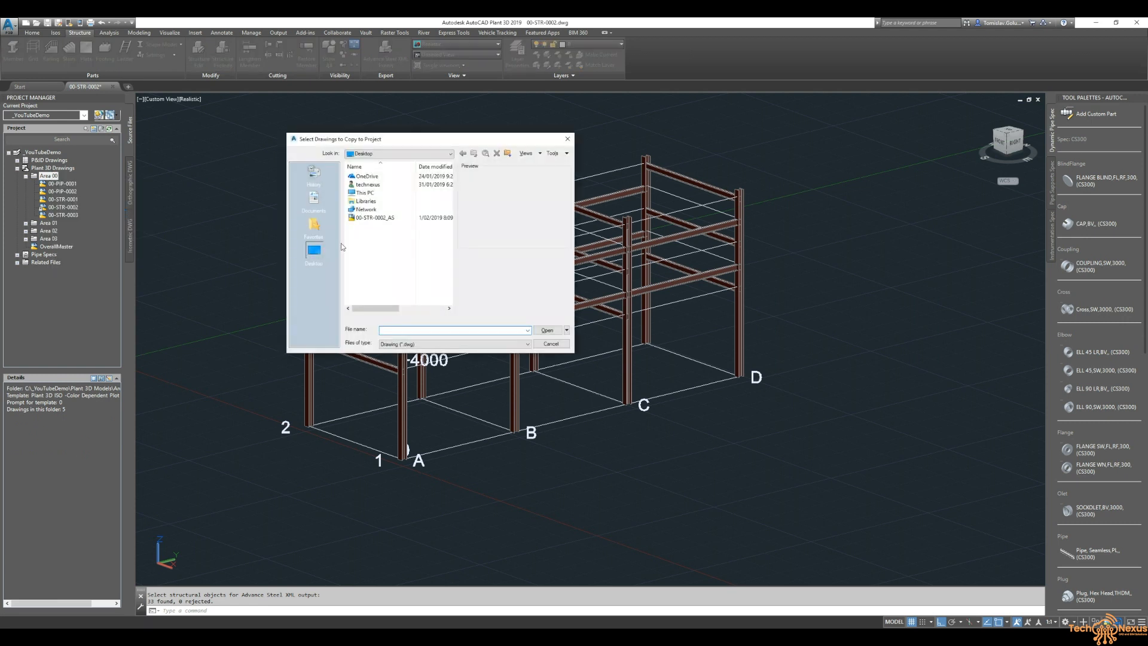
left_click(374, 218)
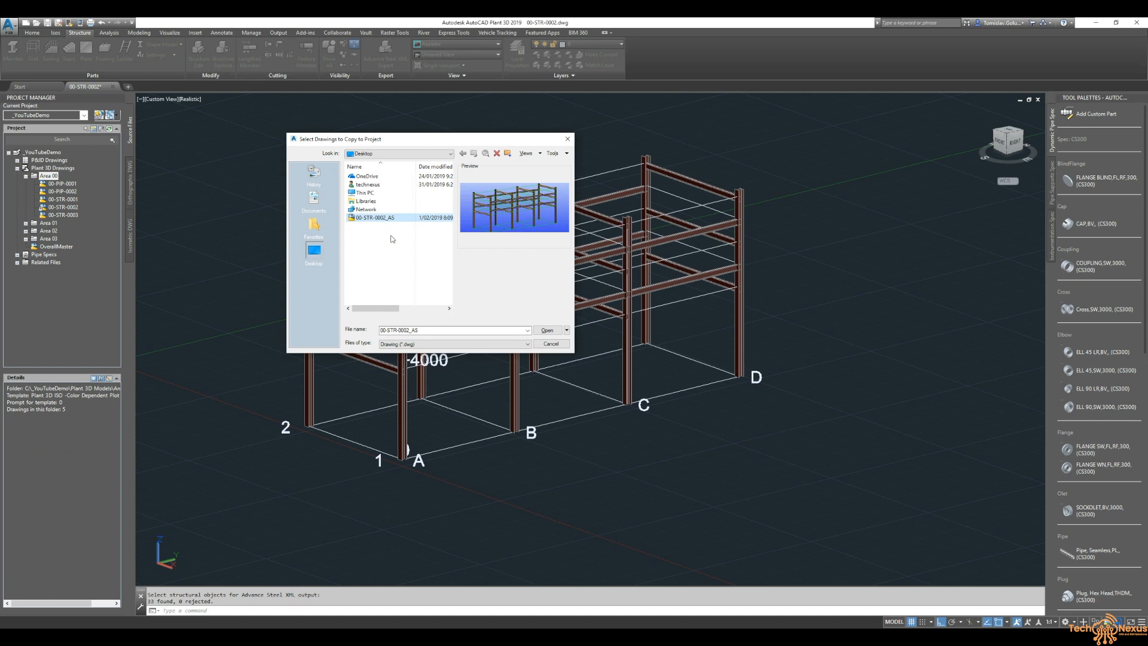
left_click(550, 343)
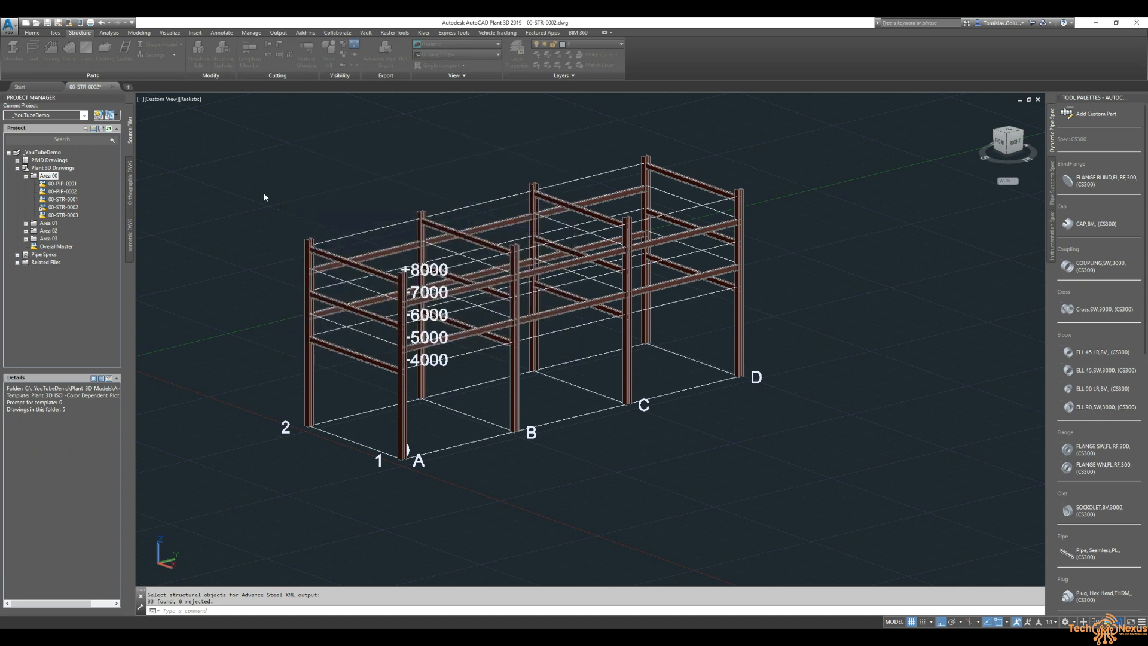
mouse_move(208, 197)
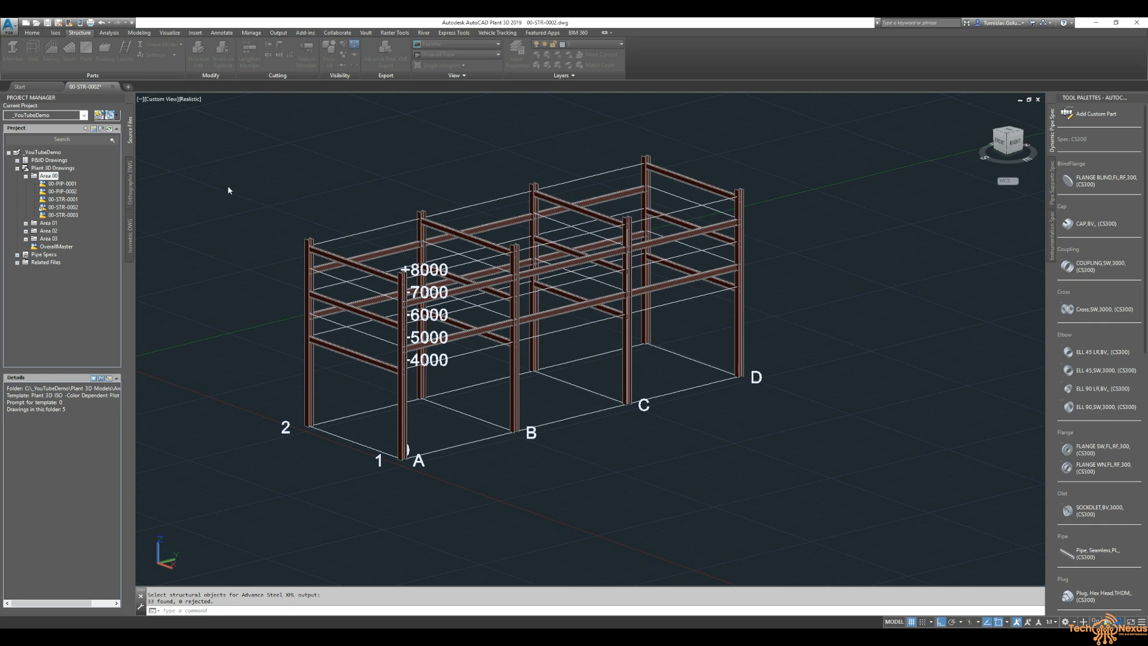
mouse_move(216, 217)
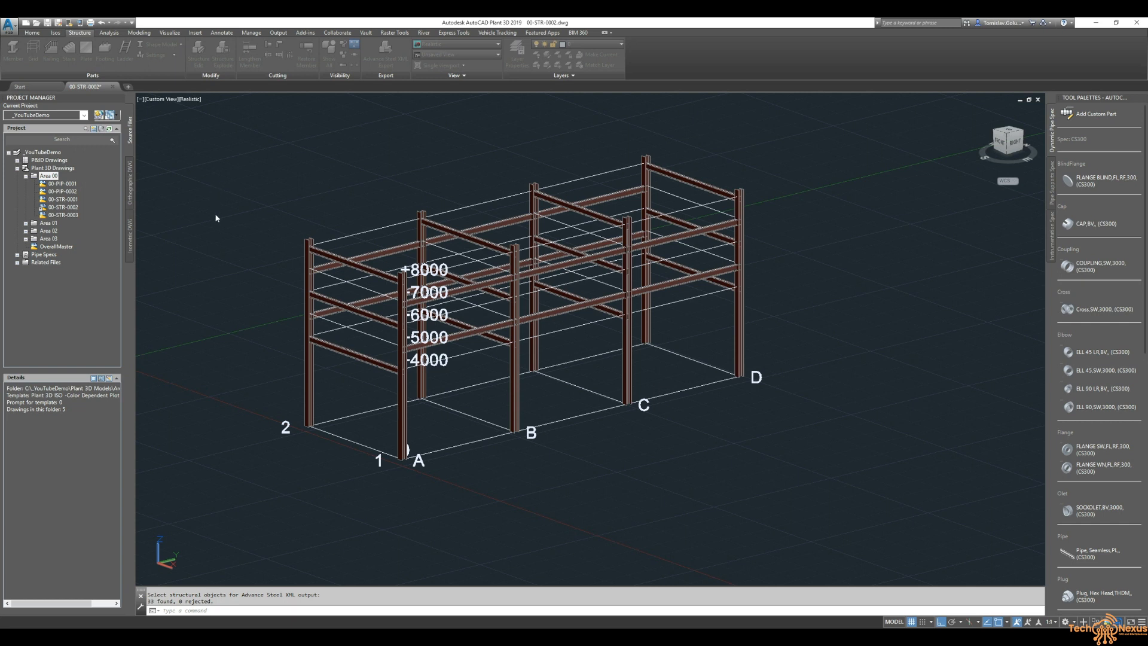
left_click(515, 330)
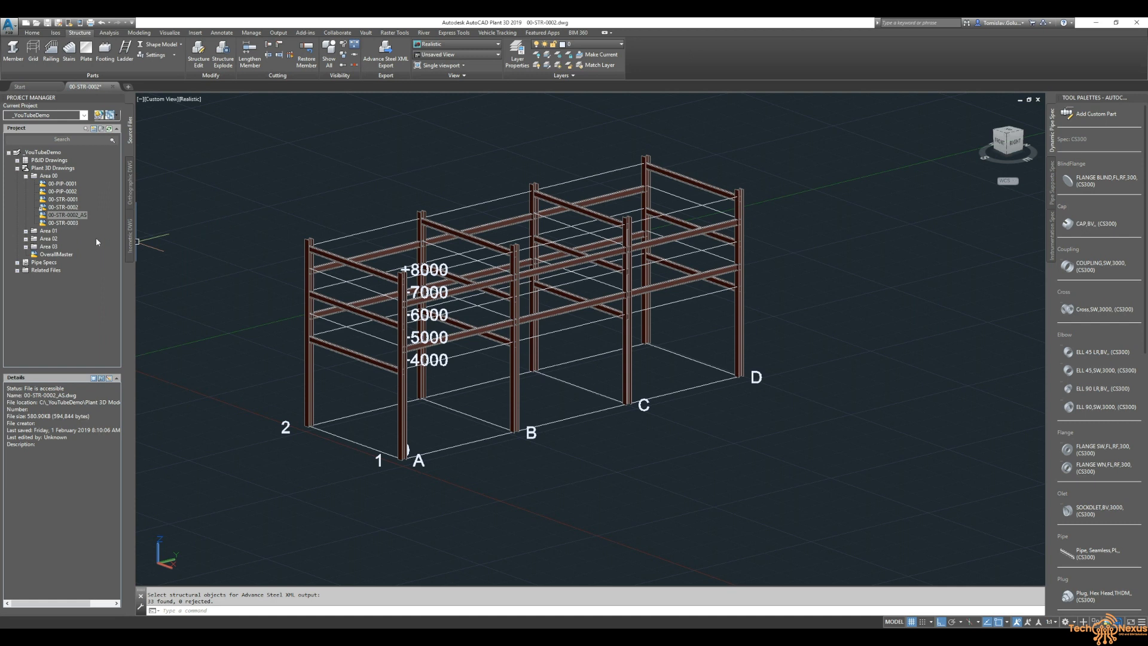
mouse_move(123, 240)
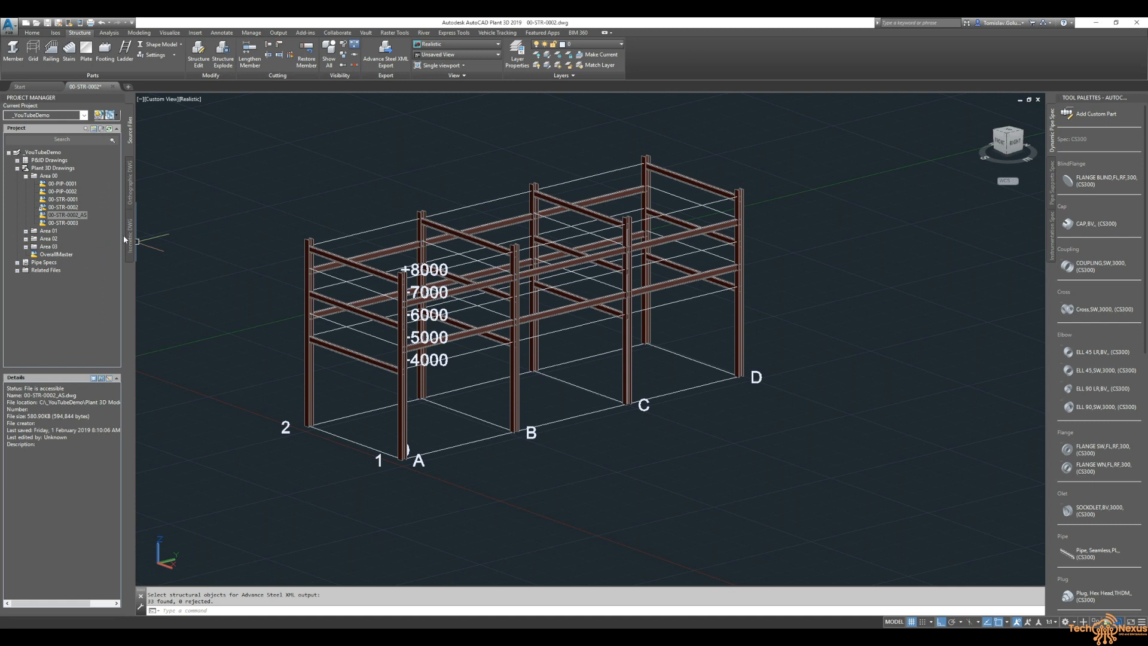
mouse_move(96, 215)
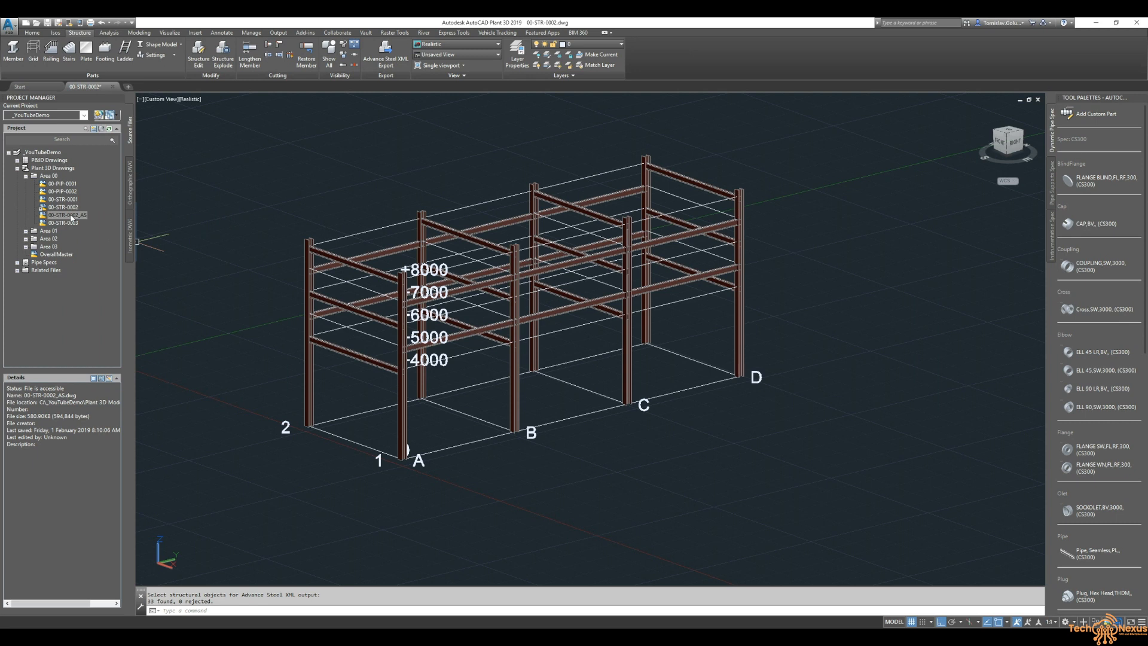
mouse_move(246, 217)
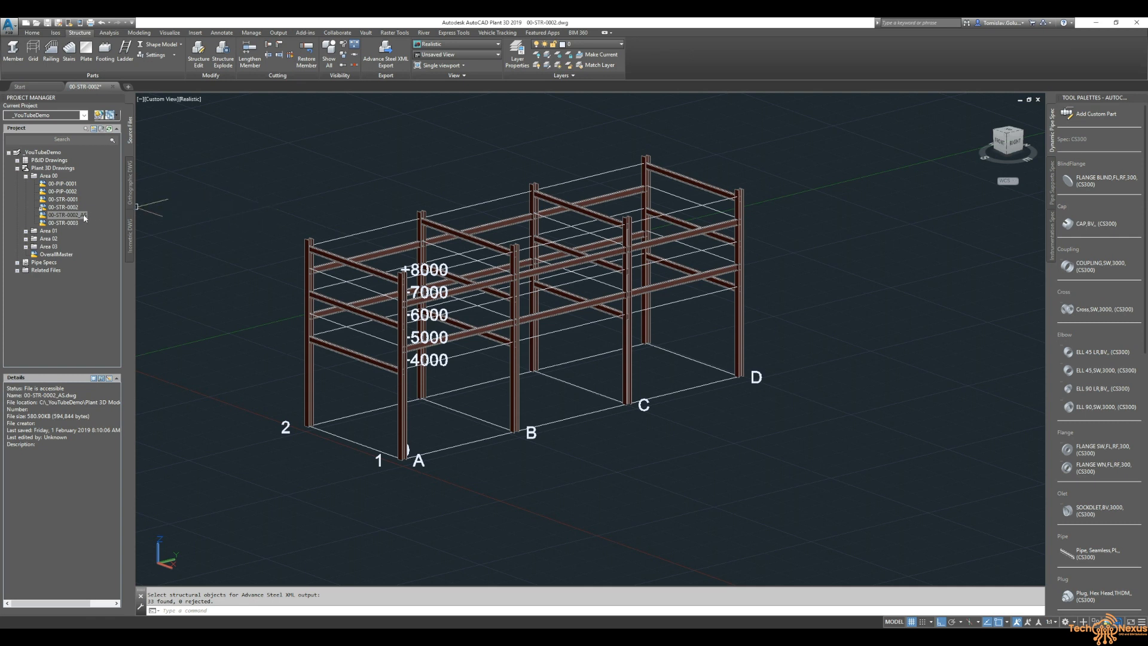
left_click(66, 216)
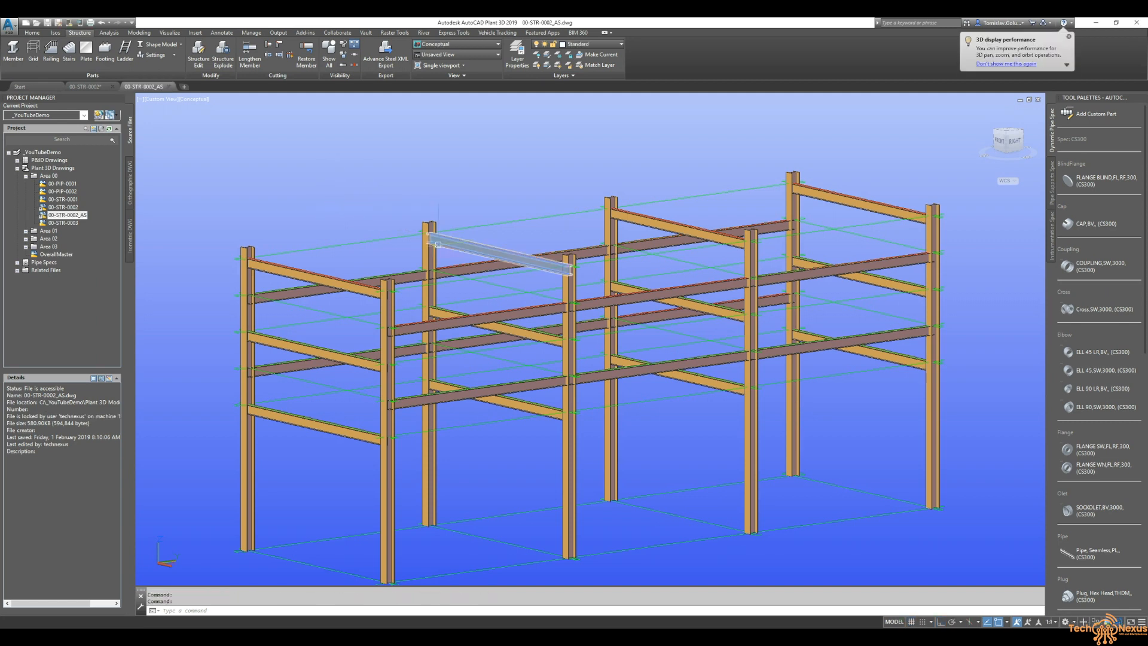
left_click(498, 256)
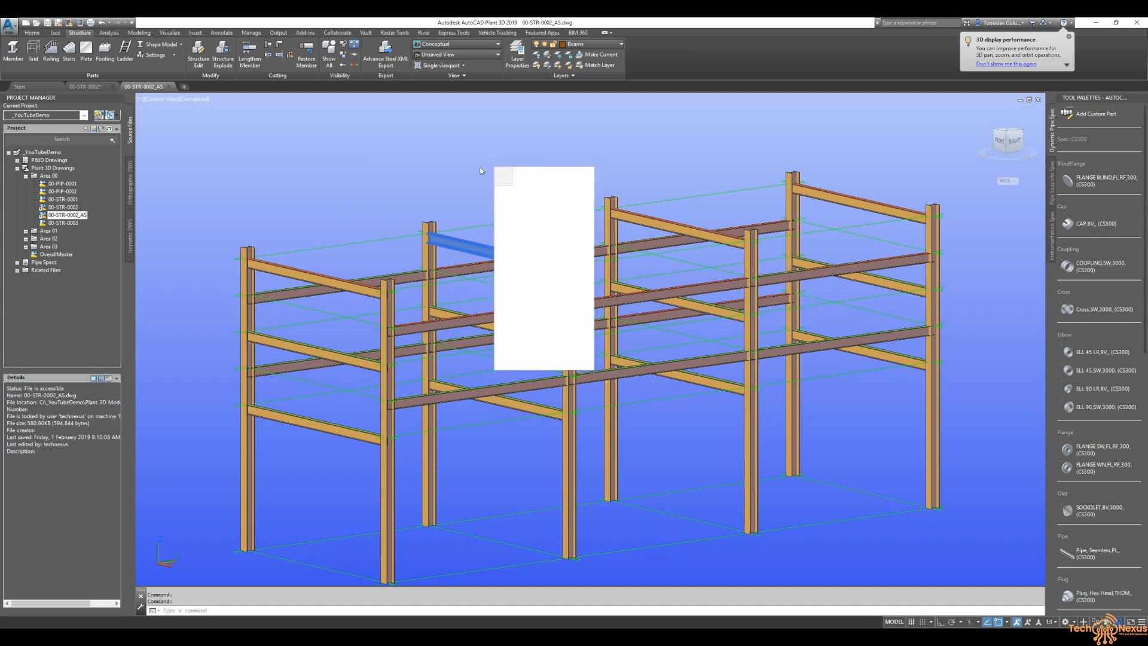
right_click(541, 267)
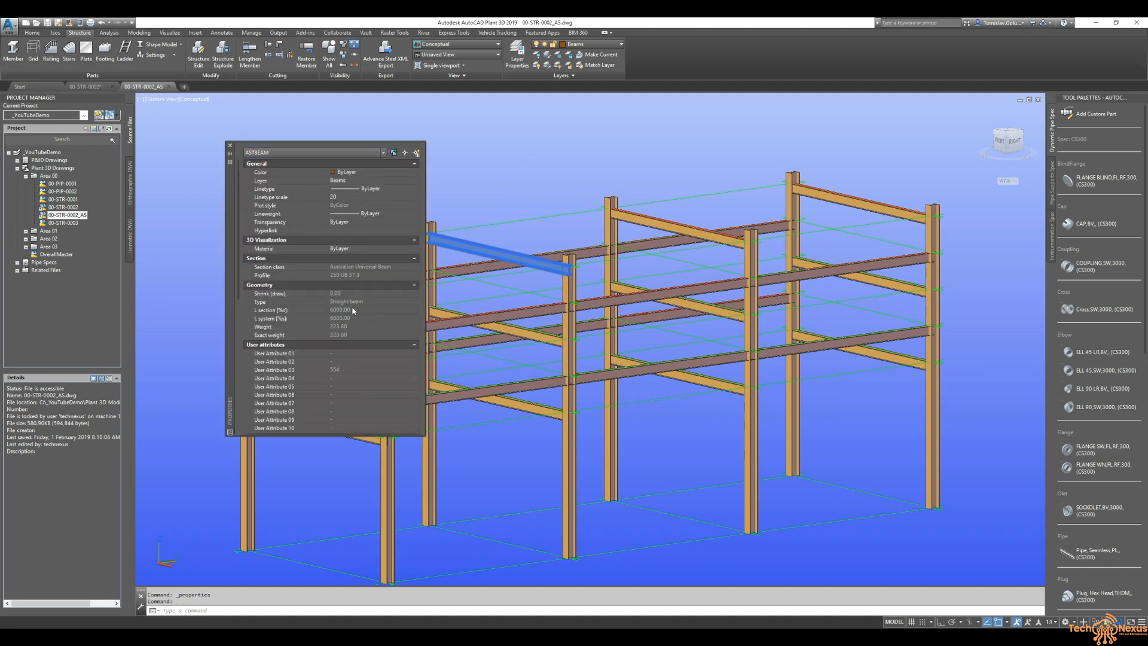
scroll("down", 3)
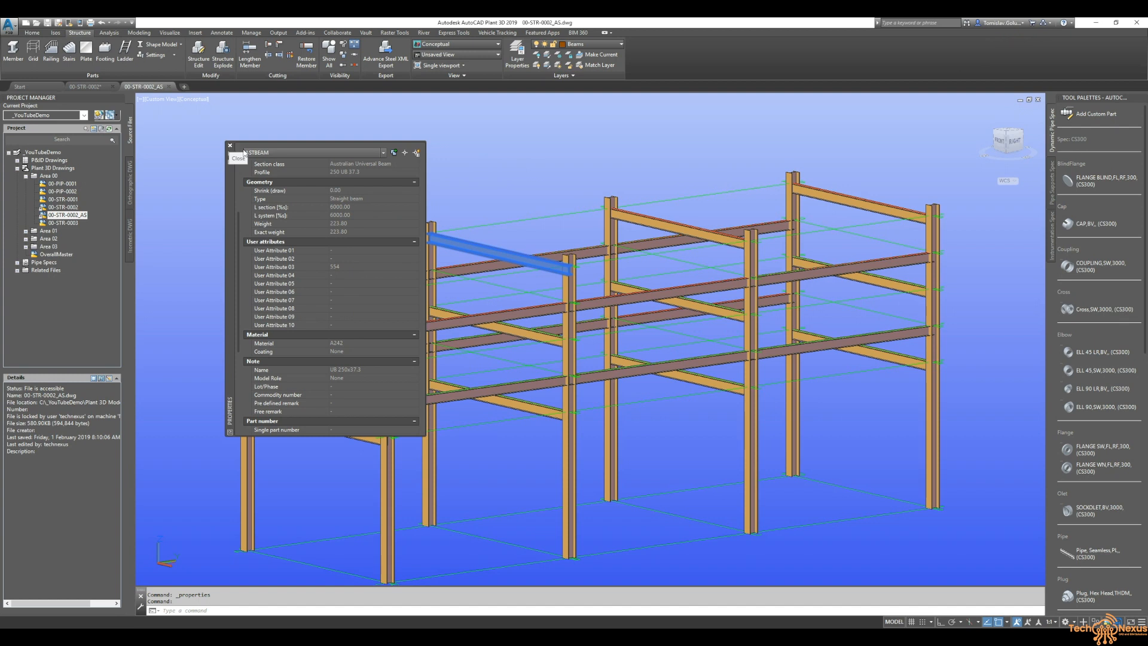
left_click(231, 146)
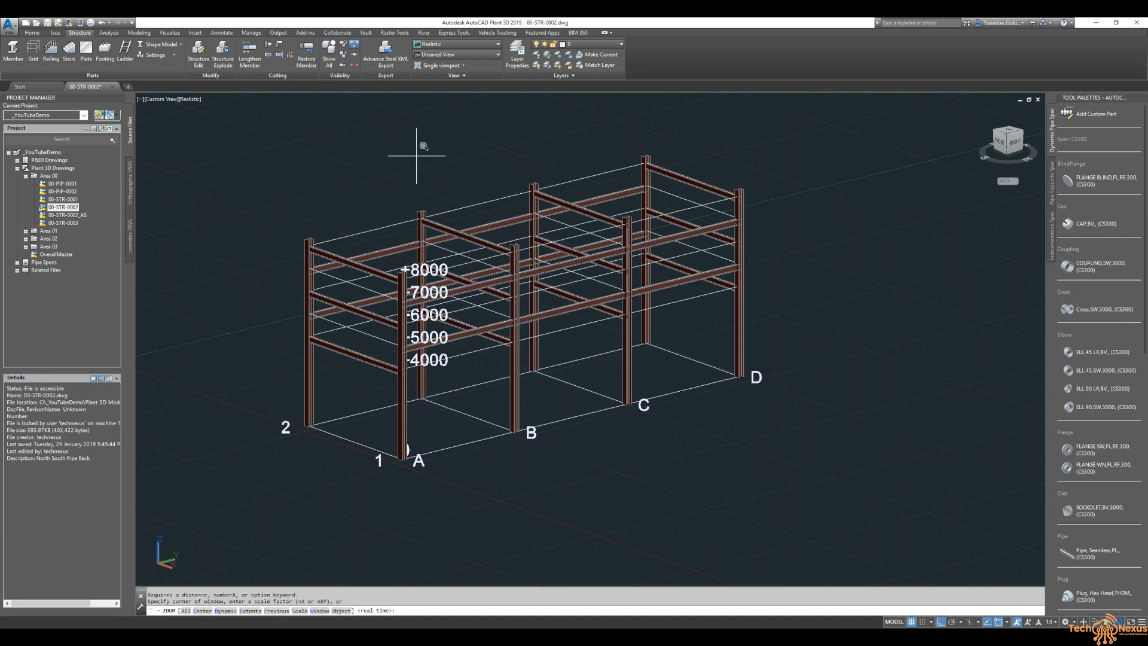
Step: Close the rack drawing and open OverallMaster from Project Manager, zooming in on the site model
key("Escape")
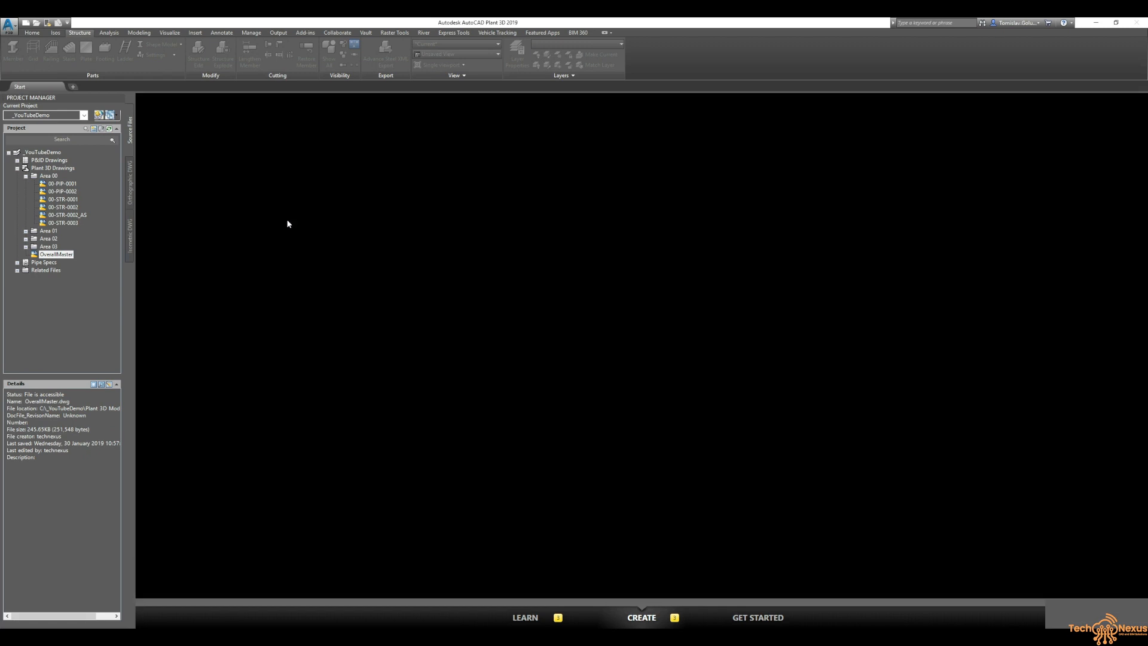
double_click(55, 253)
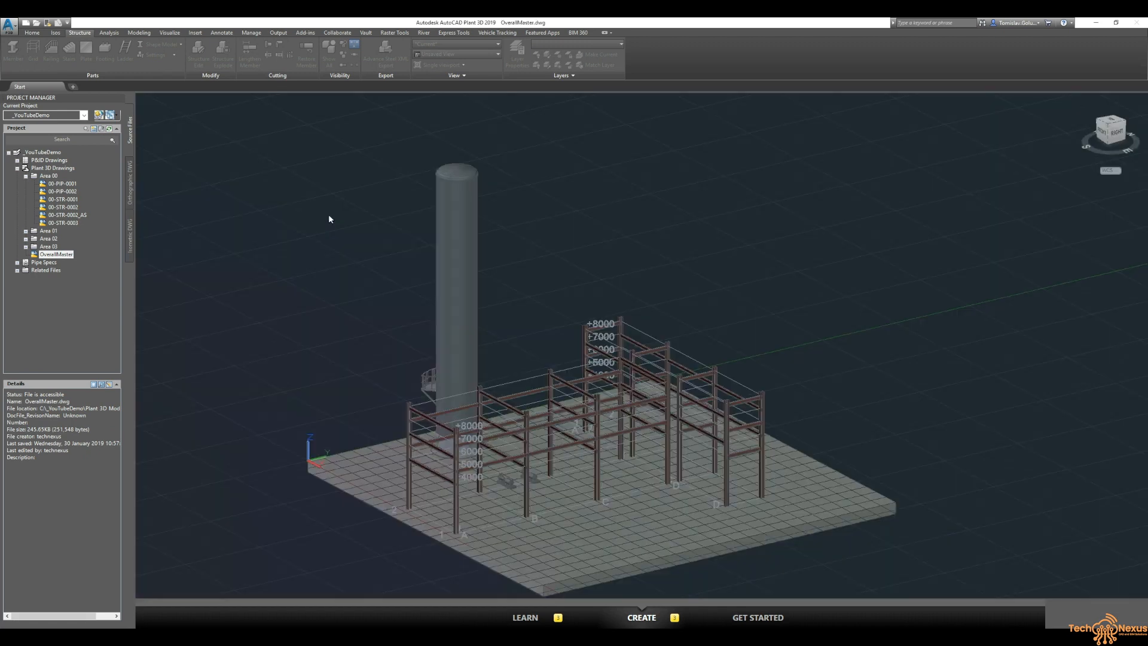
double_click(55, 253)
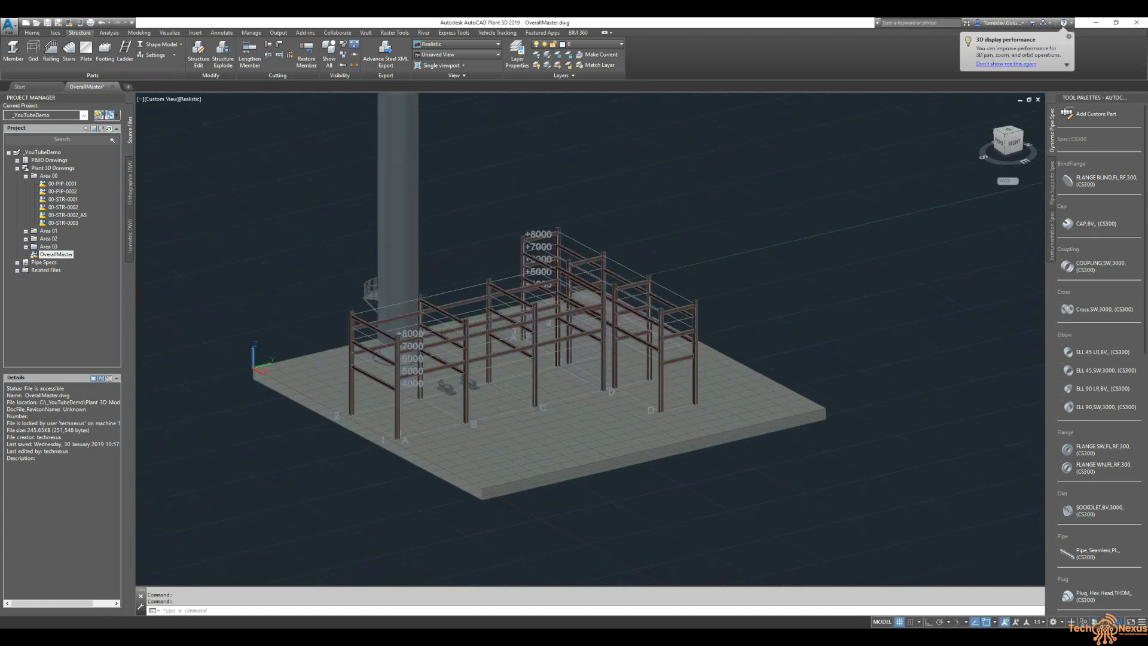
scroll("up", 3)
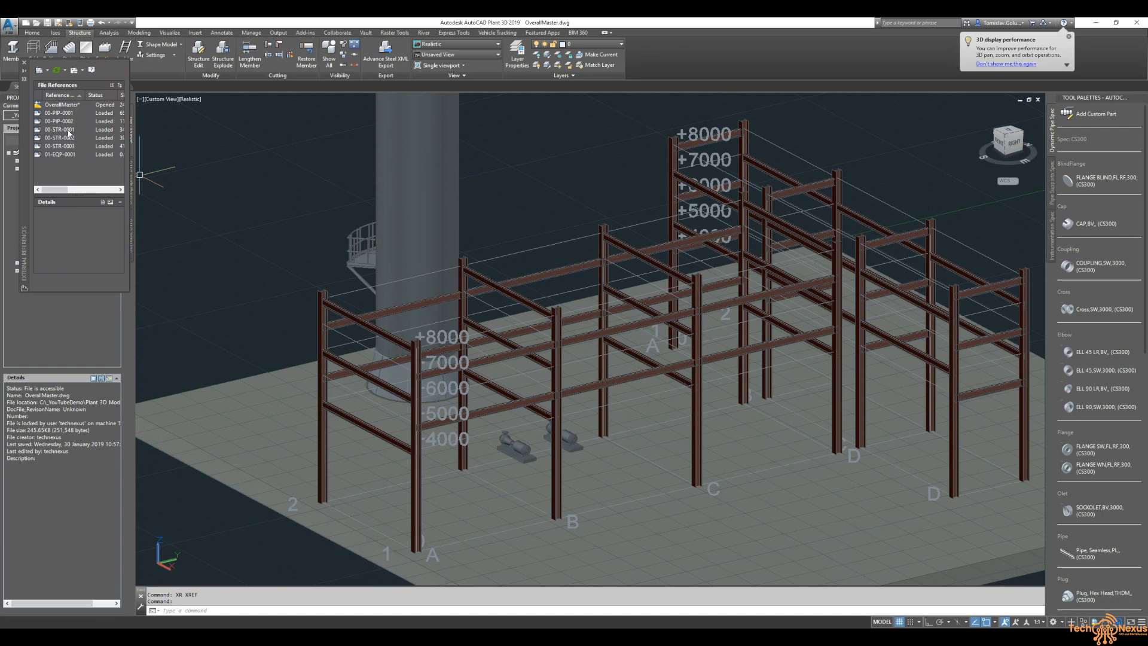
Step: Unload the 00-STR-0002 reference in External References and bring up options for 00-STR-0002_AS
left_click(59, 138)
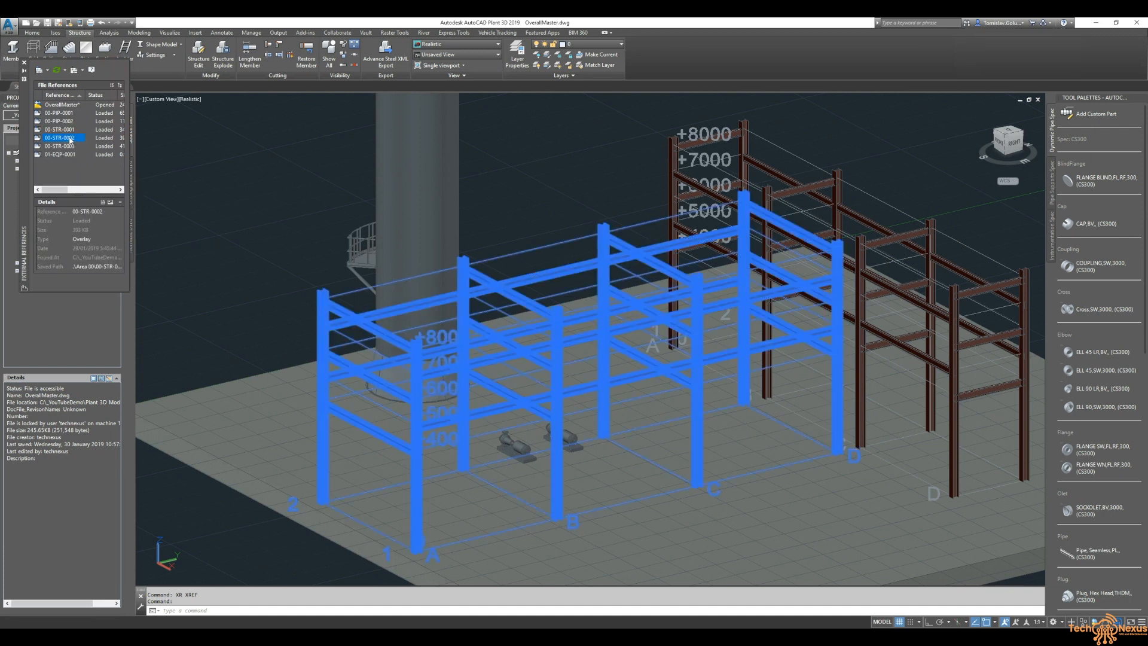
right_click(60, 138)
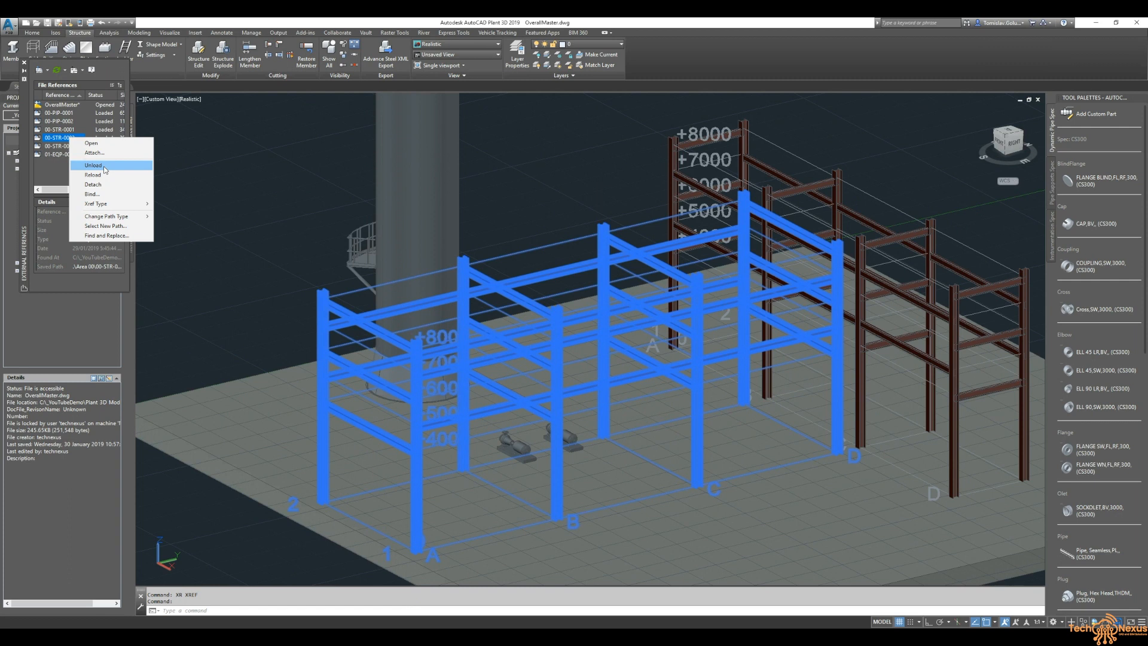
left_click(93, 165)
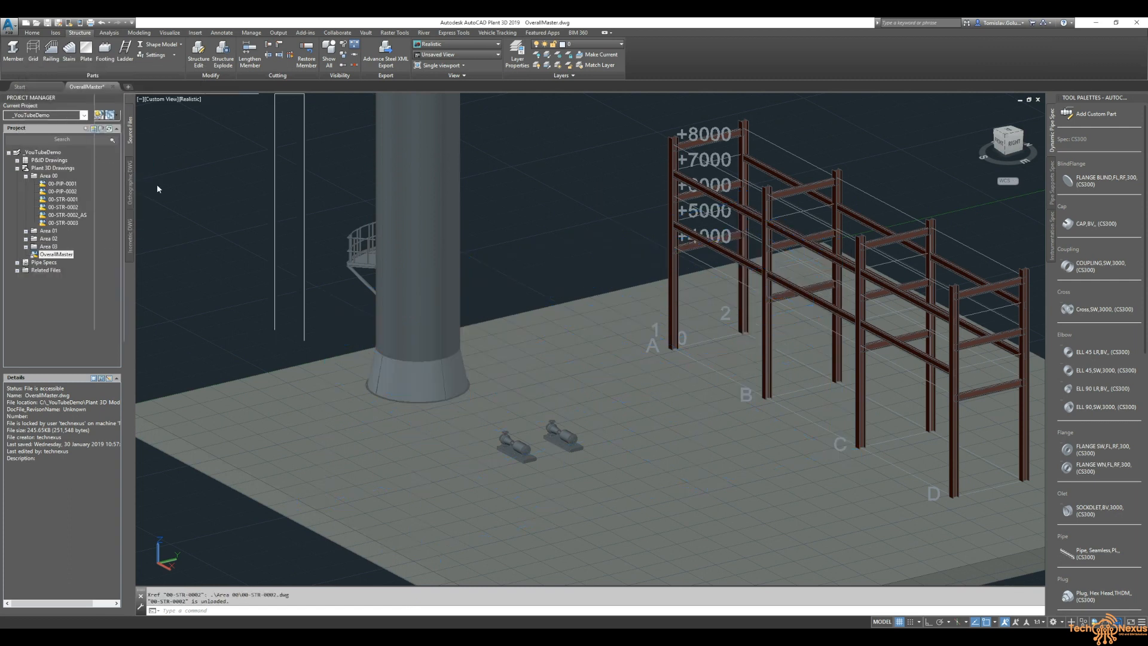
left_click(64, 214)
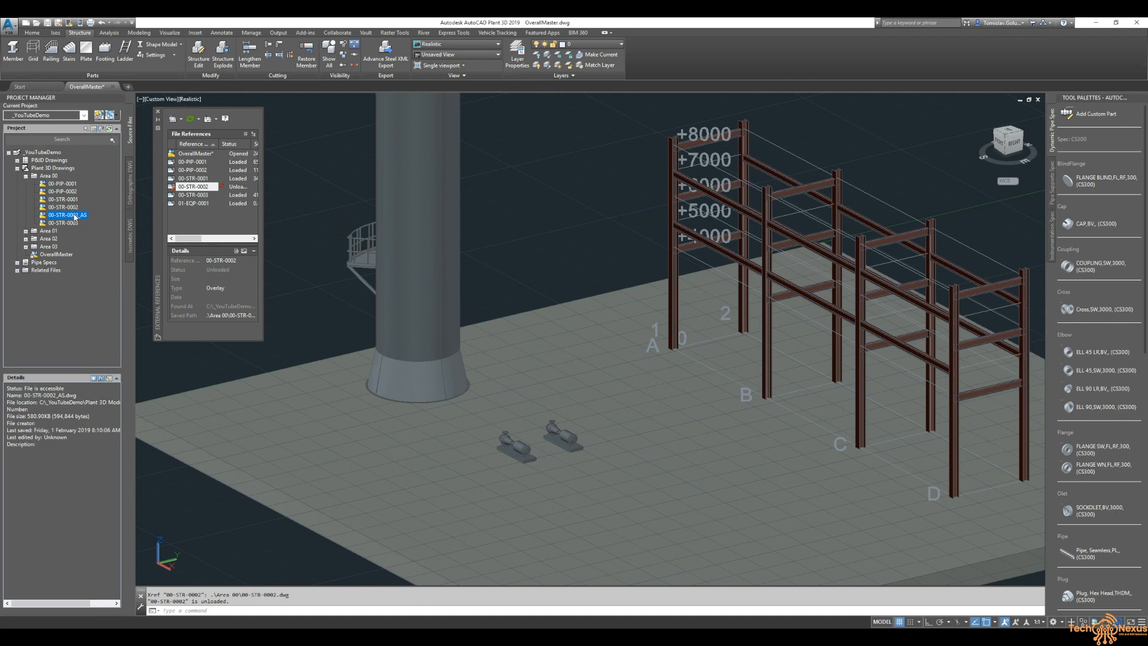
right_click(66, 214)
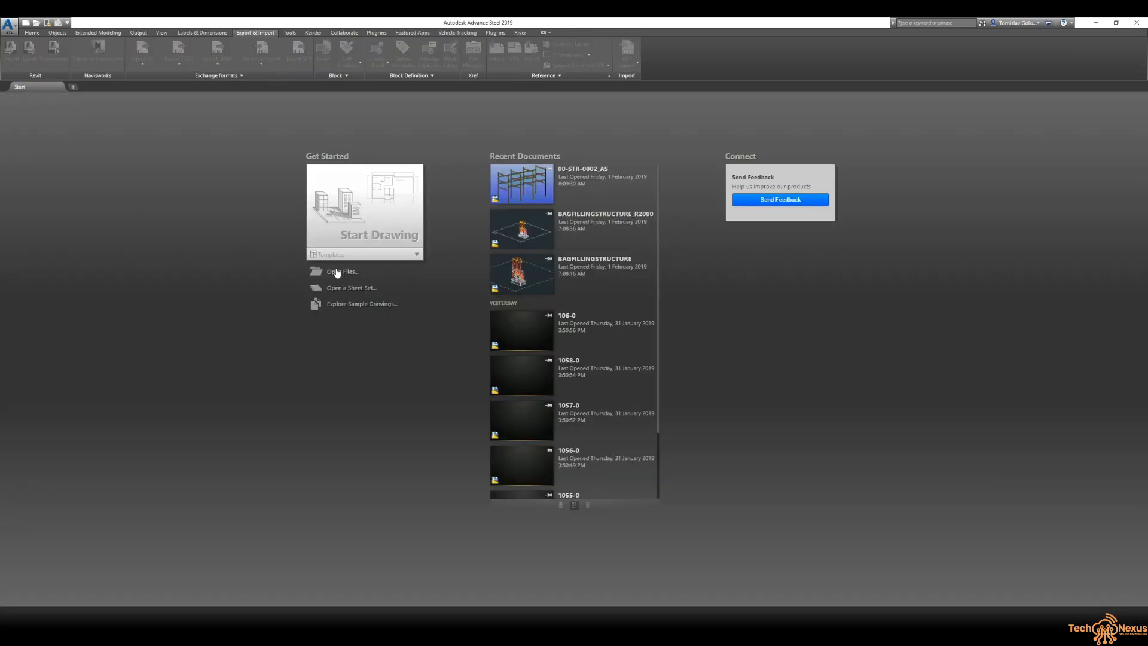
Step: Browse C:\_YouTubeDemo\Plant 3D Models\Area 00 and open 00-STR-0002_AS
left_click(340, 271)
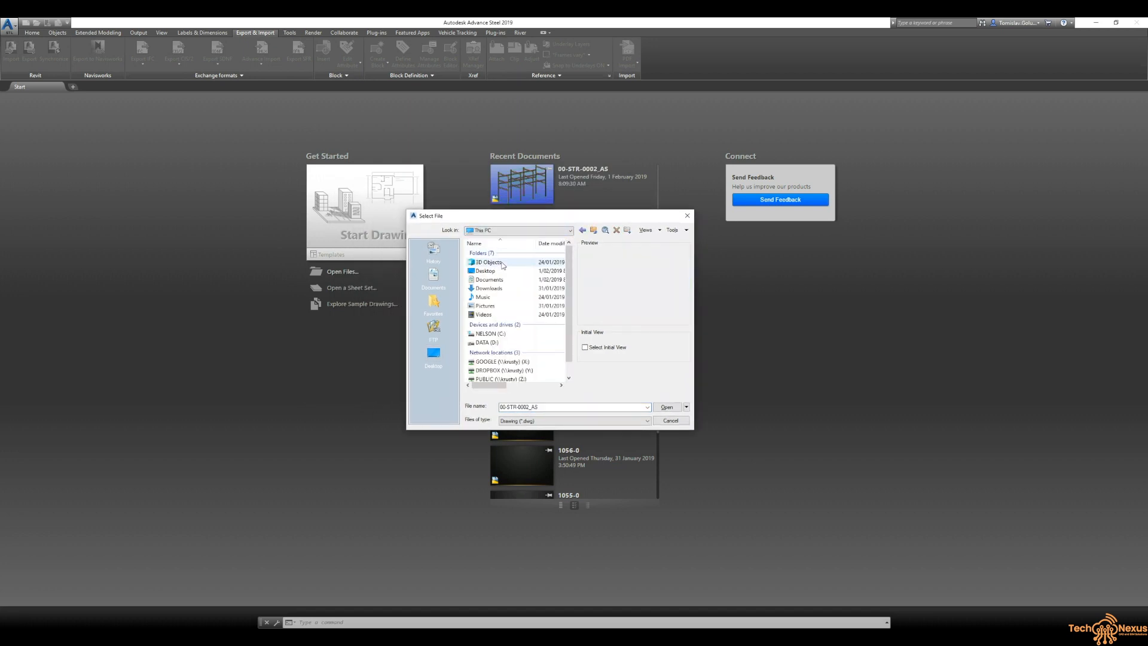
double_click(490, 334)
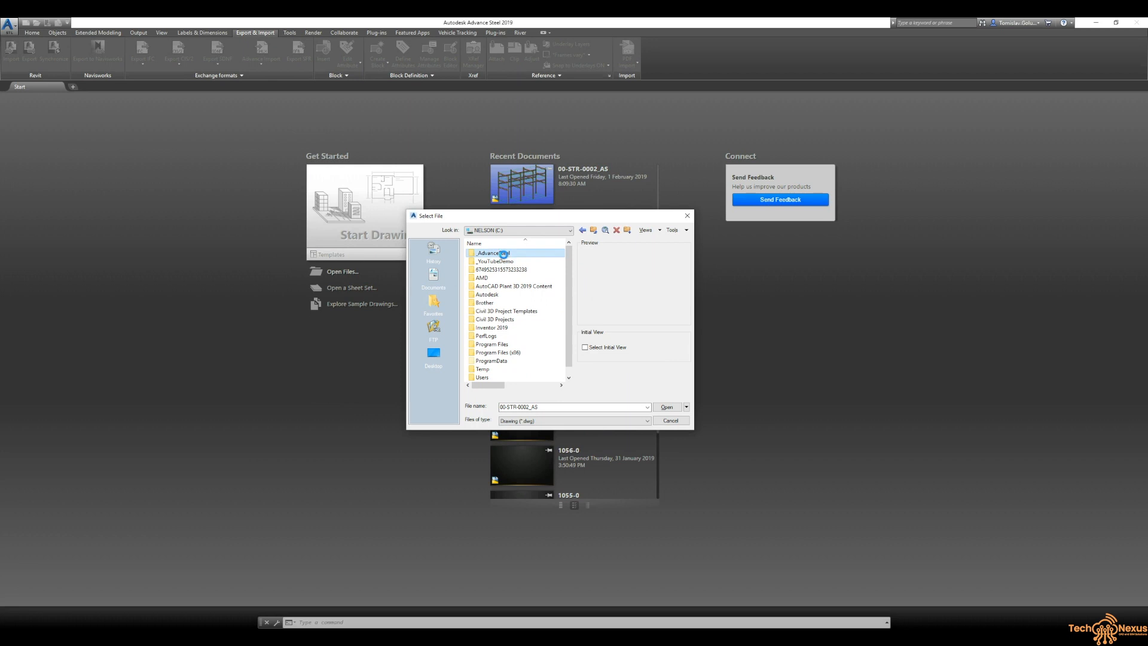
double_click(491, 253)
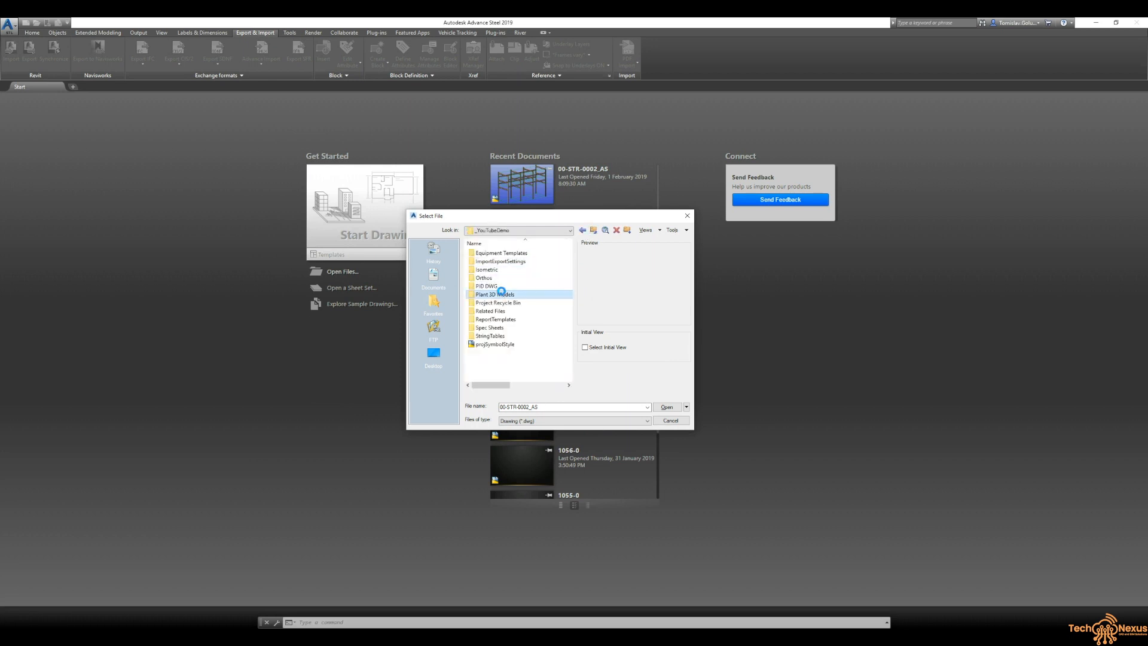
double_click(497, 294)
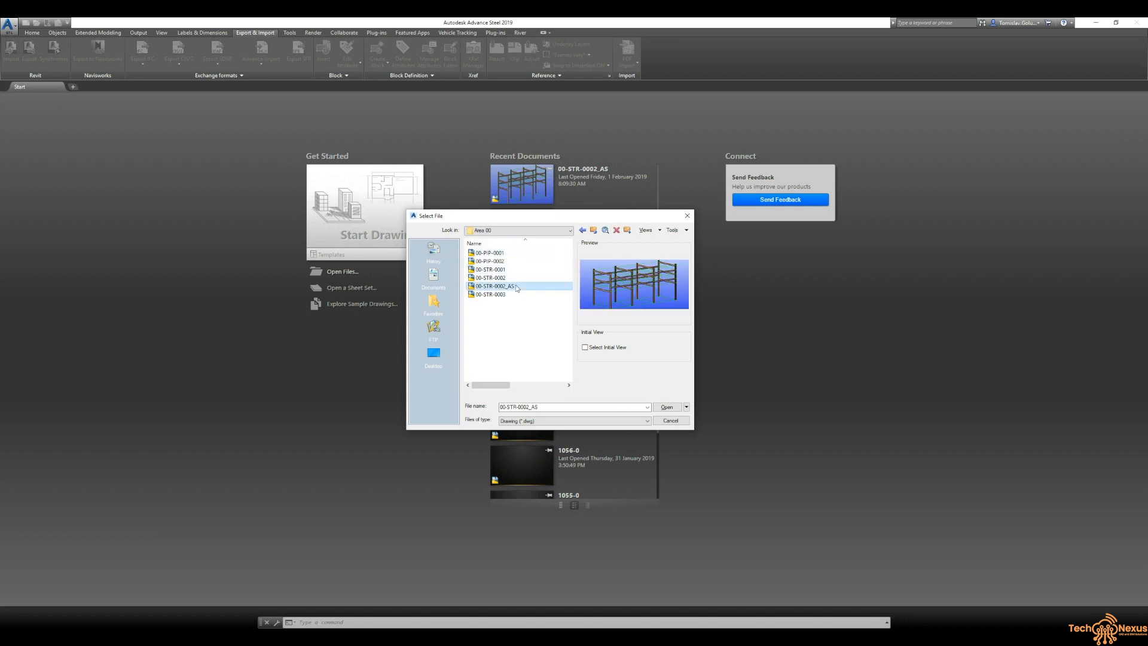
left_click(665, 406)
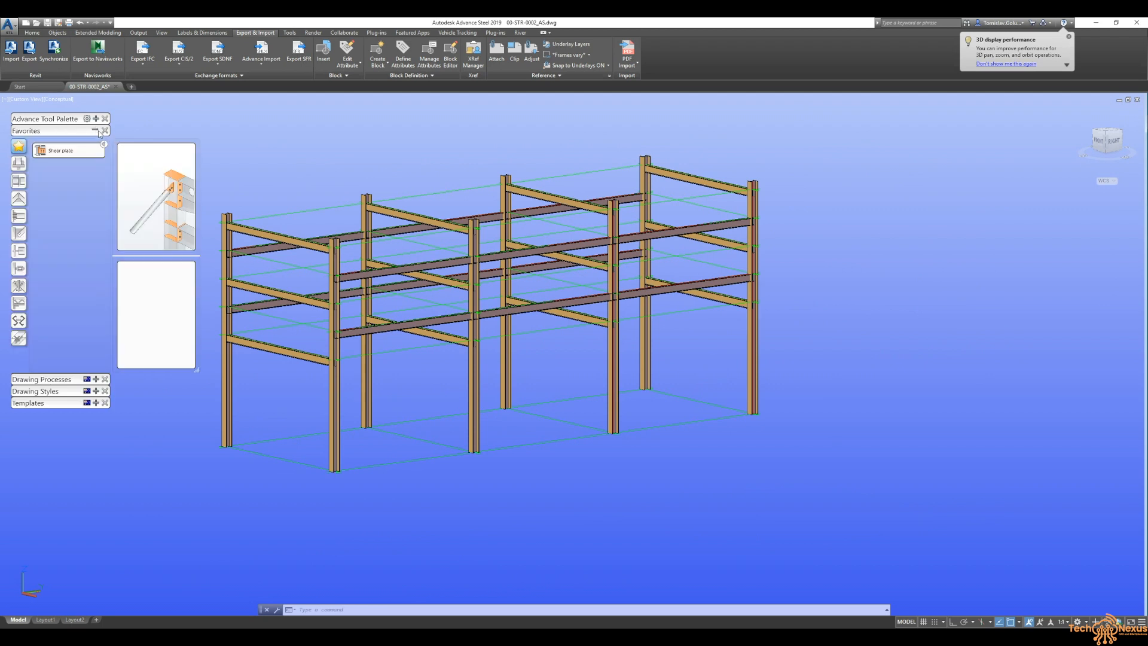
Step: Join the beam to the column with a fin plate, 2 vertical bolts set out to Middle
left_click(60, 150)
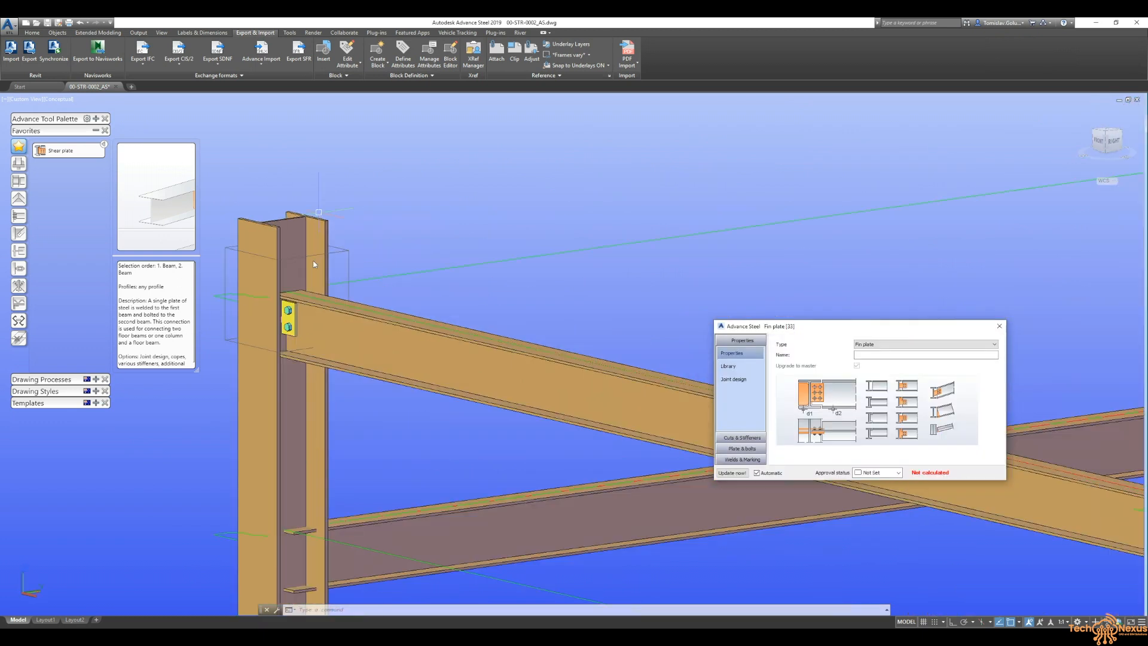
left_click(741, 438)
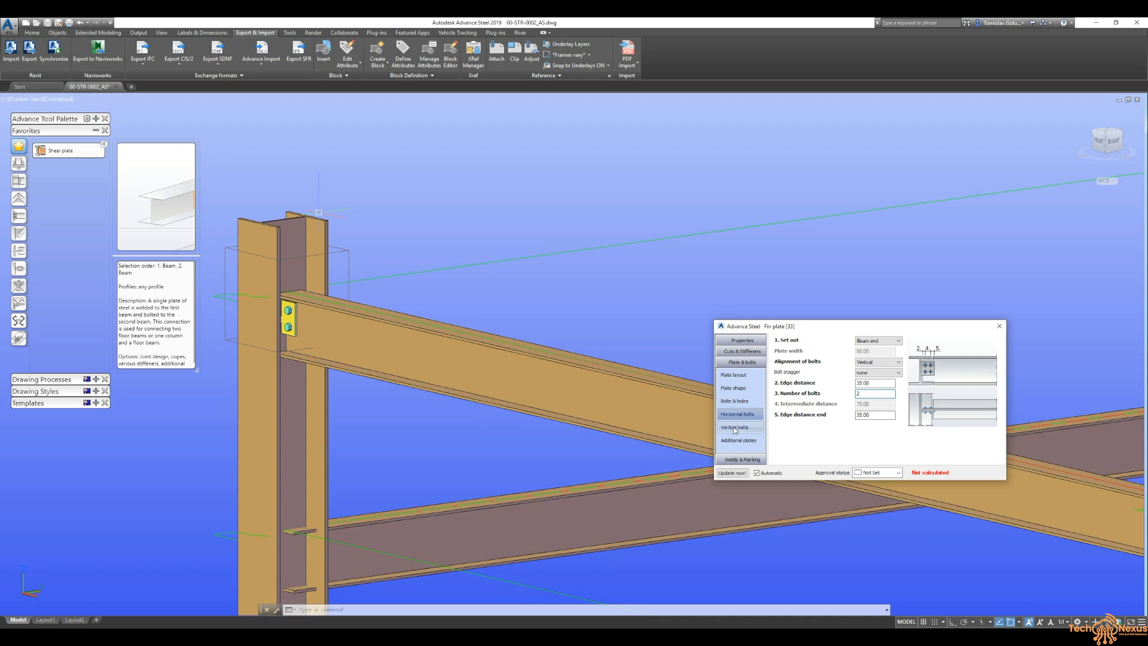
left_click(734, 427)
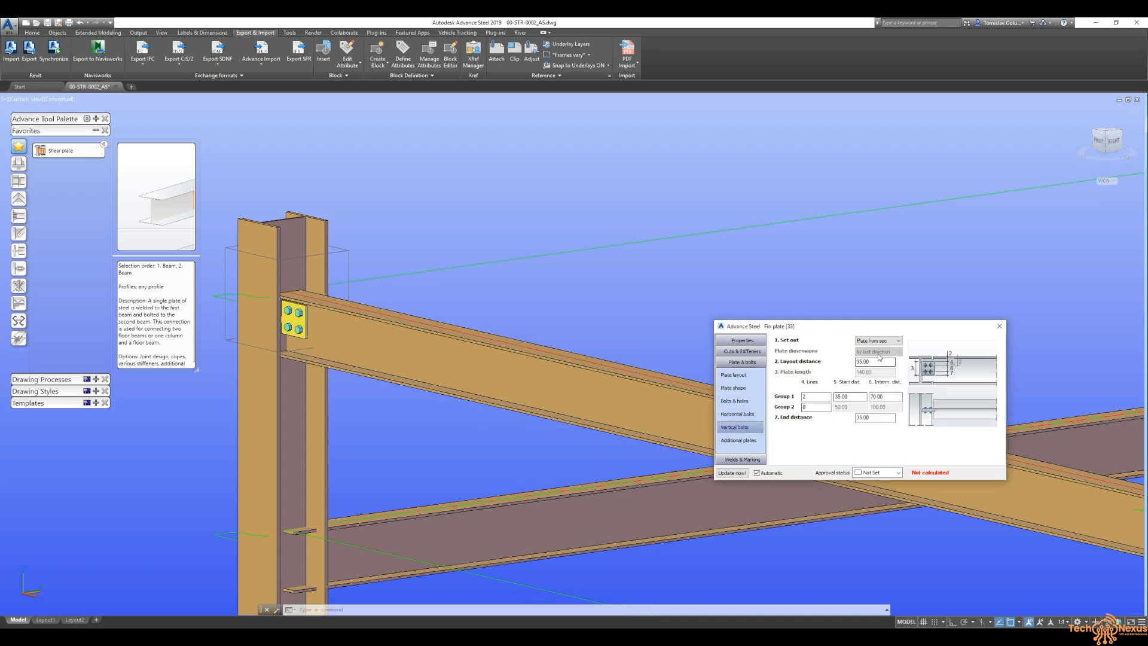
left_click(876, 341)
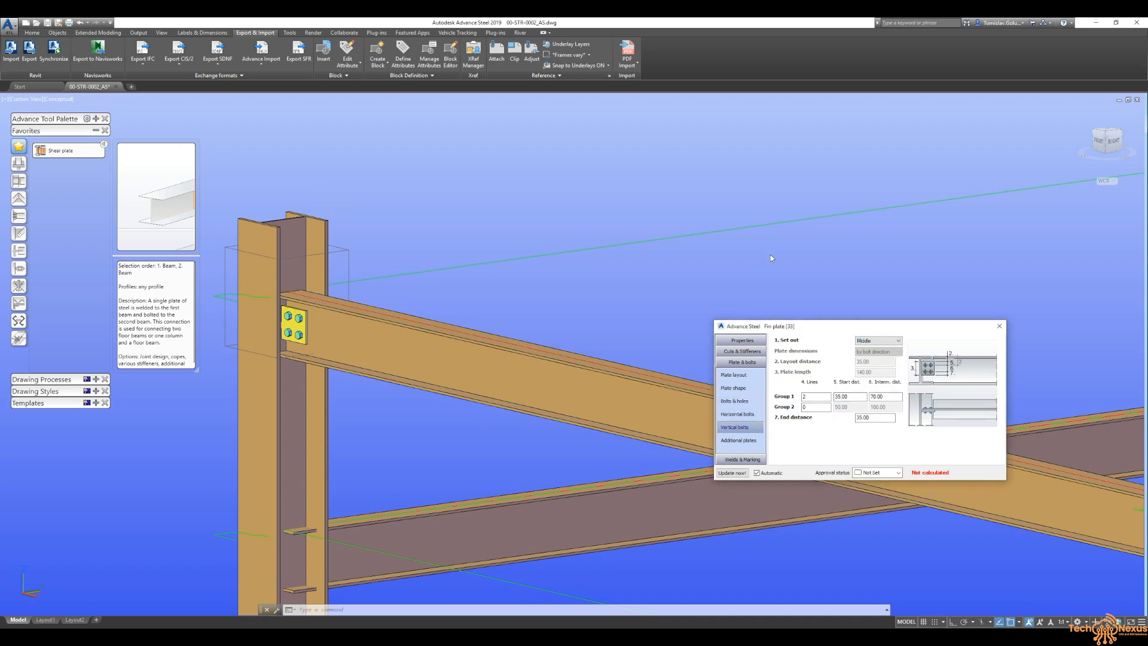
left_click(997, 326)
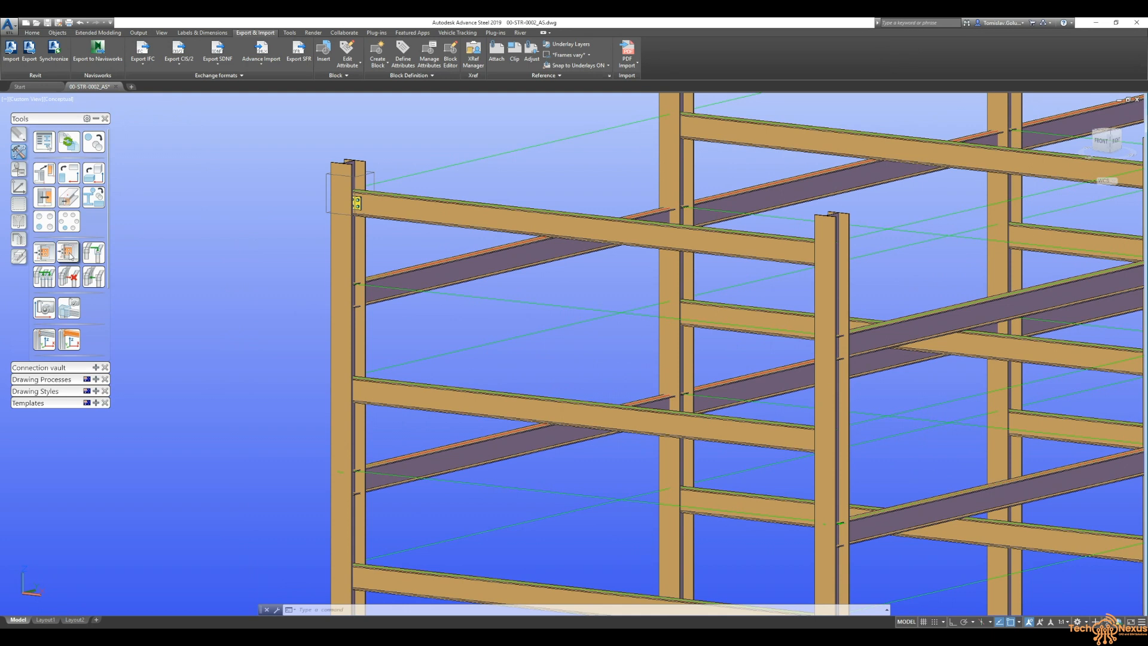
mouse_move(43, 275)
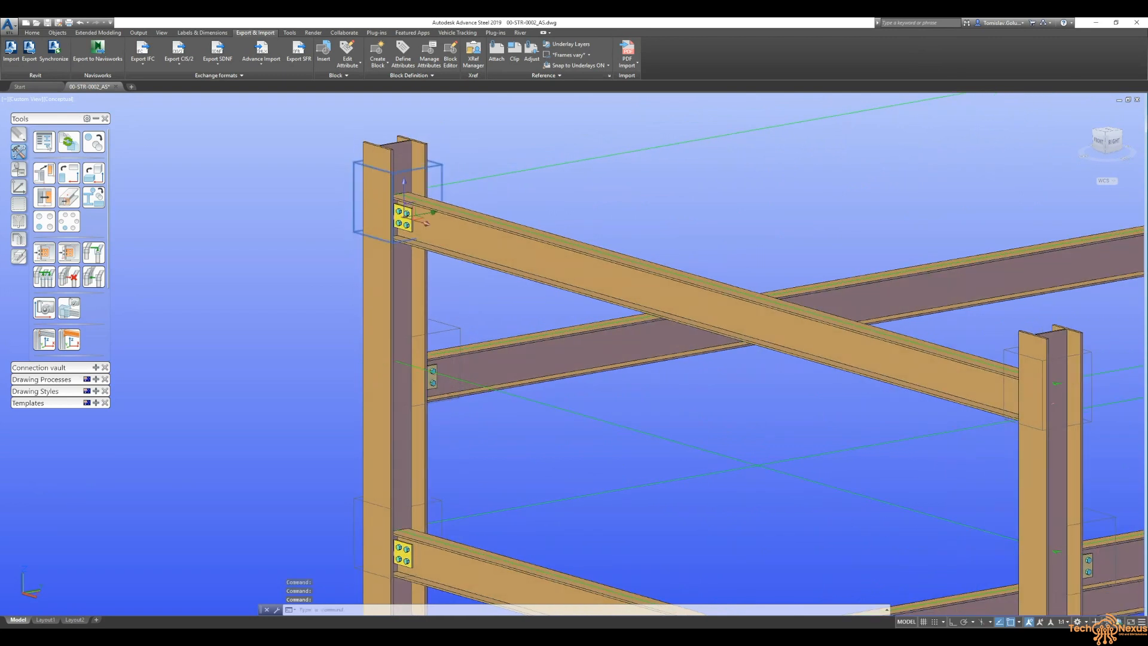
Step: Review the horizontal bolt settings of an existing fin plate connection and close it
double_click(403, 218)
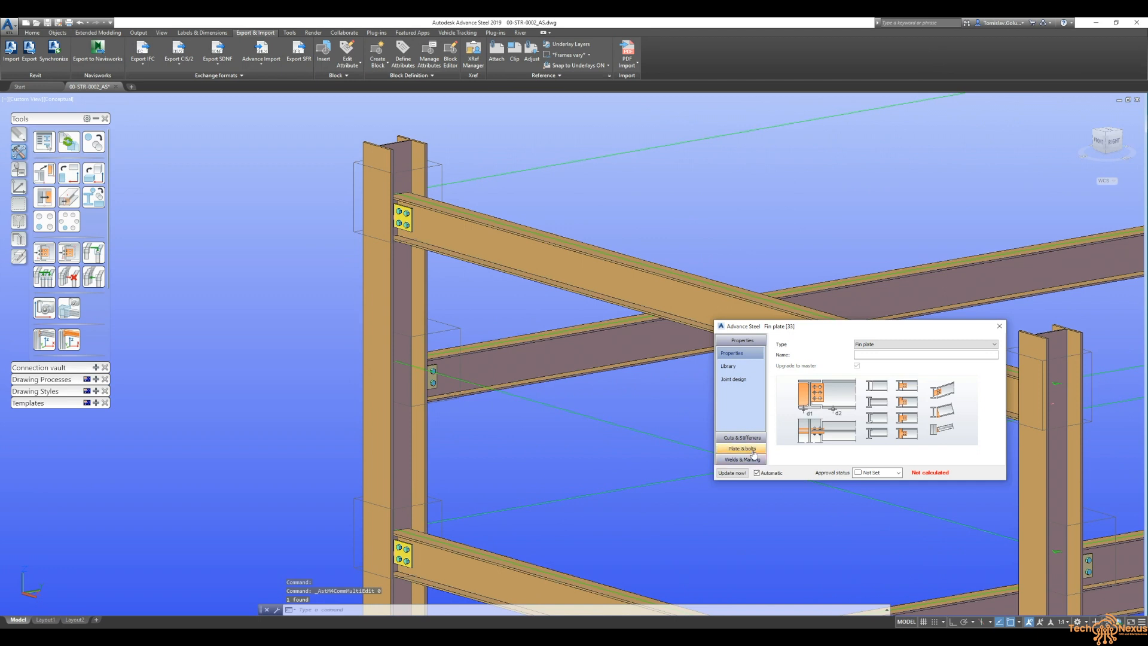
left_click(740, 449)
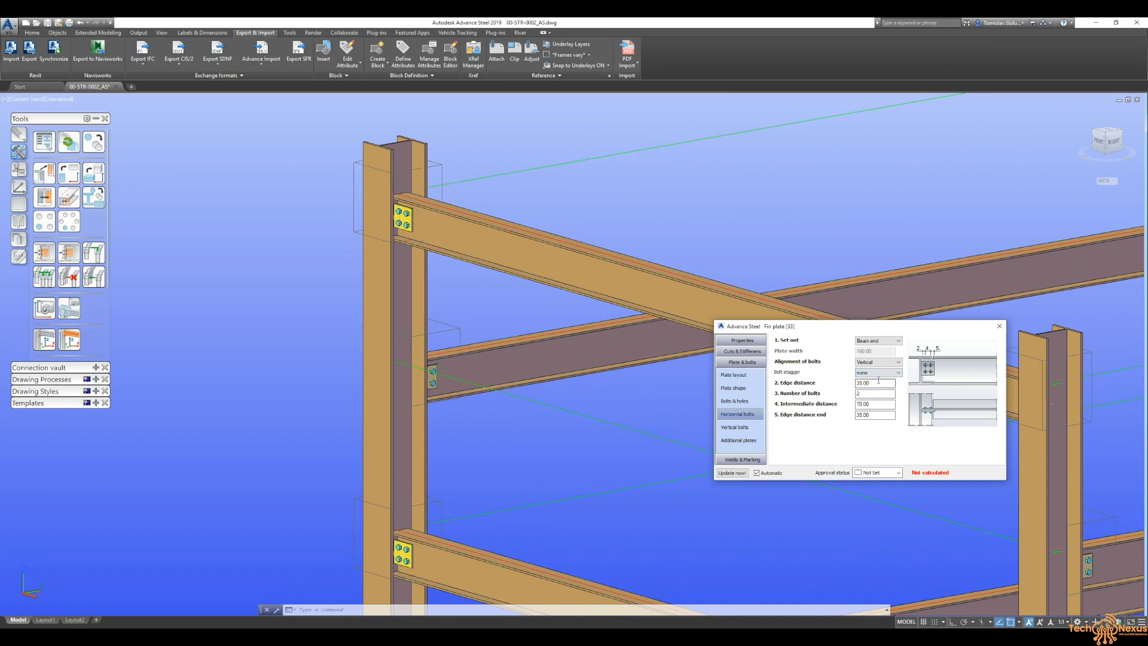
left_click(997, 325)
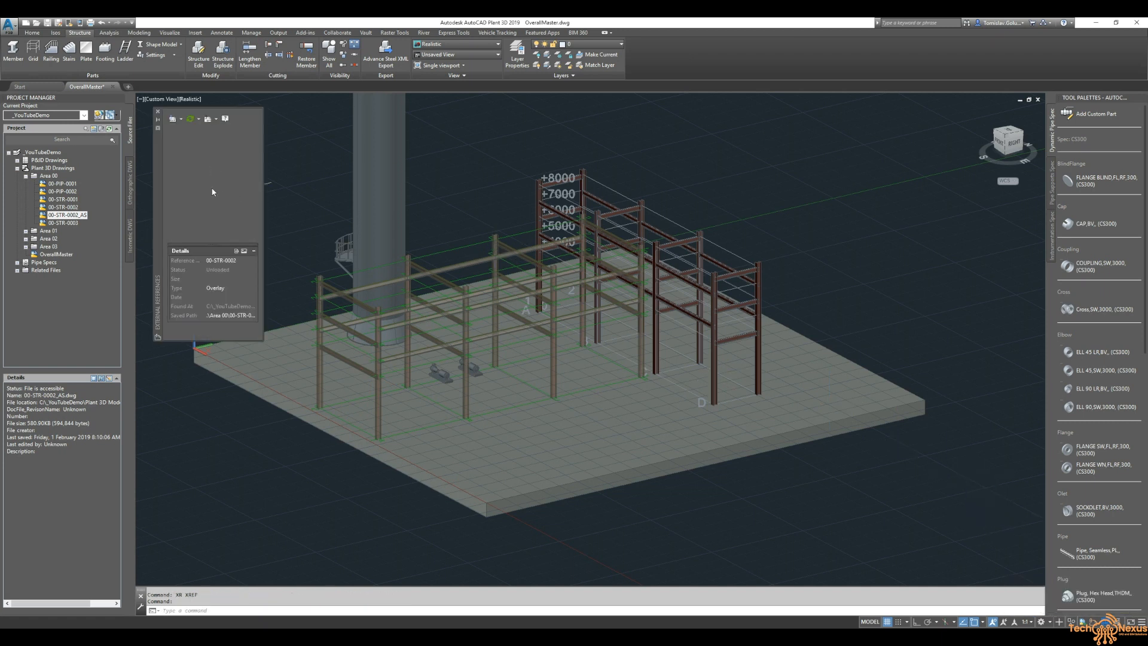
Step: Reload the rack xref from the External References palette so the connected structure shows
left_click(235, 119)
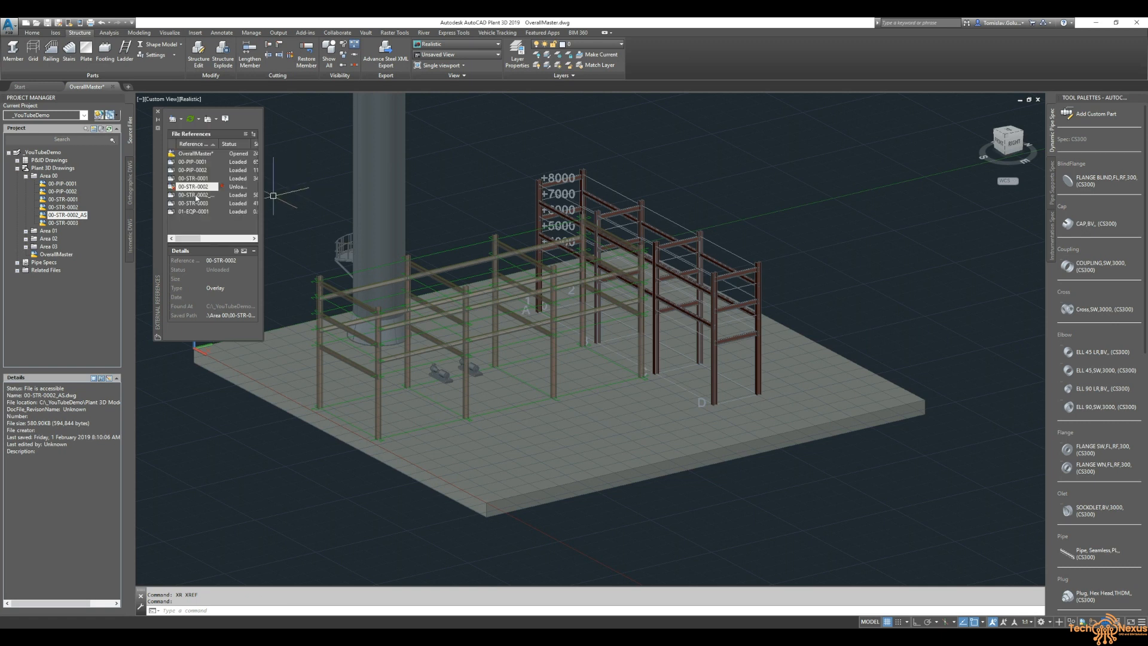
right_click(192, 195)
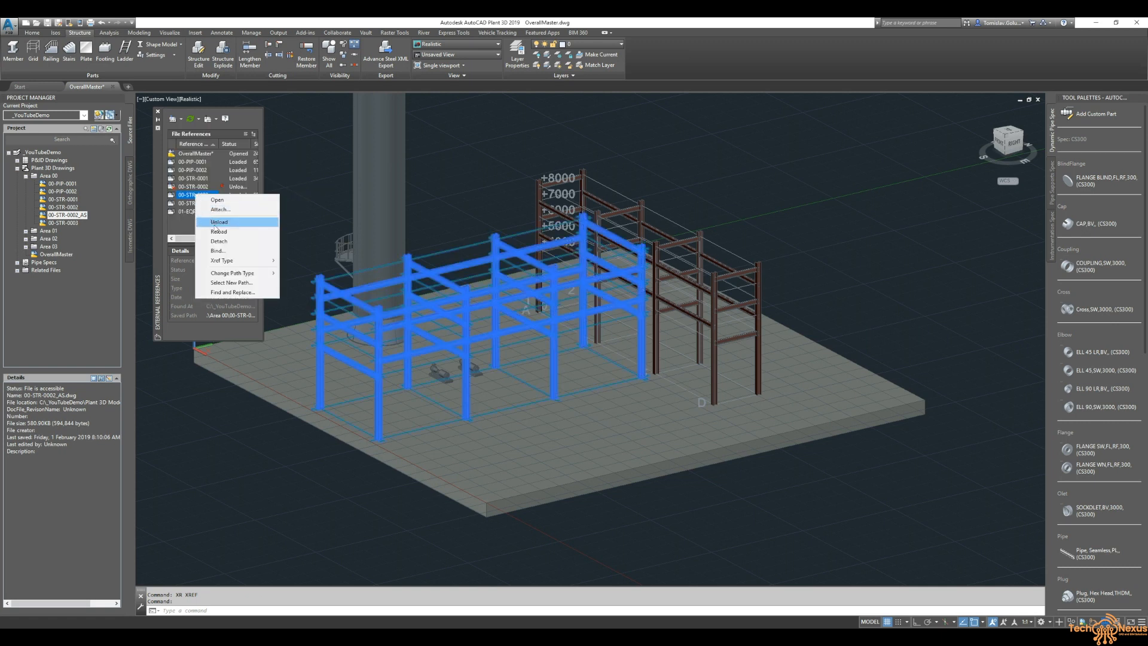
left_click(217, 231)
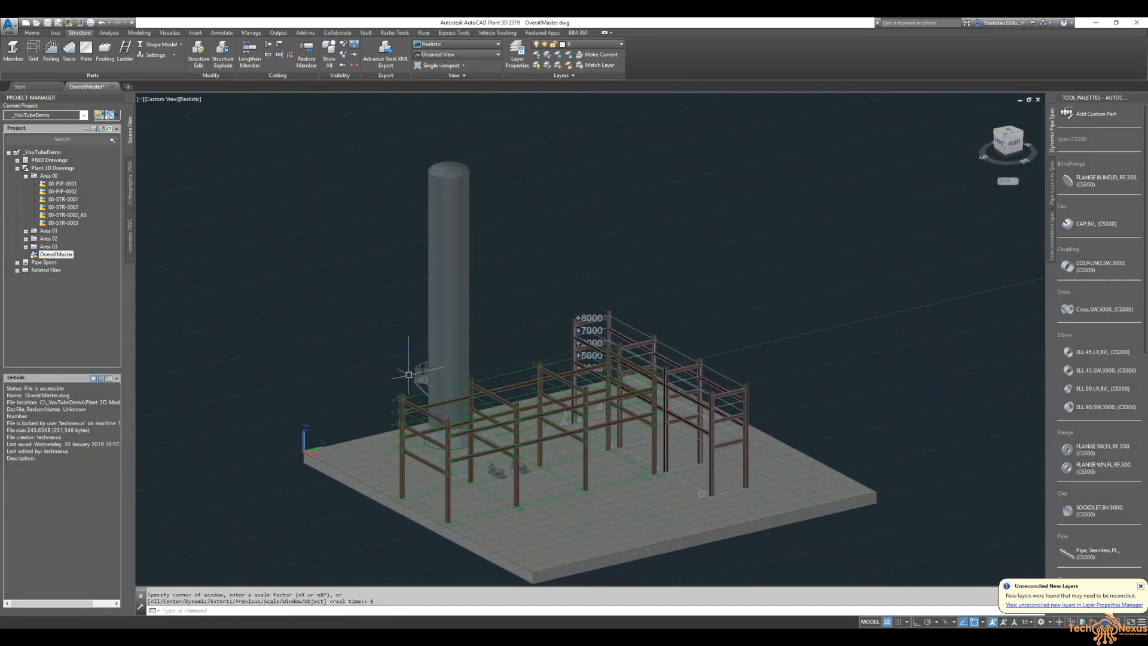
mouse_move(375, 353)
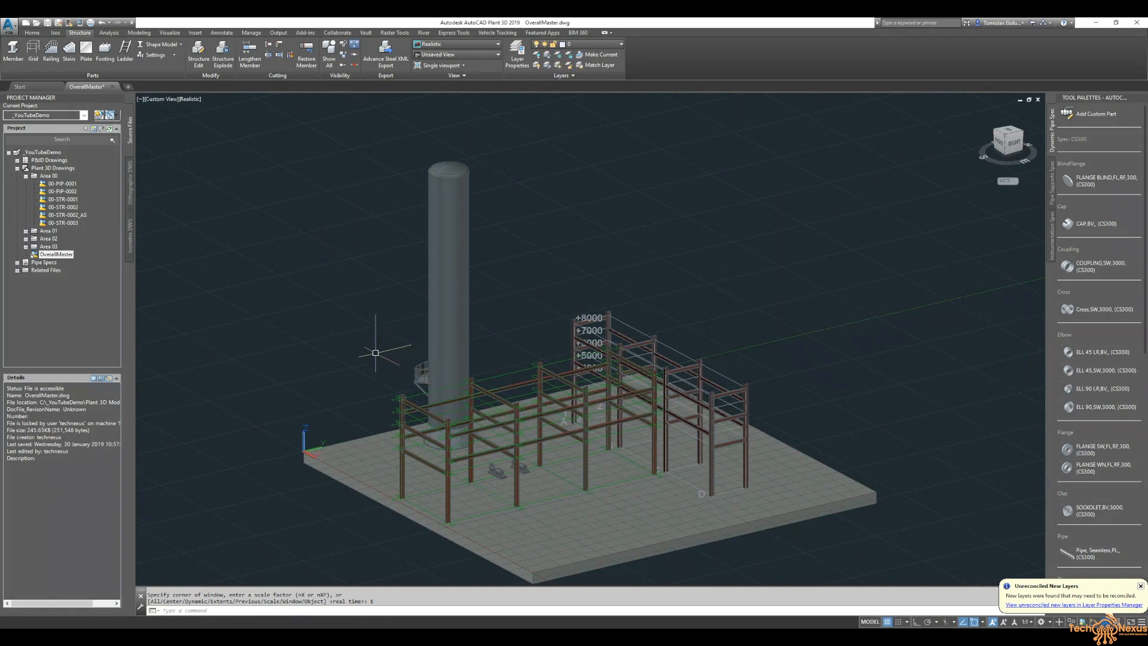
mouse_move(373, 359)
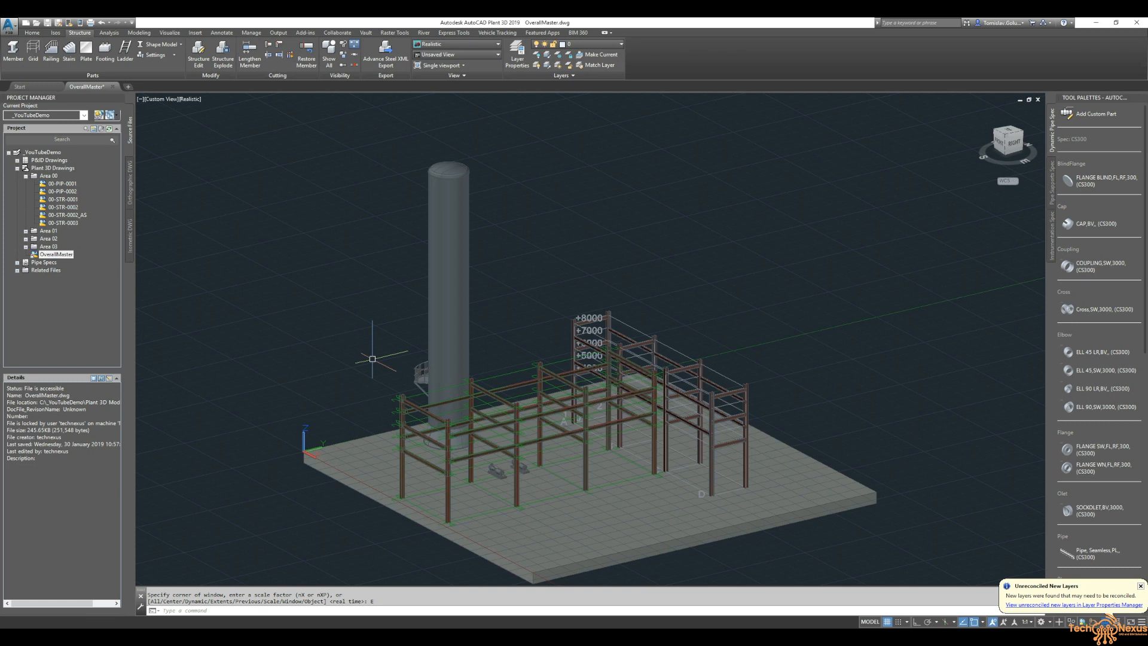
mouse_move(377, 277)
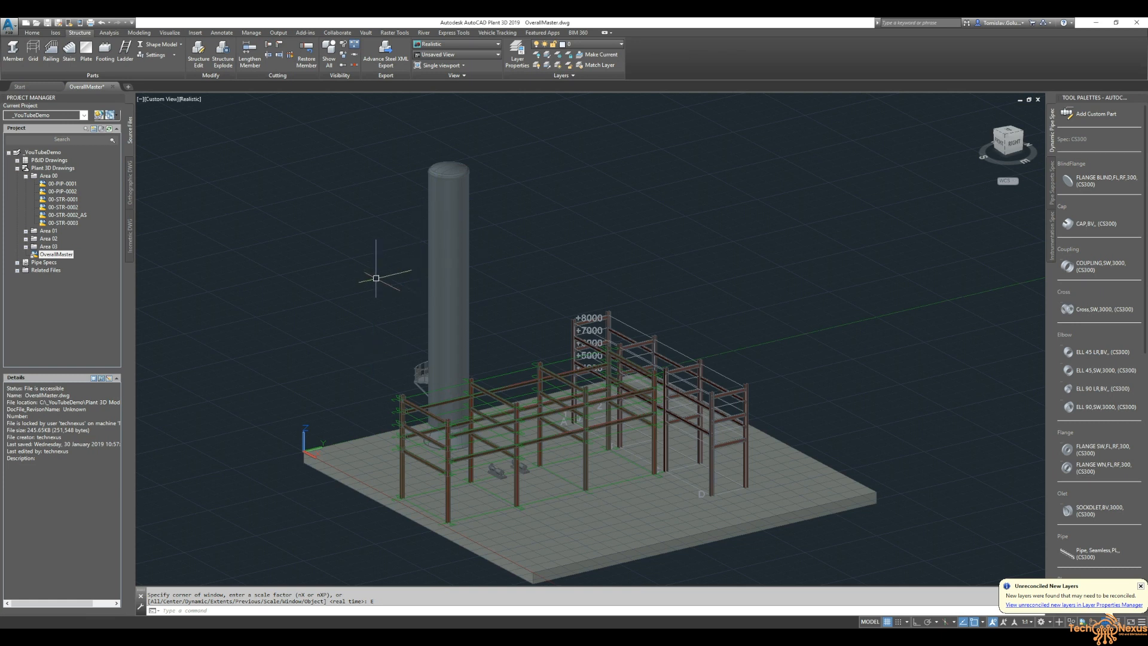
mouse_move(346, 324)
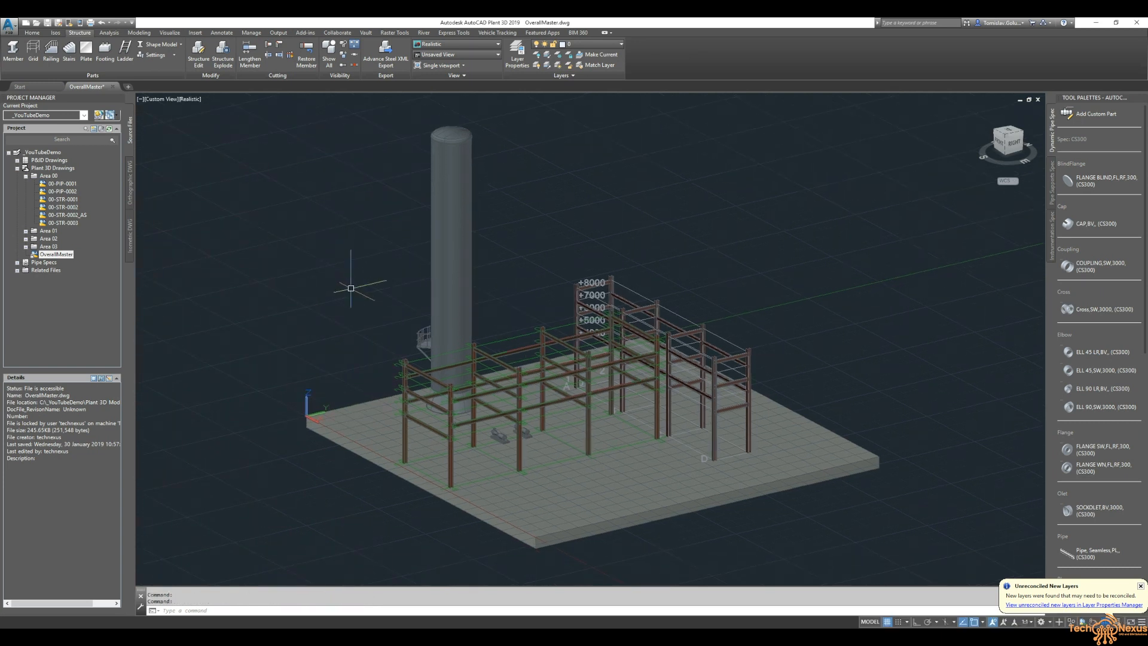
mouse_move(144, 189)
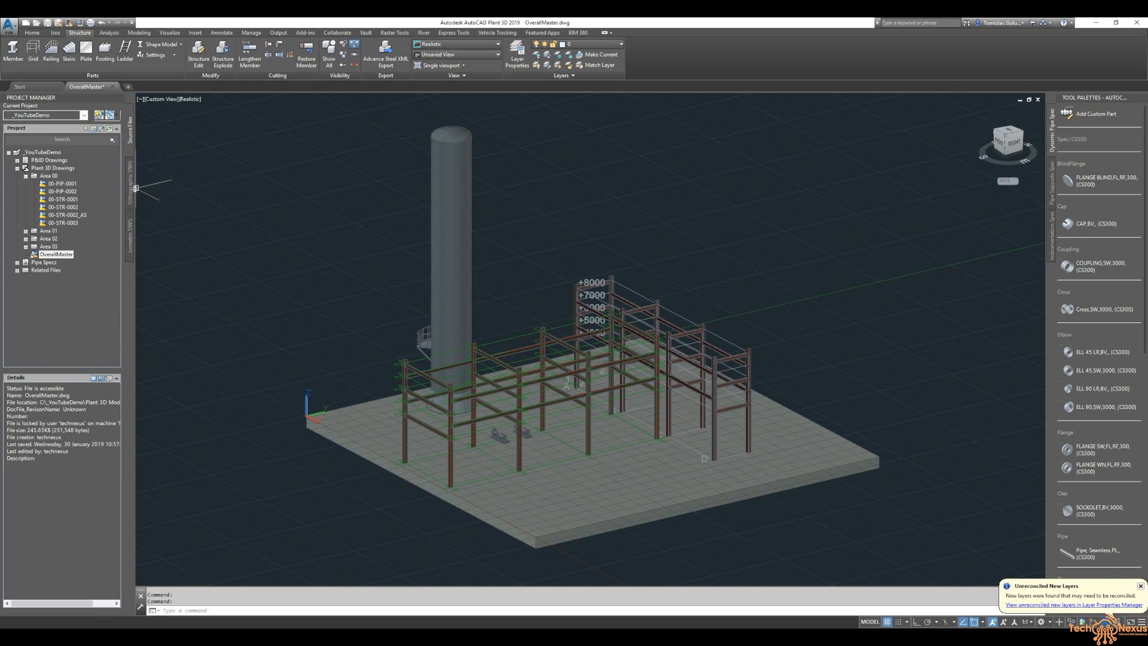
mouse_move(114, 86)
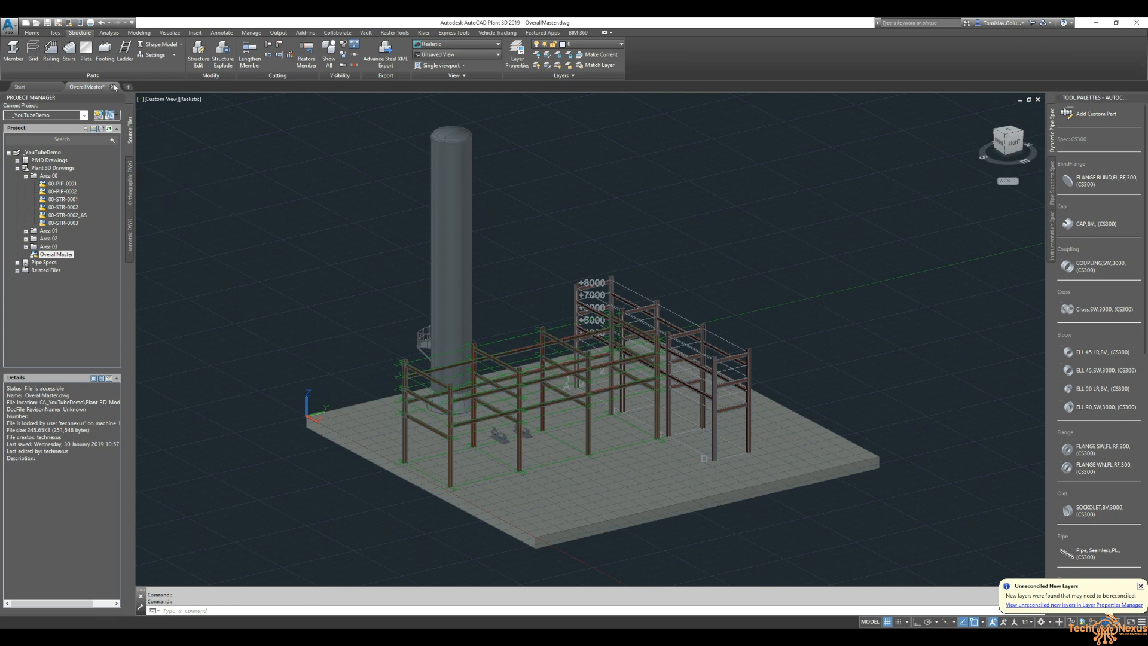
key("Escape")
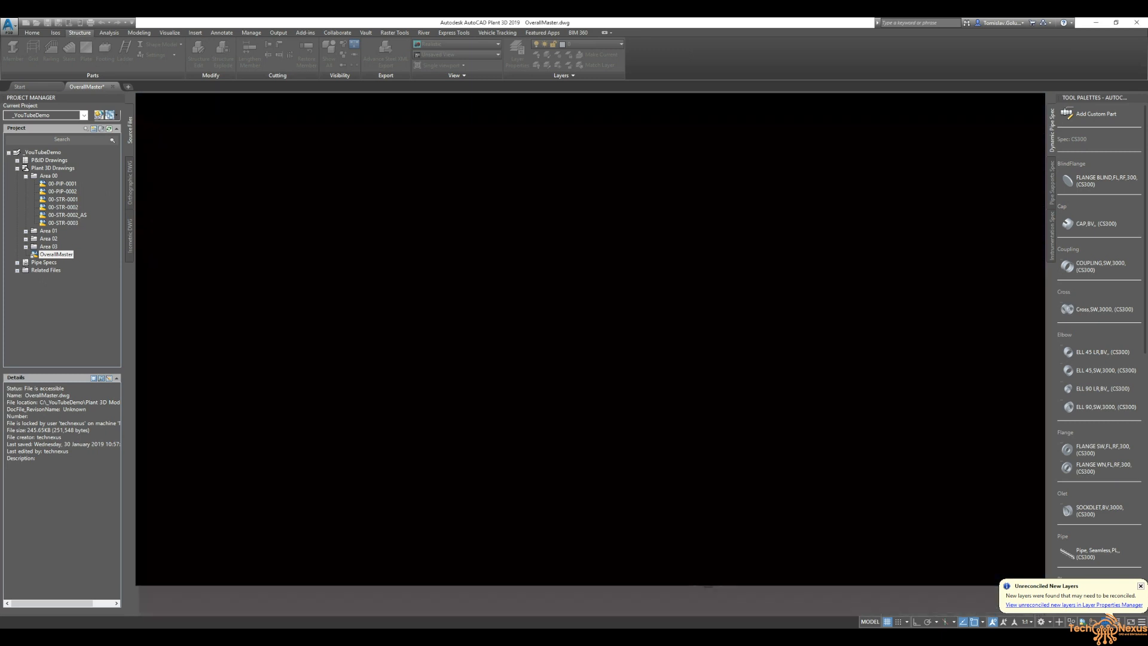
Step: Tick 00-STR-0002_AS under Area 00 in 3D Model Selection for the 00-GA-100 view
left_click(20, 86)
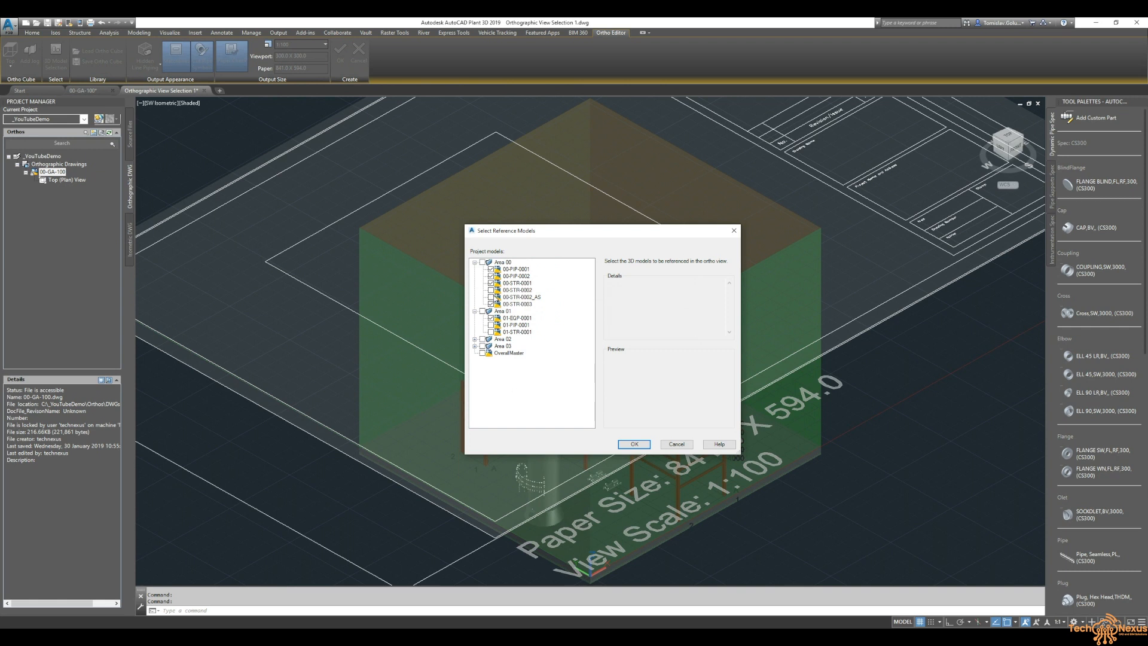
mouse_move(533, 298)
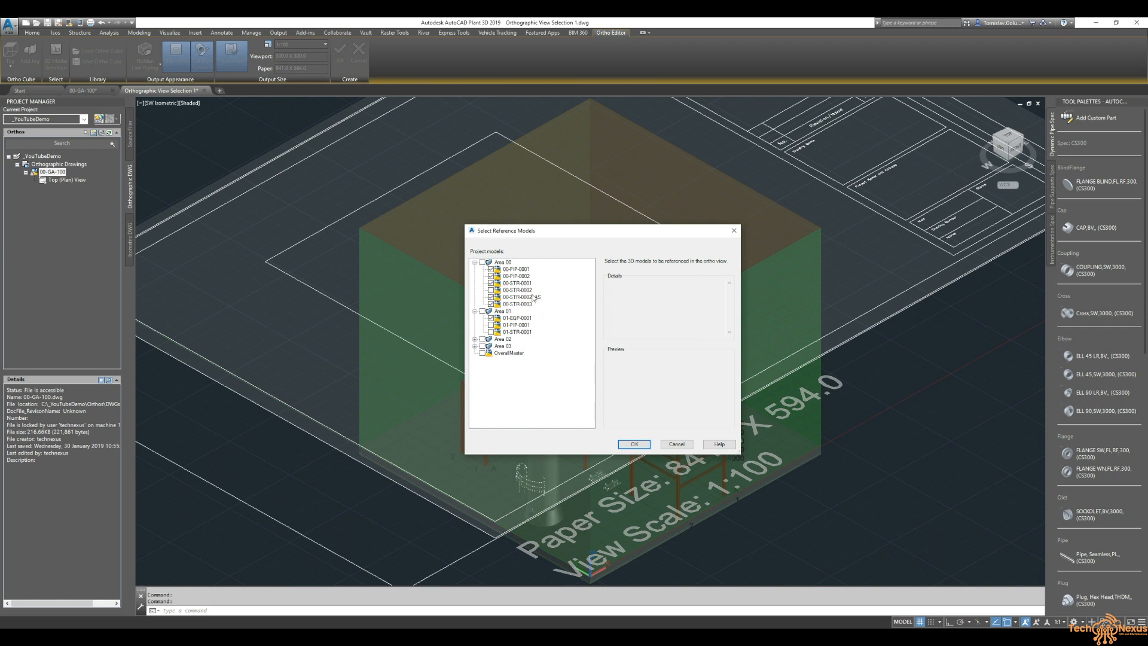
left_click(633, 444)
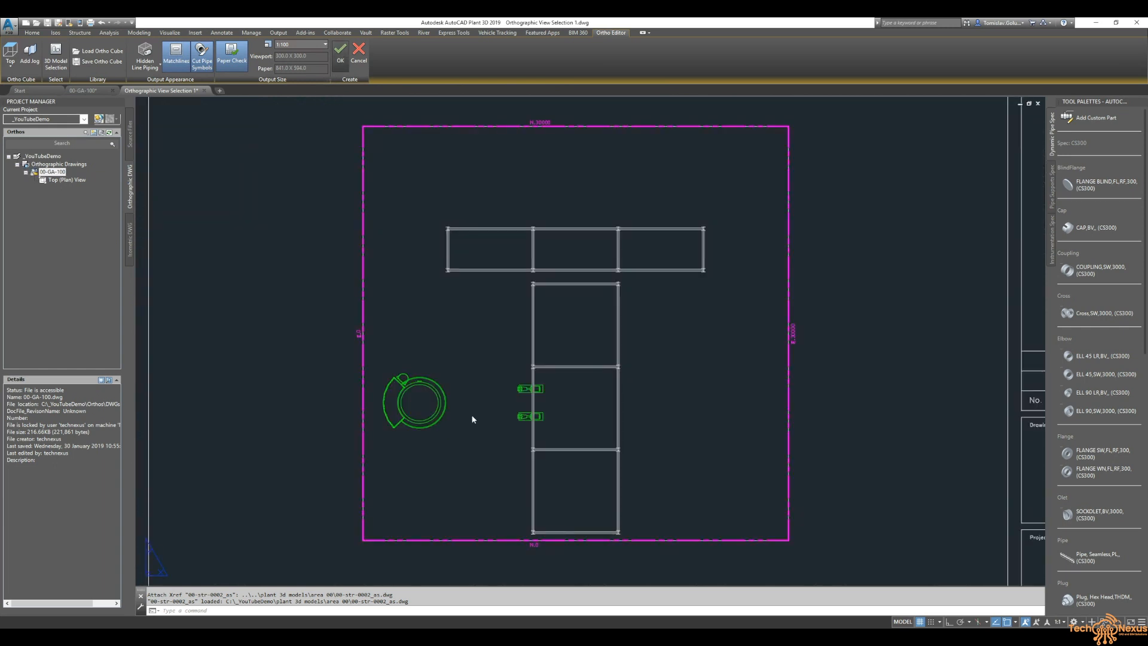
Step: Accept the updated ortho view and uncheck Display Lineweight via the LINEWEIGHT command
left_click(340, 51)
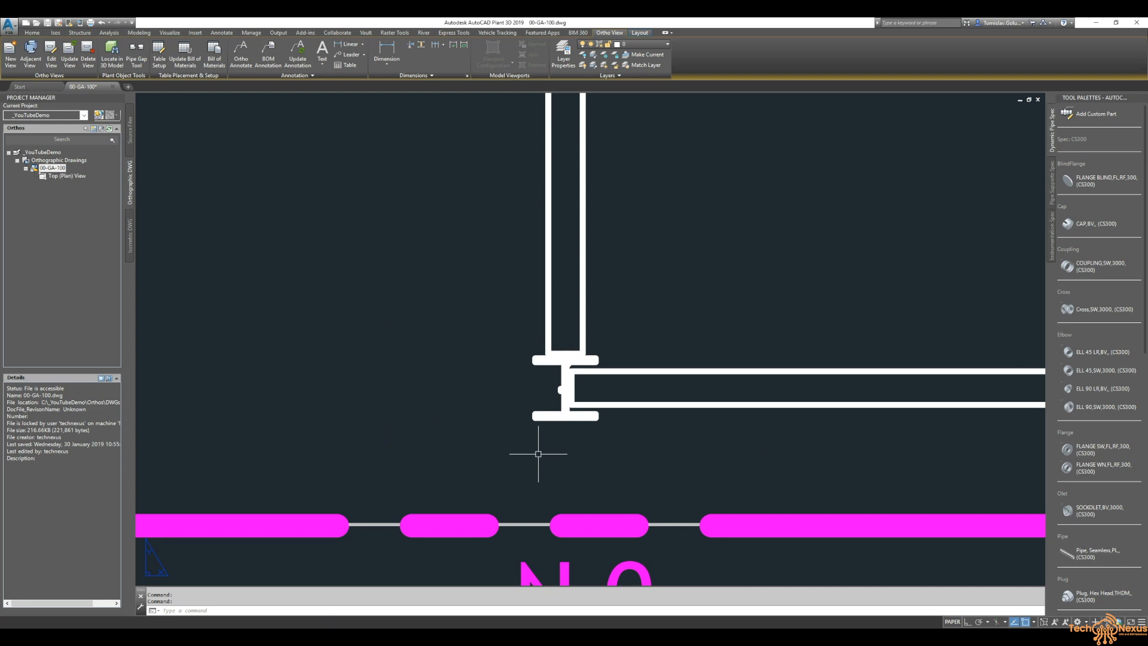
type("LINEWE")
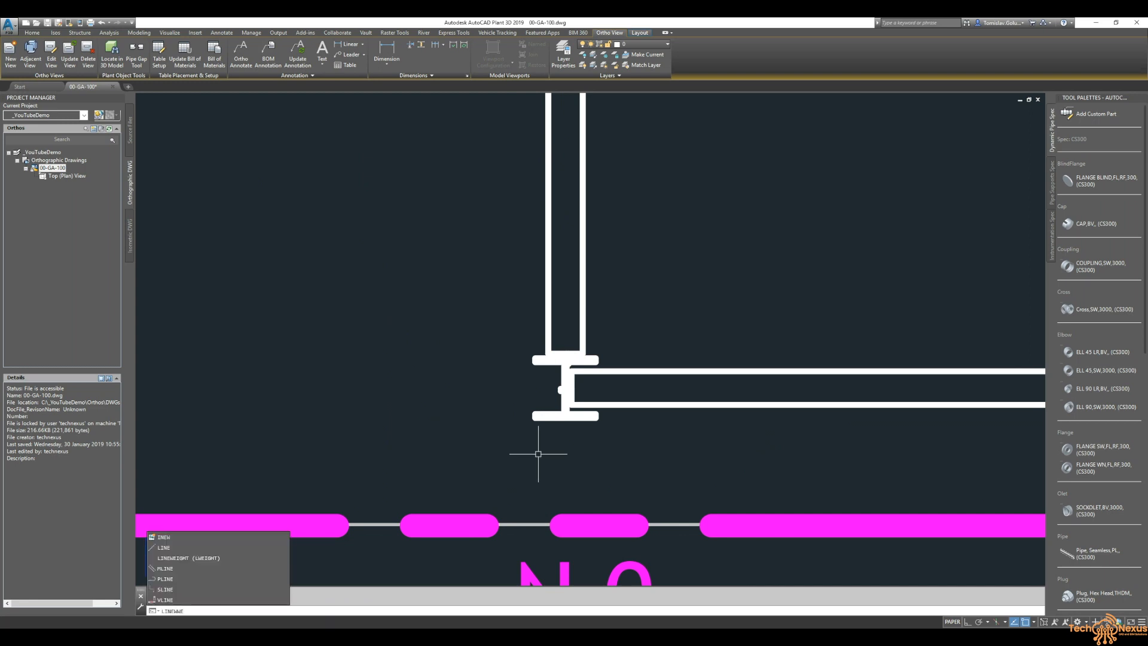
mouse_move(240, 558)
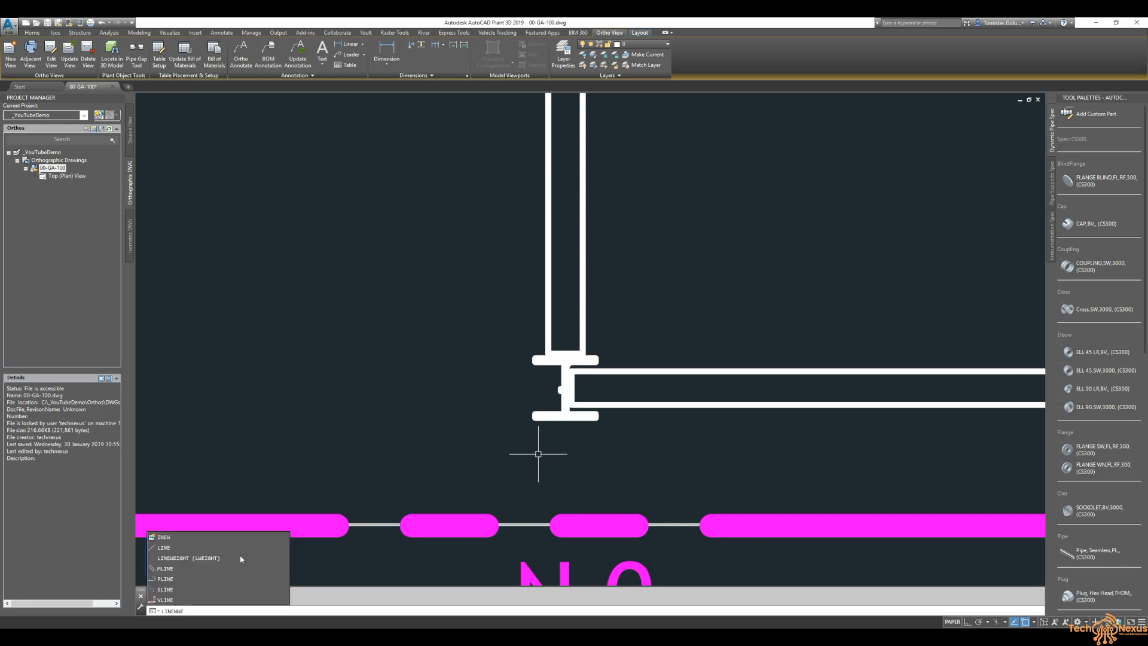
left_click(188, 557)
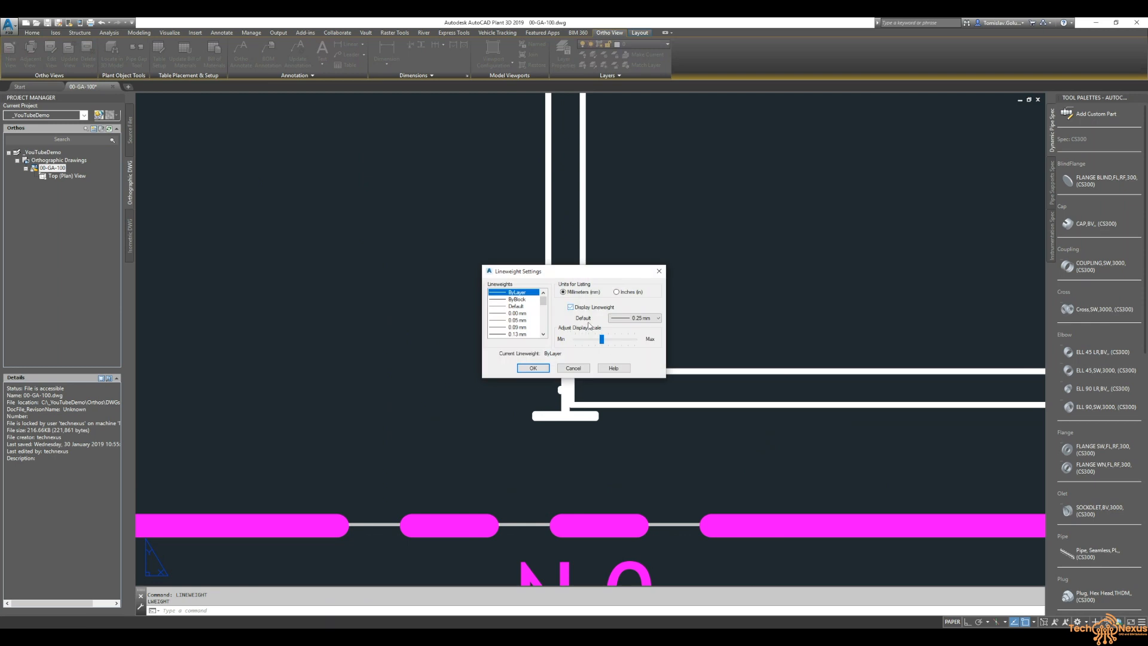
left_click(533, 367)
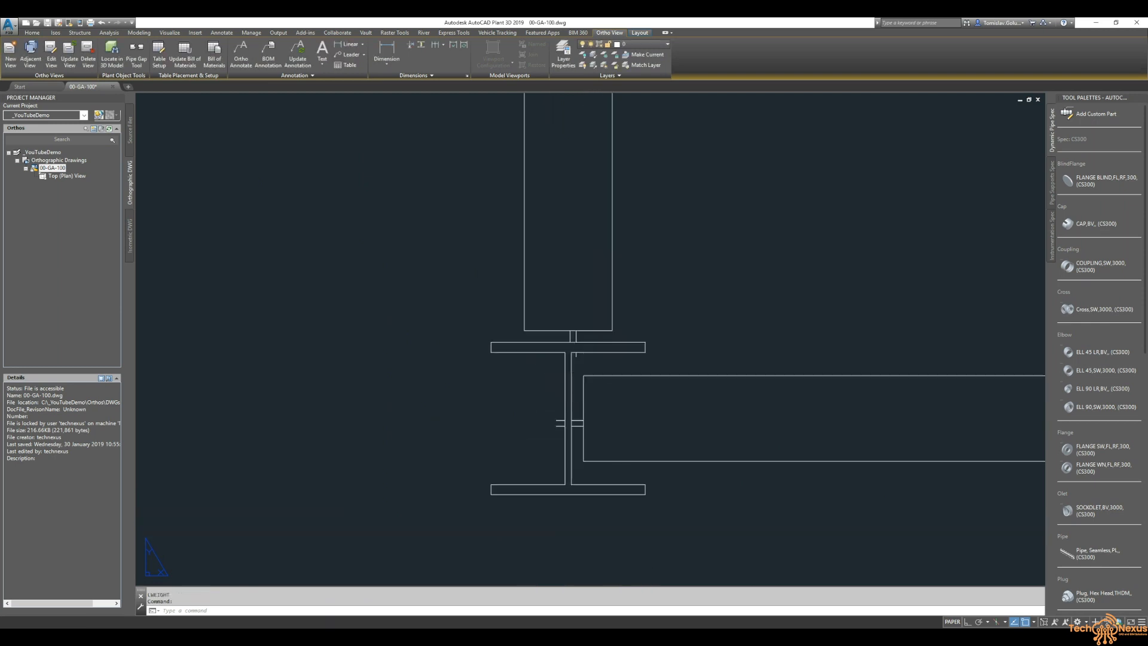
mouse_move(573, 334)
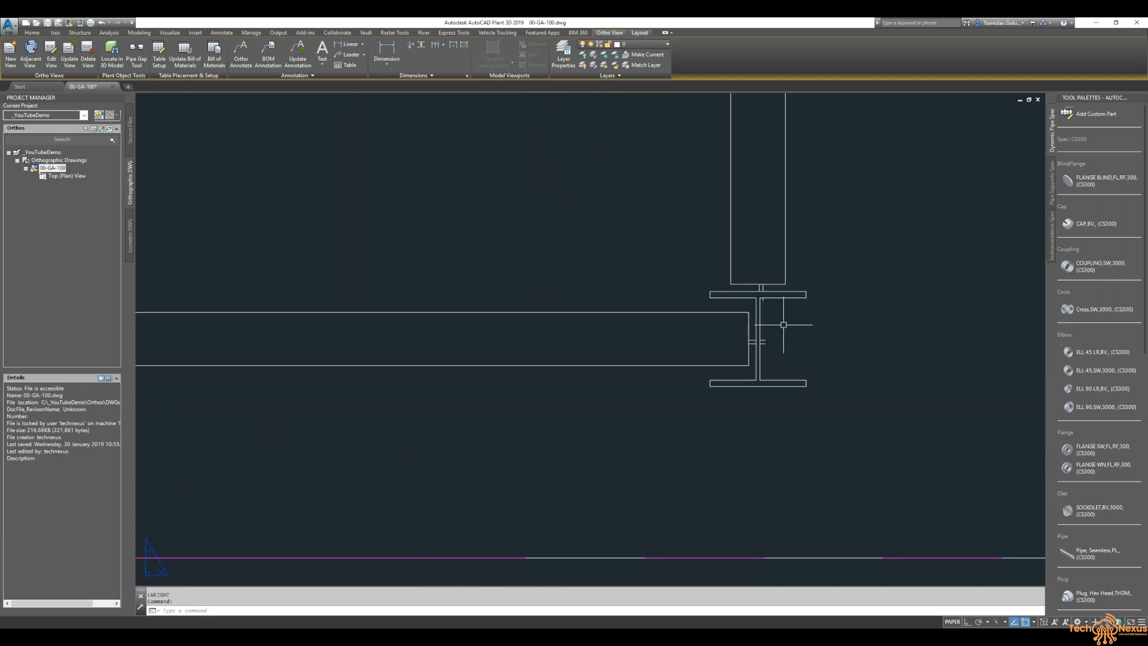
mouse_move(752, 335)
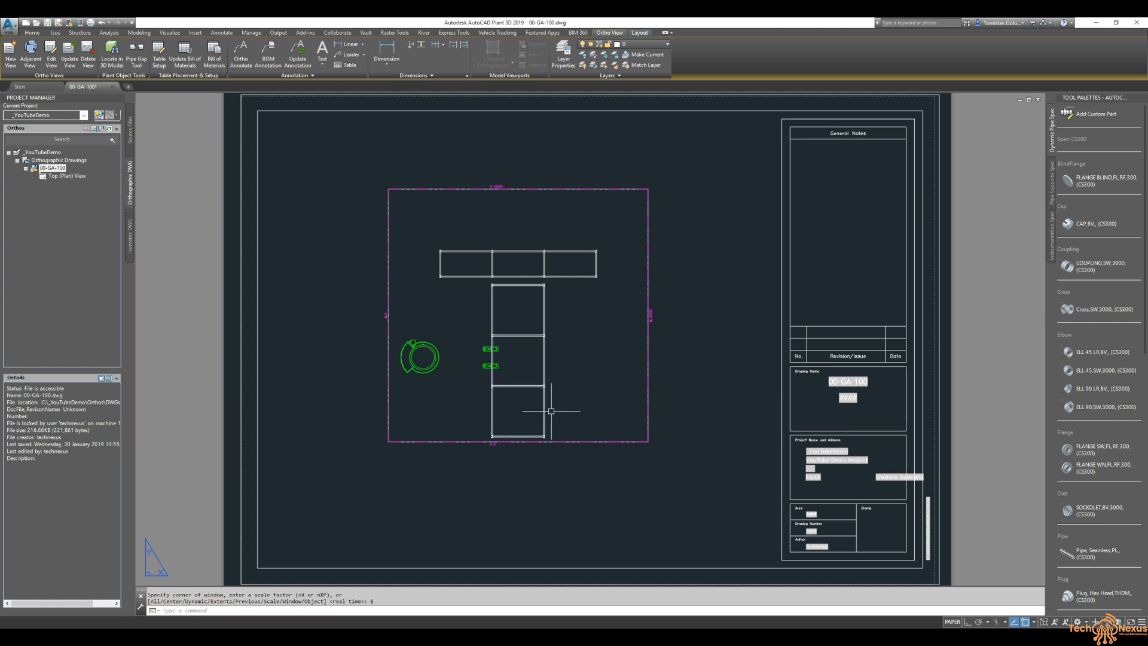
mouse_move(162, 162)
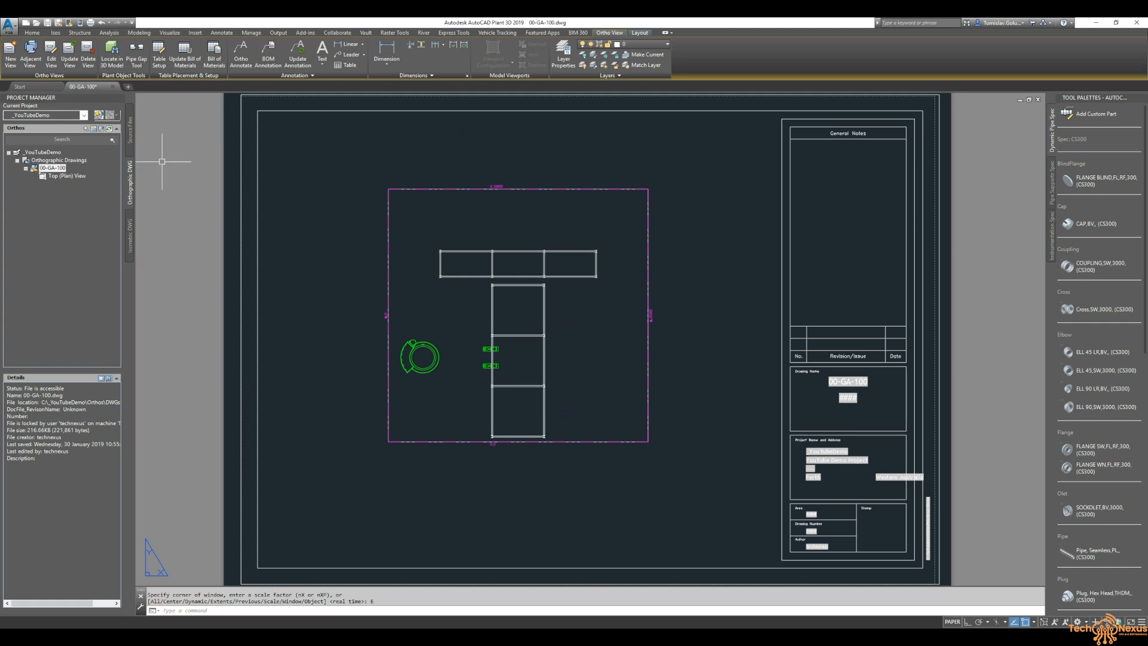
Step: Create orthographic drawing 00-GA-200 from the Orthographic Drawings folder and reach Select Reference Models
right_click(58, 159)
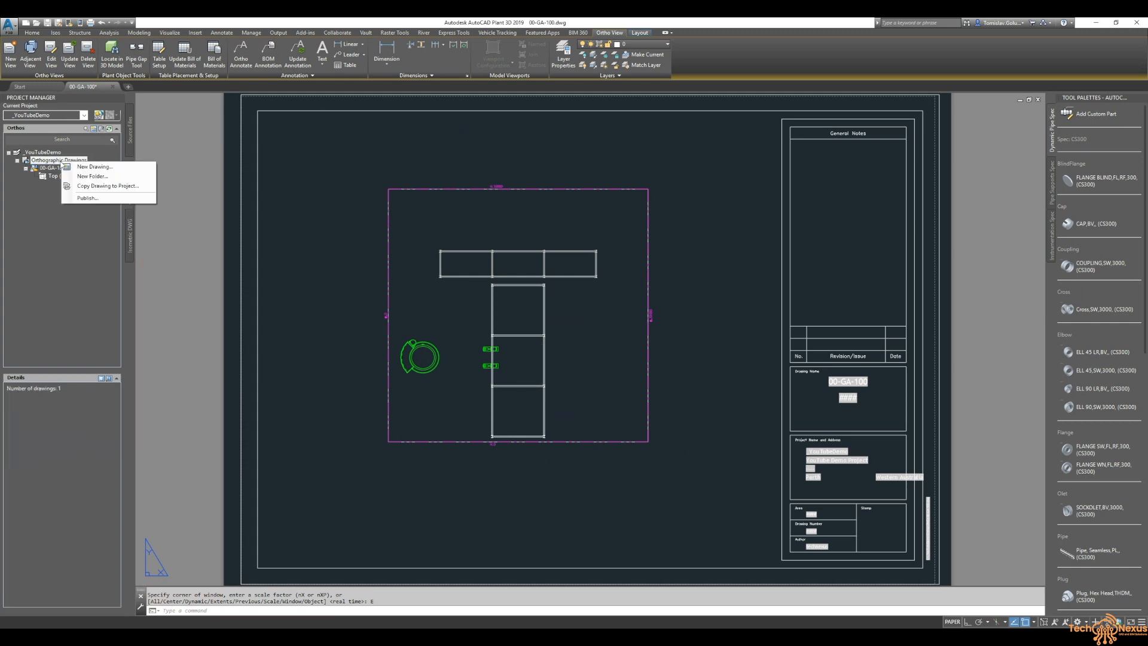
left_click(93, 167)
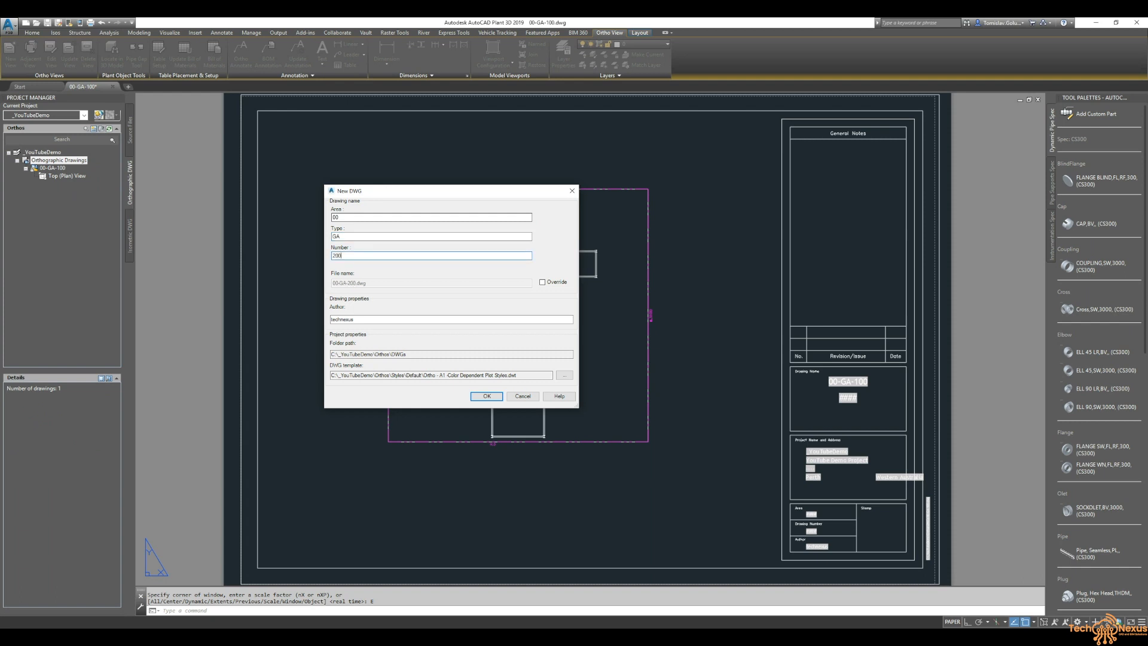
left_click(486, 395)
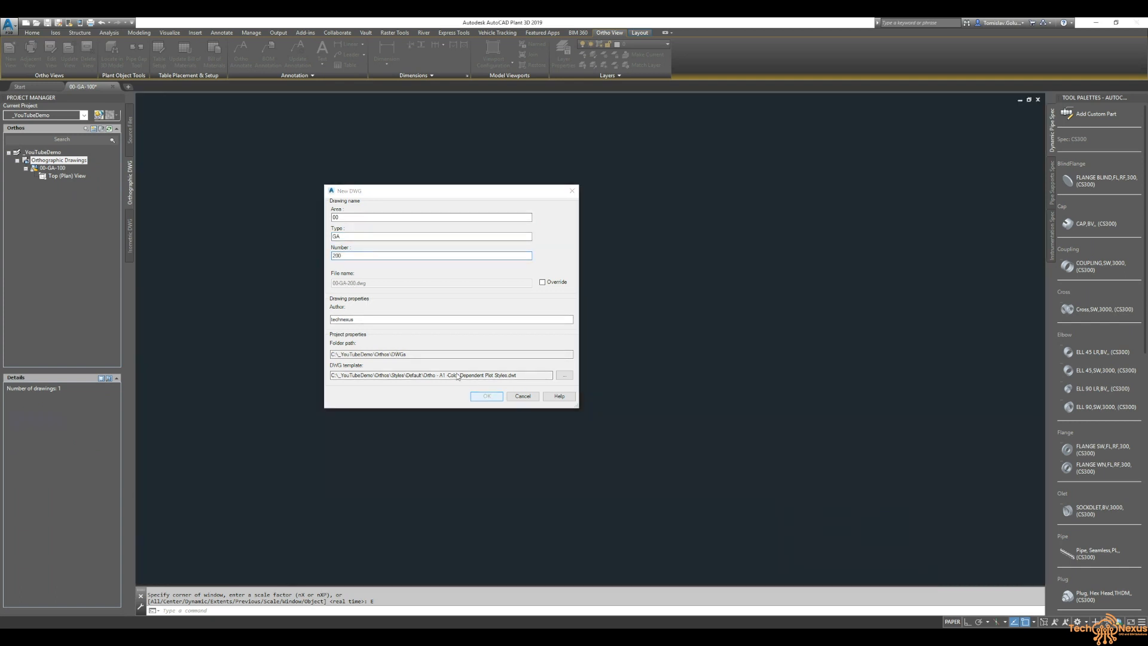
left_click(487, 395)
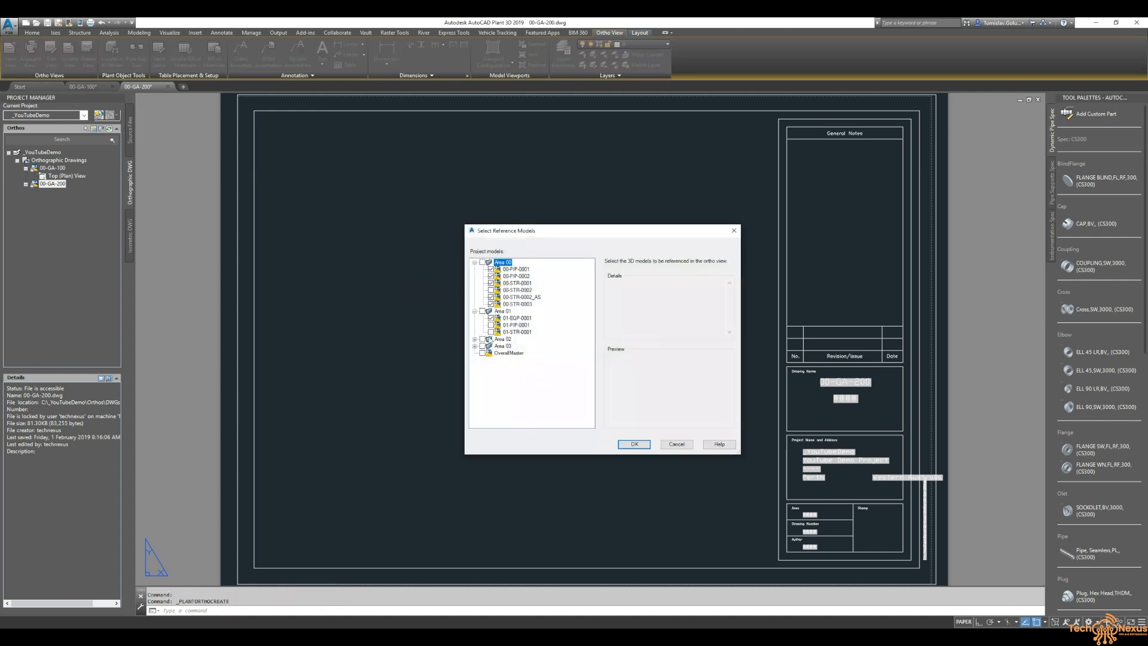
left_click(481, 262)
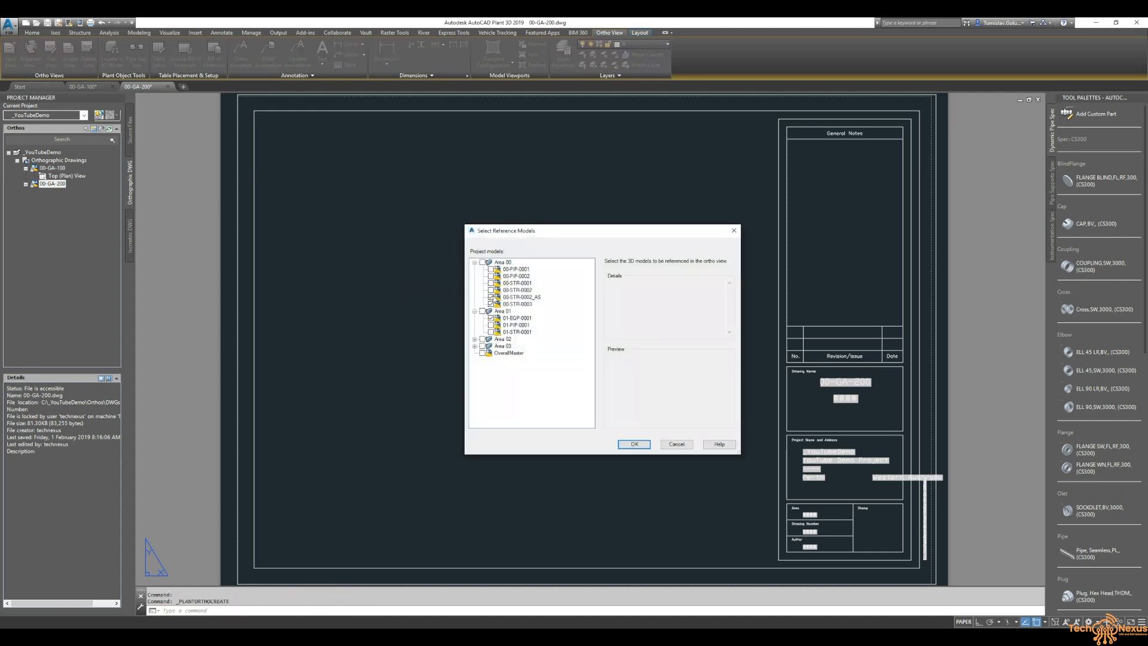
left_click(482, 262)
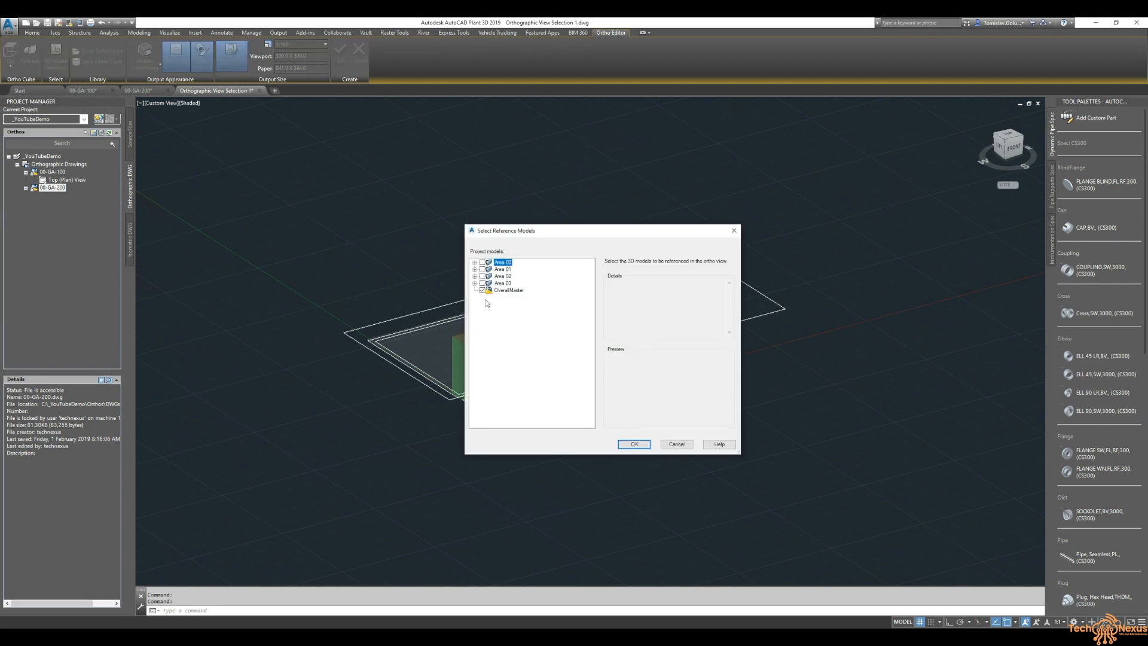
Step: Reference the Area 00 models, choose an isometric preset and create the view on 00-GA-200
left_click(475, 262)
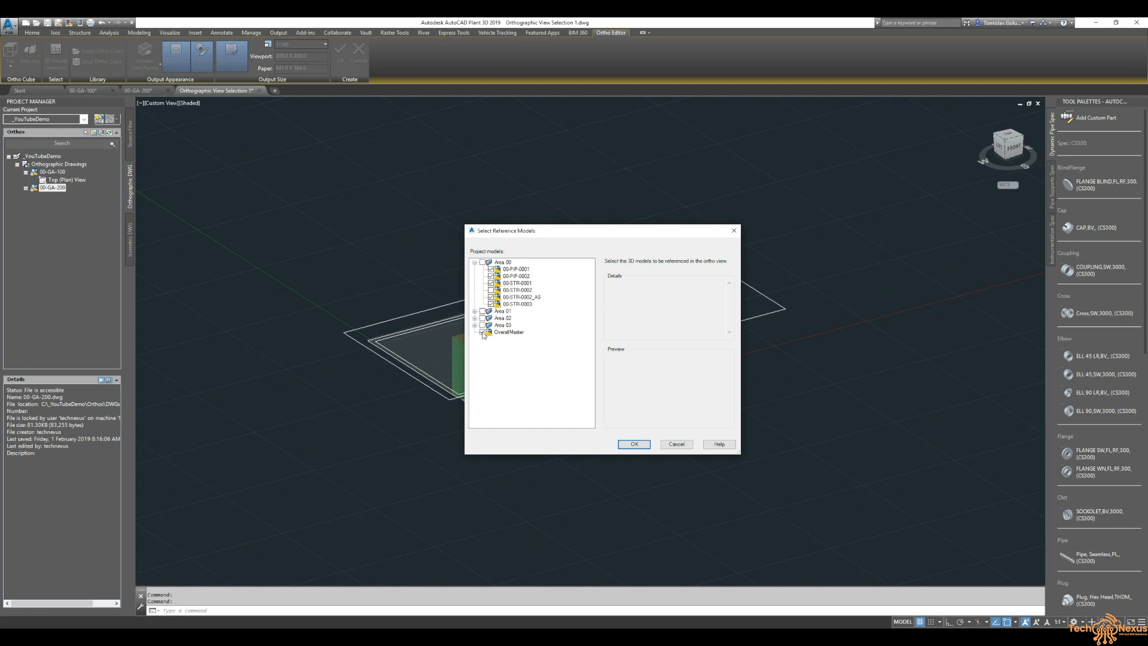
left_click(634, 444)
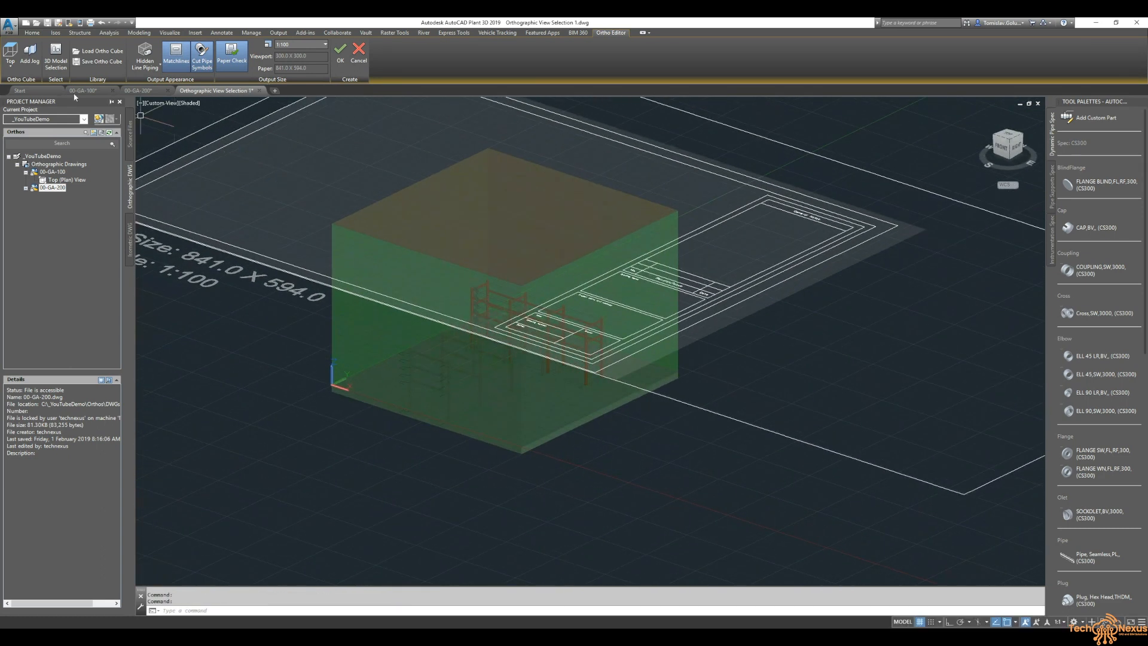
left_click(10, 56)
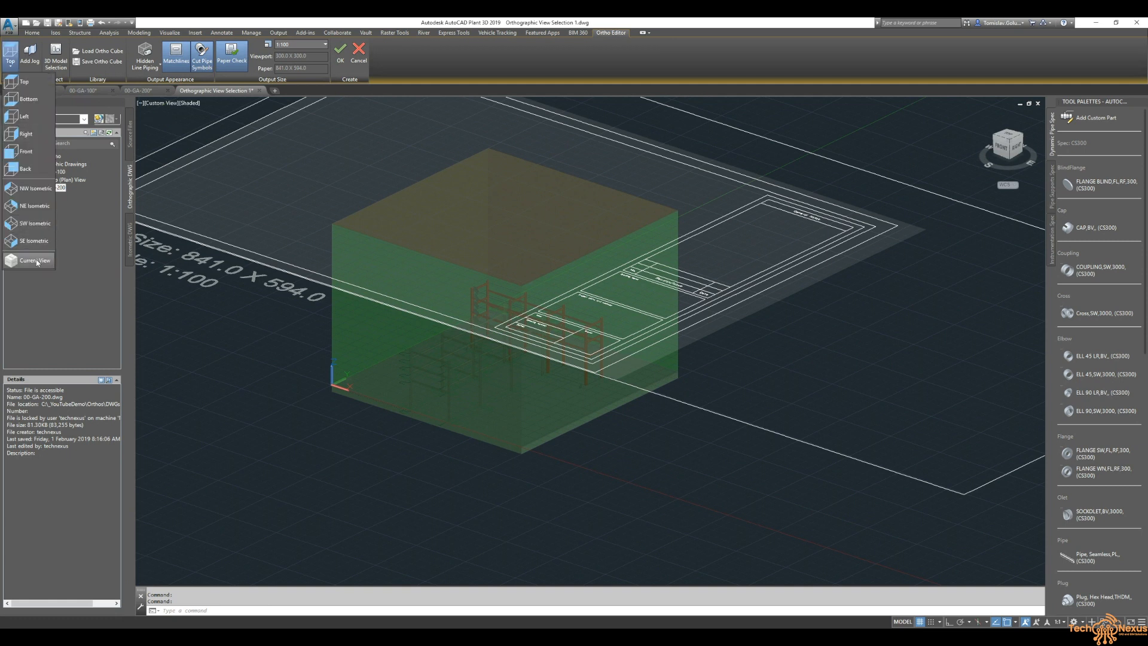
left_click(30, 259)
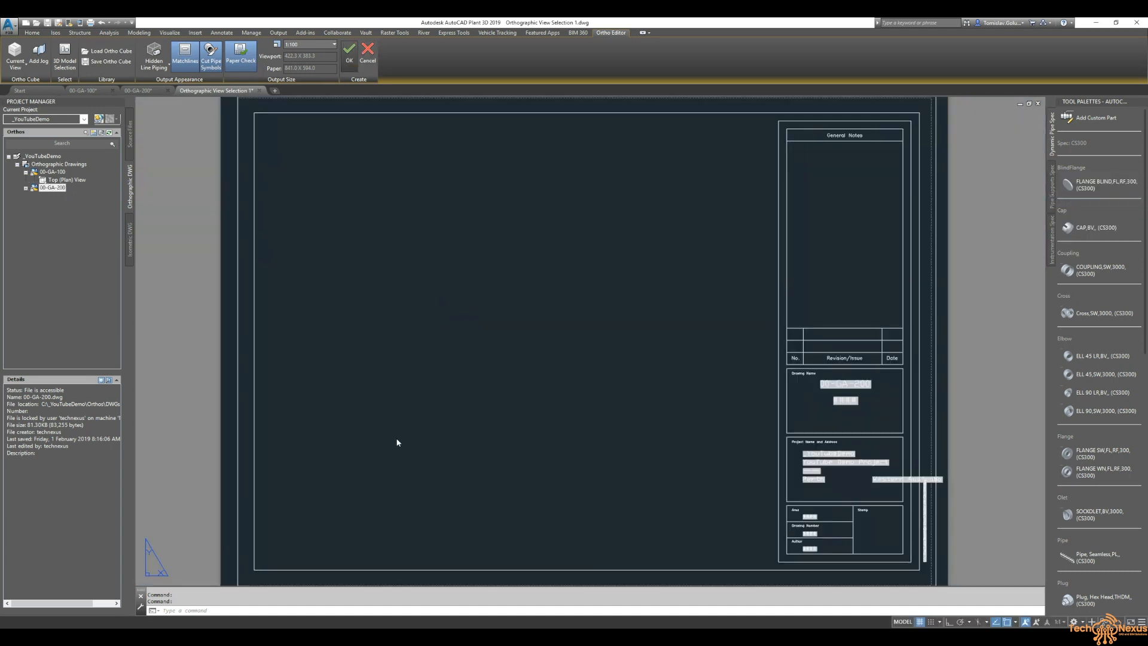
left_click(349, 49)
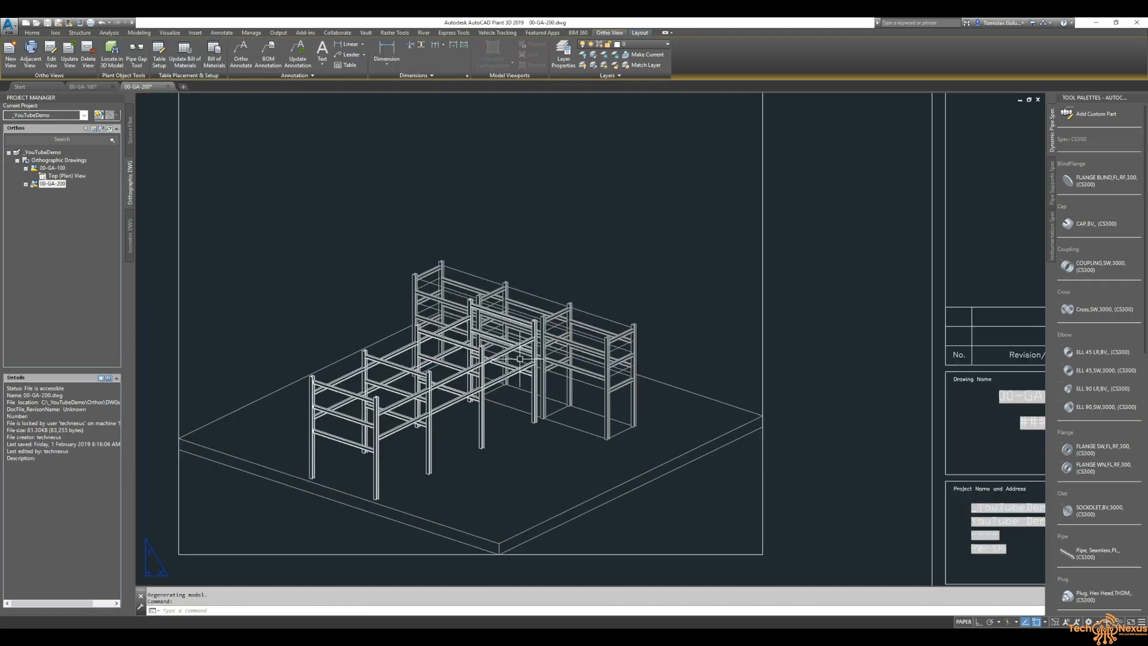
Step: Uncheck Display Lineweight so the isometric rack's connections draw as thin outlines
scroll("up", 3)
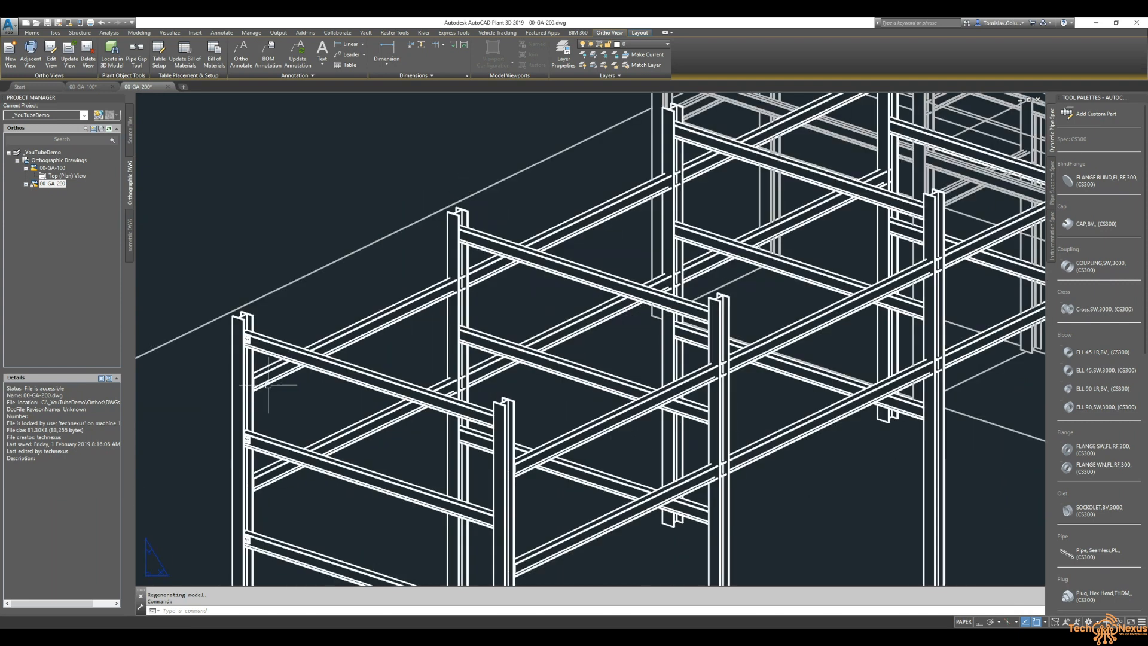
scroll("up", 3)
type("LWEIGHT")
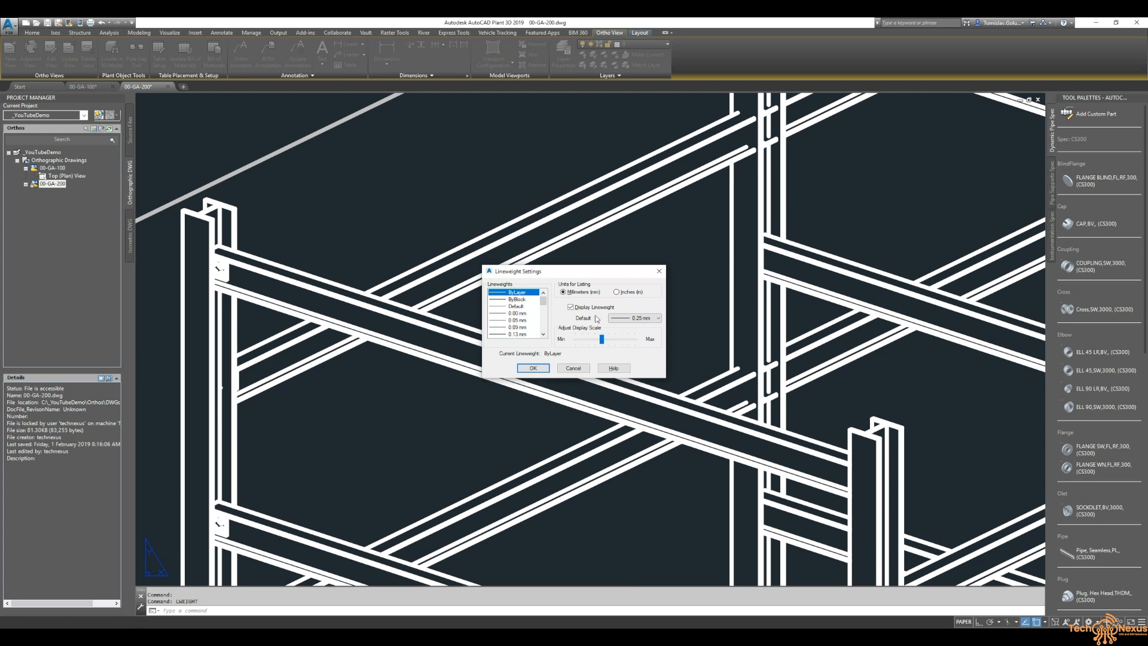
left_click(534, 367)
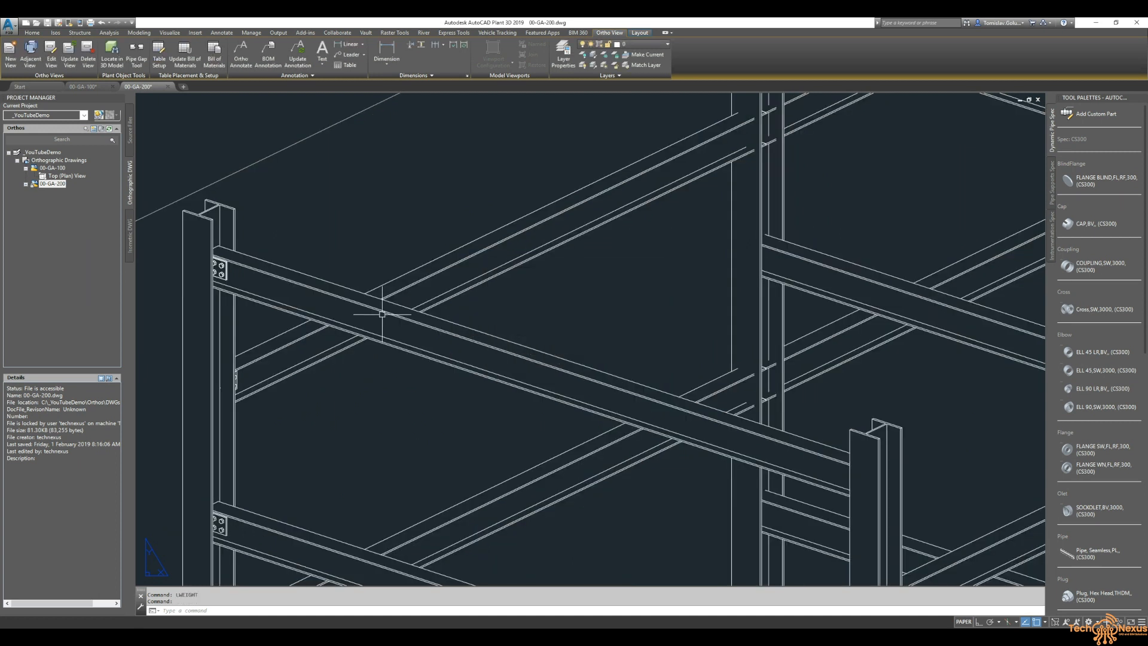
scroll("up", 3)
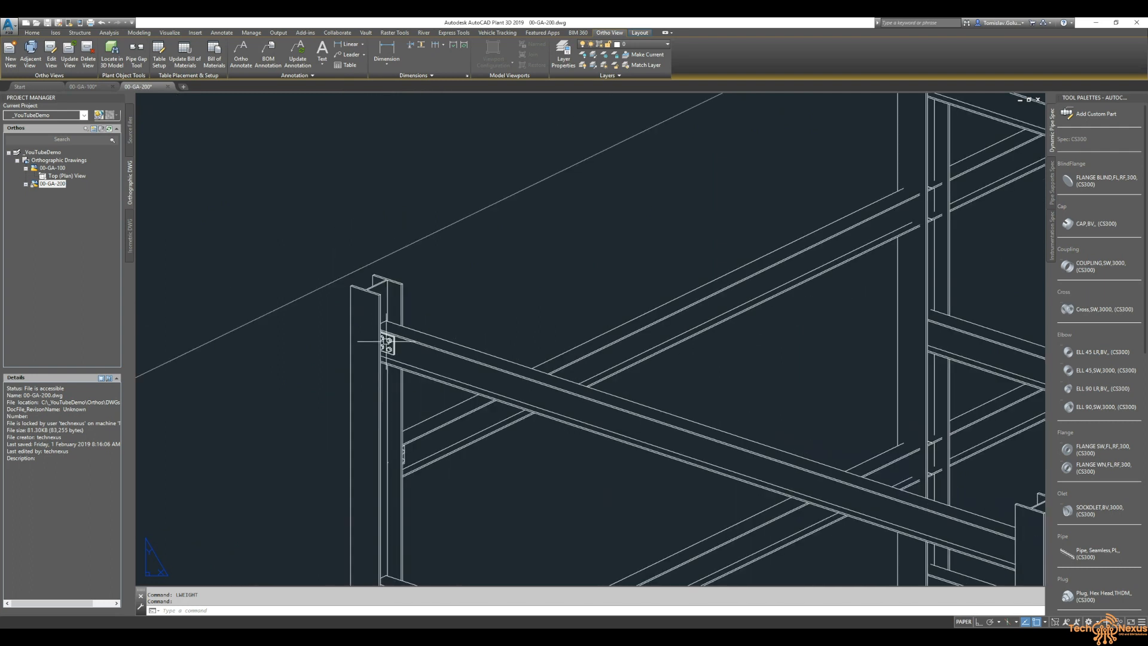
scroll("down", 3)
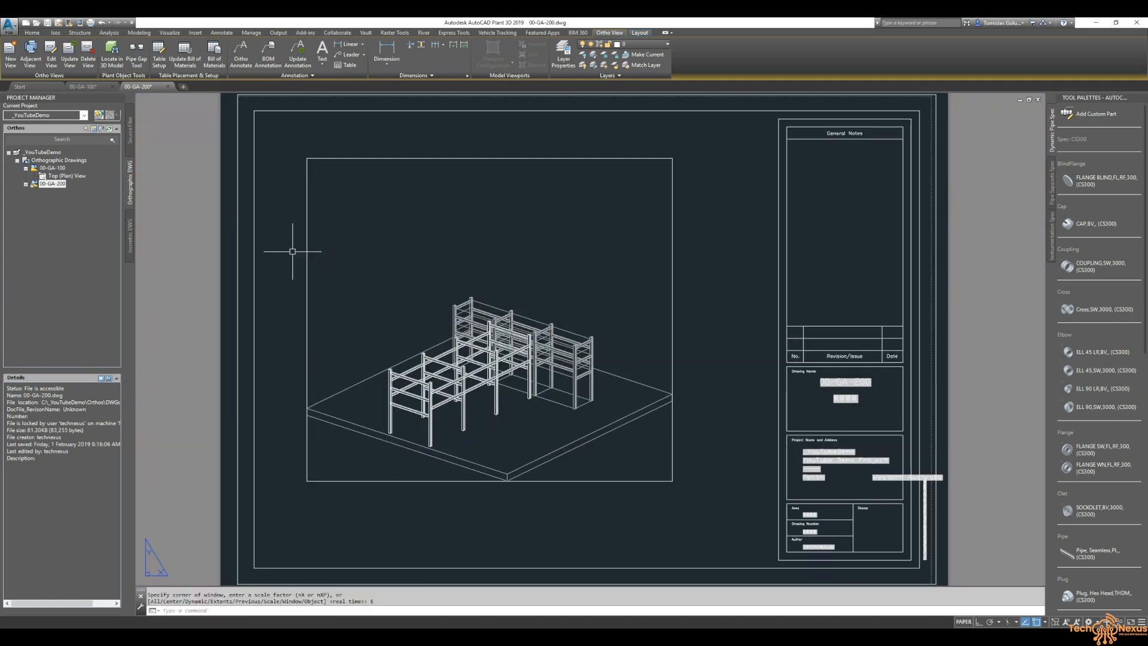
mouse_move(284, 153)
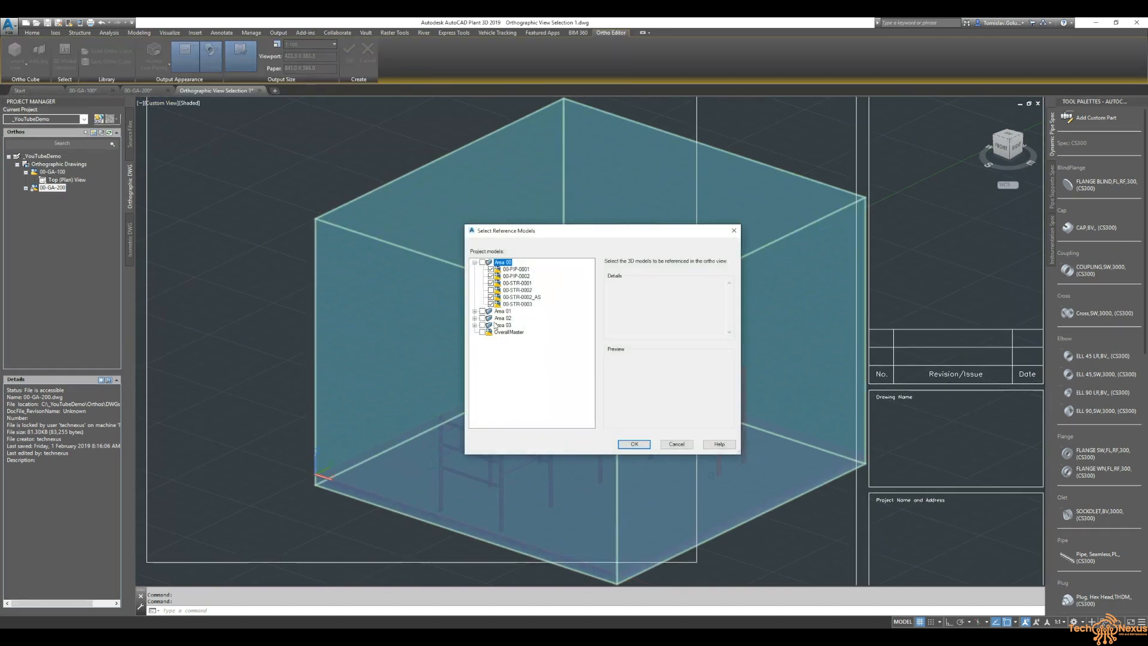
Step: Check the Area 01 models in Select Reference Models and accept the updated isometric view
left_click(475, 310)
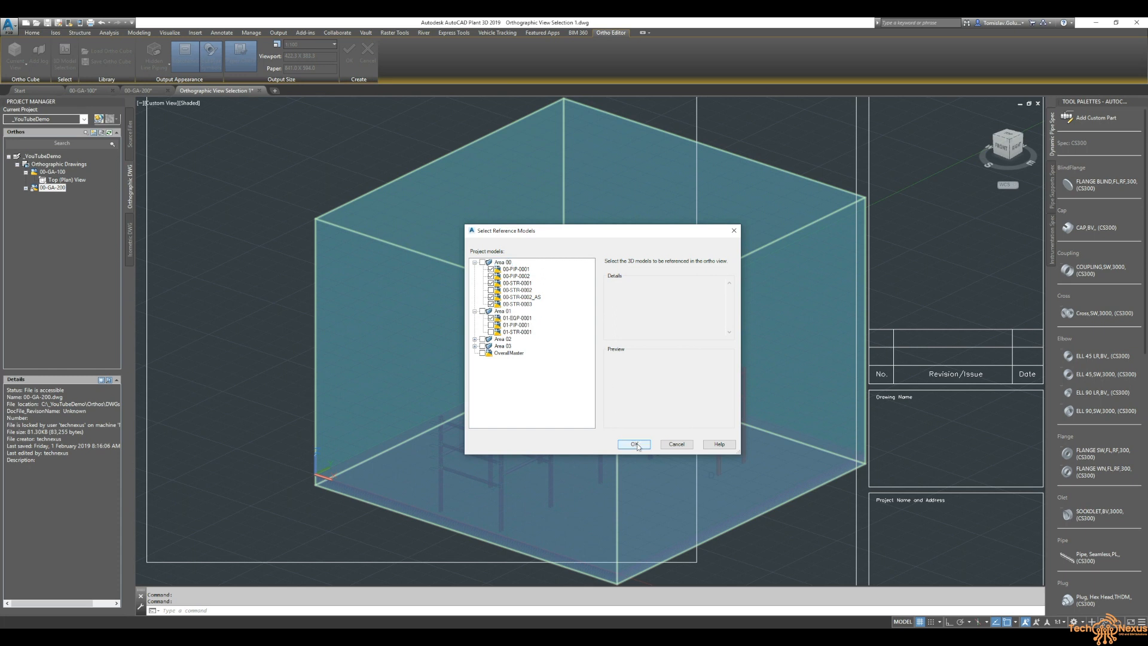
left_click(634, 445)
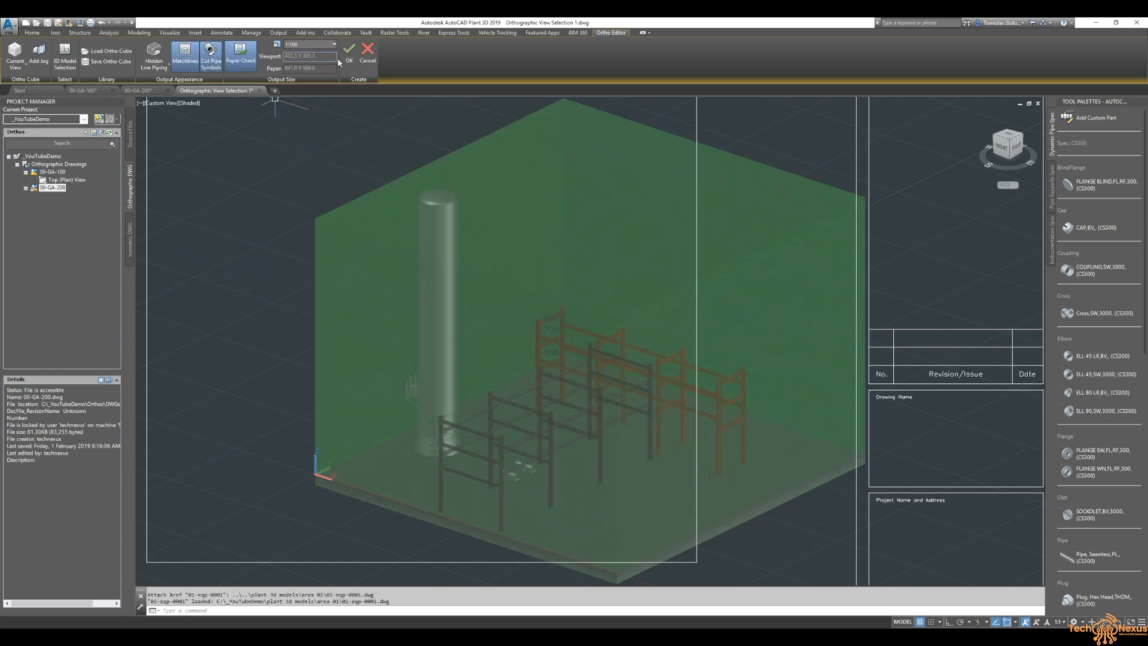
left_click(350, 49)
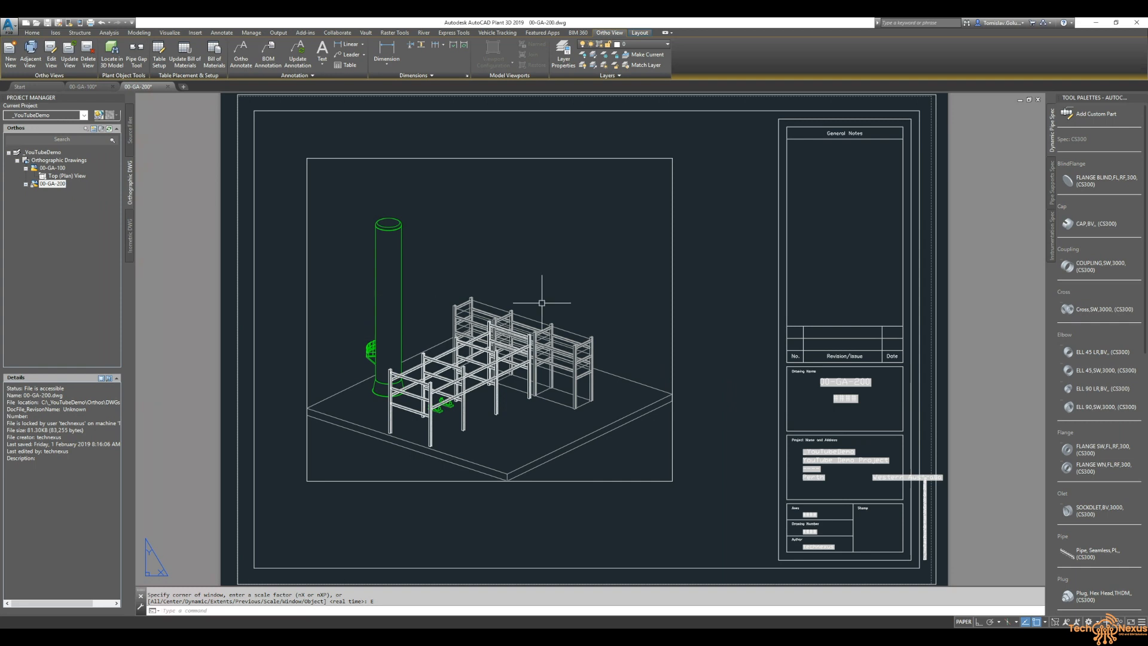
mouse_move(697, 239)
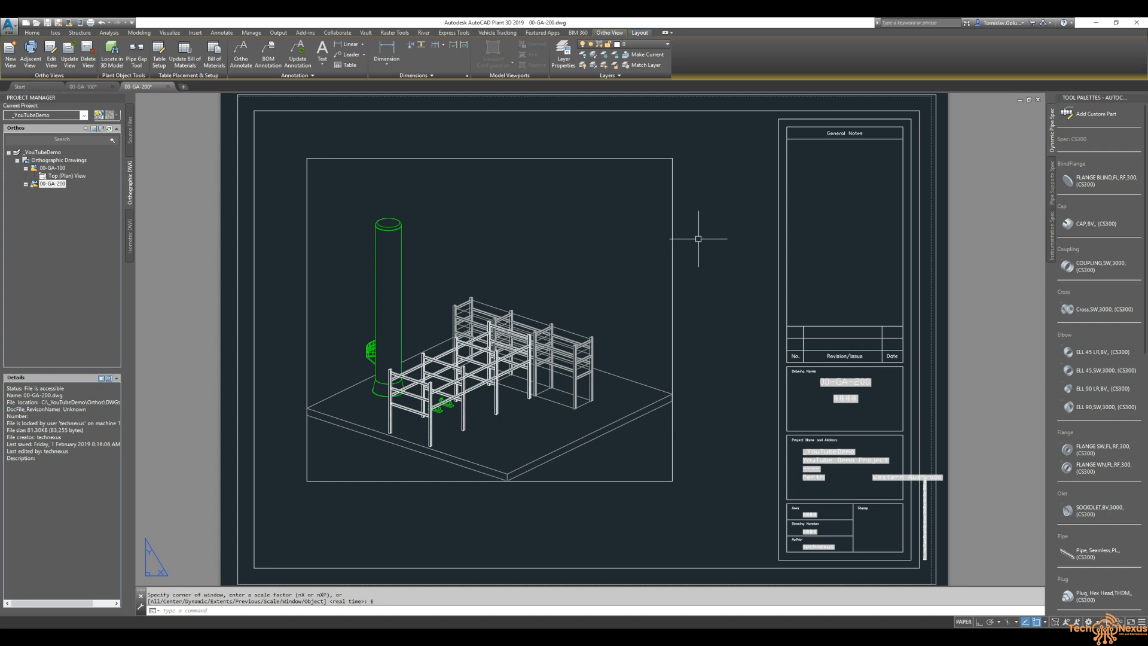
mouse_move(415, 427)
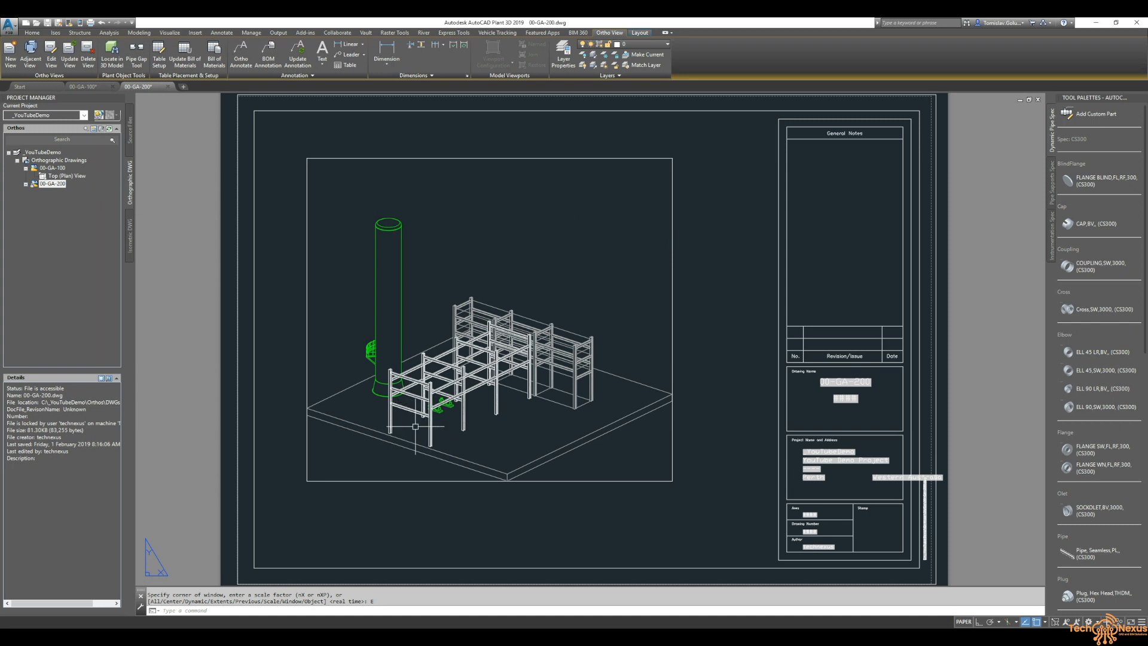
mouse_move(479, 437)
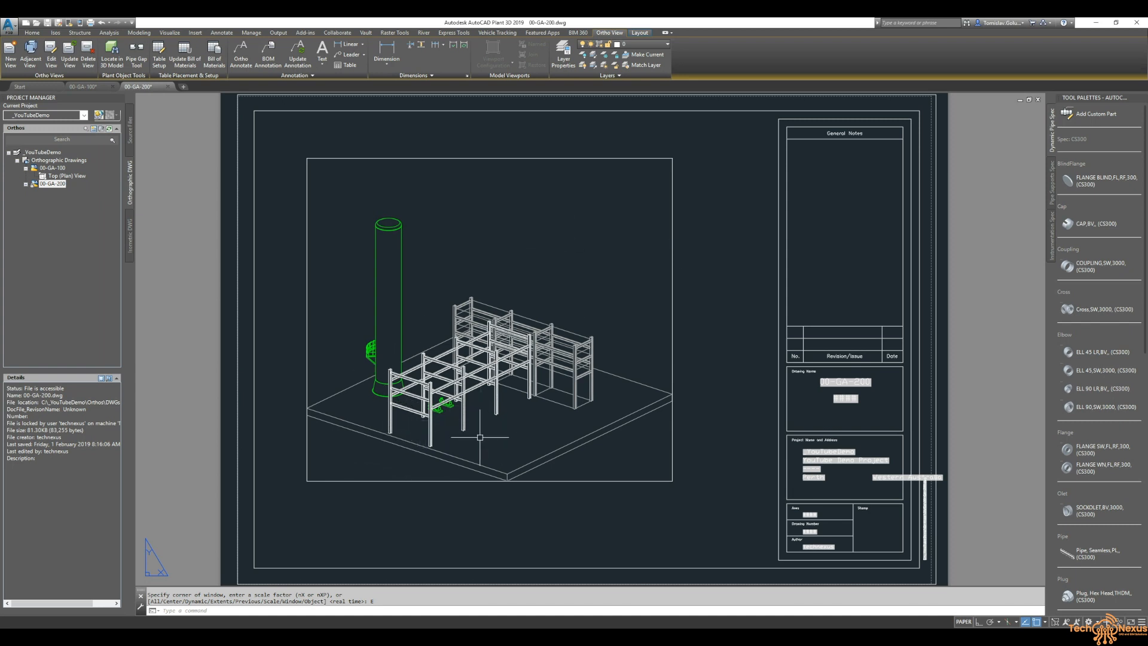
mouse_move(720, 481)
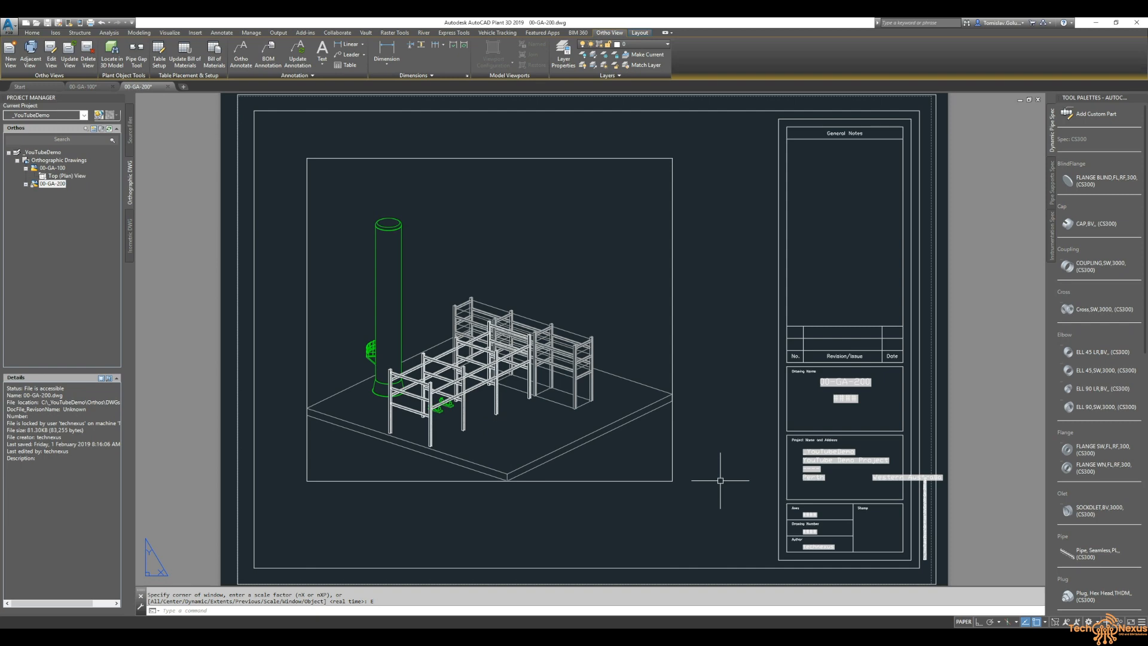